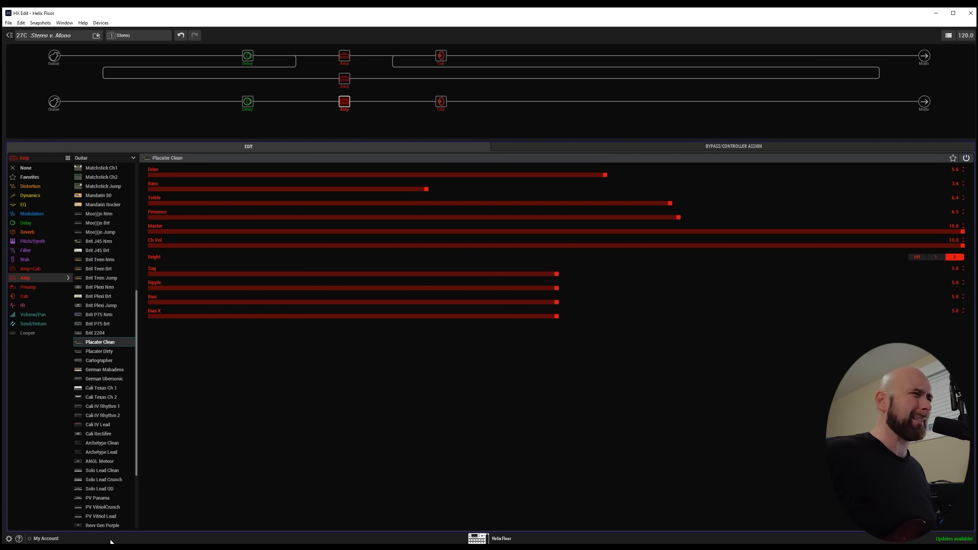
mouse_move(315, 371)
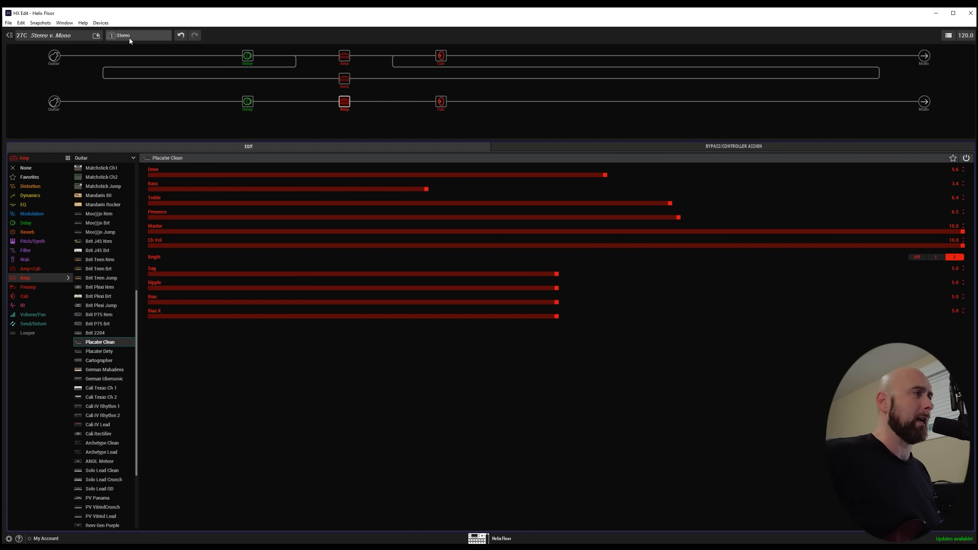
- Toggle to the Mono snapshot and back to Stereo, then show the guitar input's -48 dB gate
click(124, 35)
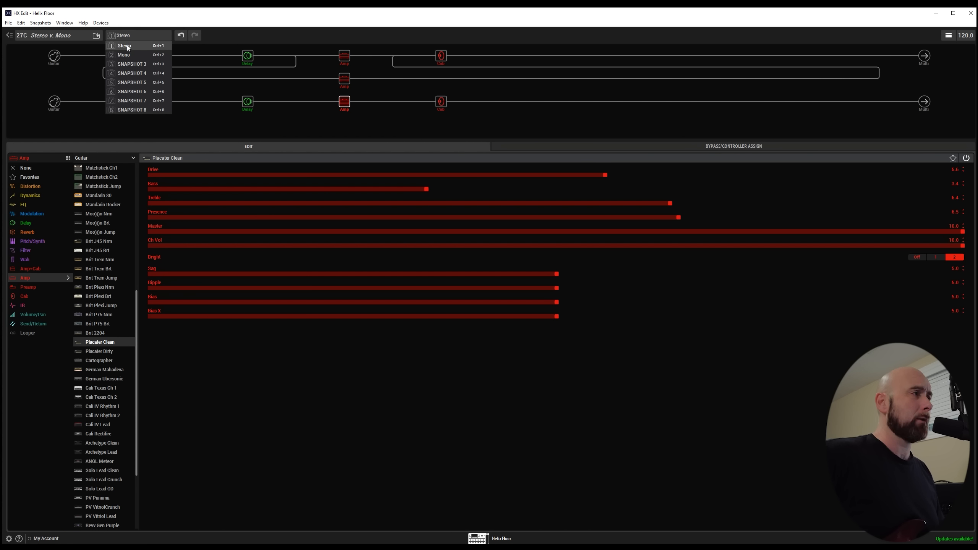
click(123, 54)
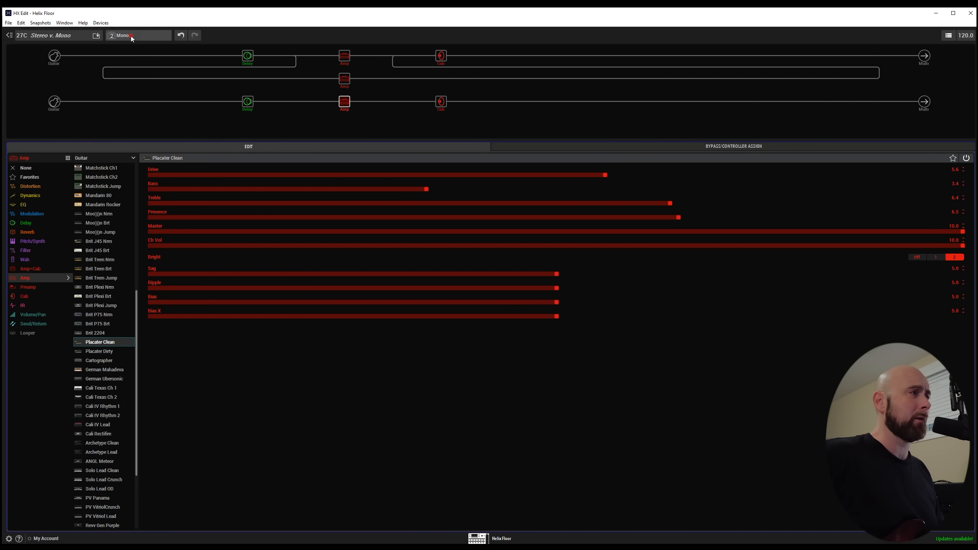
click(136, 35)
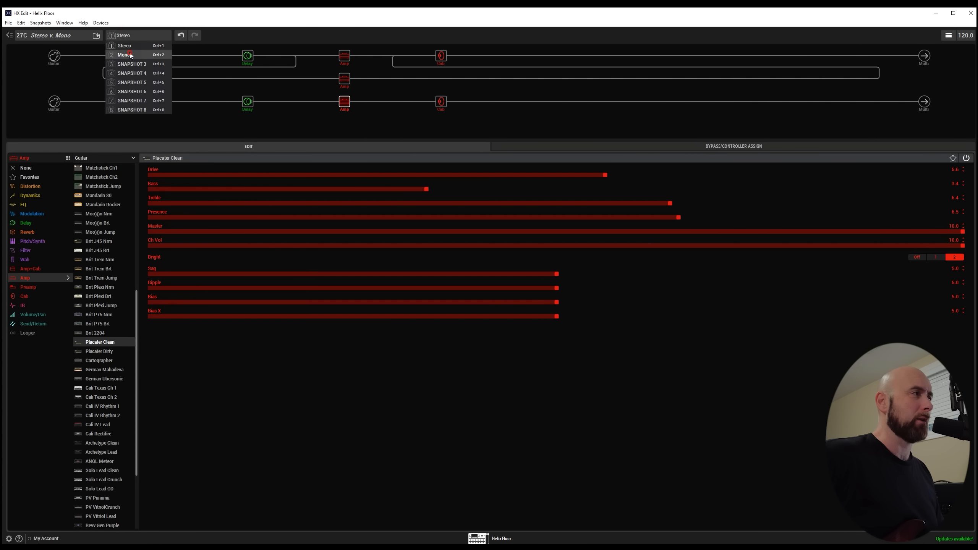
click(124, 45)
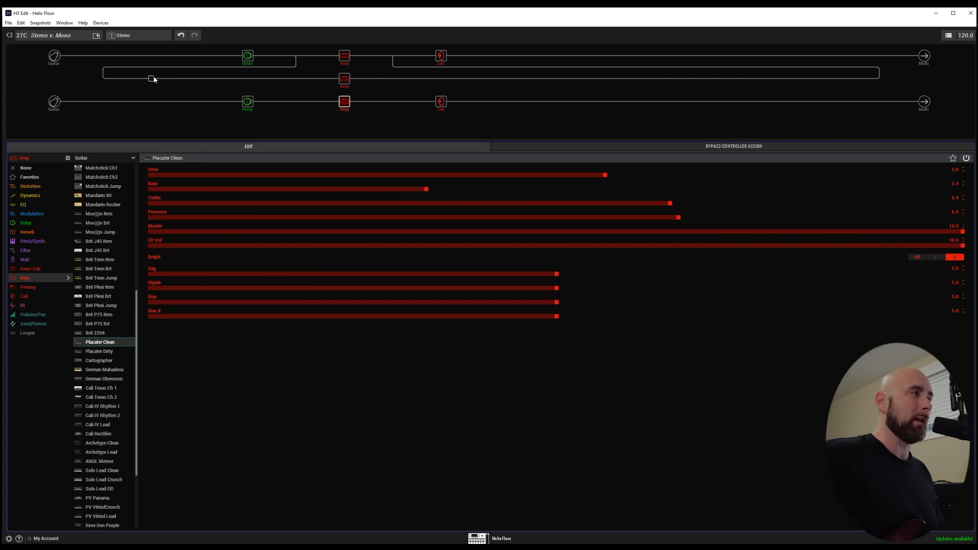
click(54, 56)
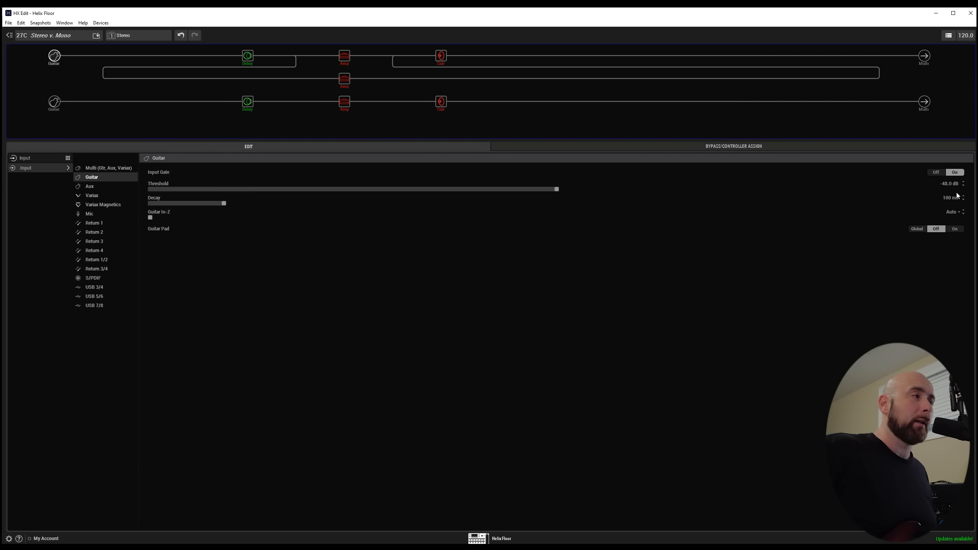
mouse_move(331, 274)
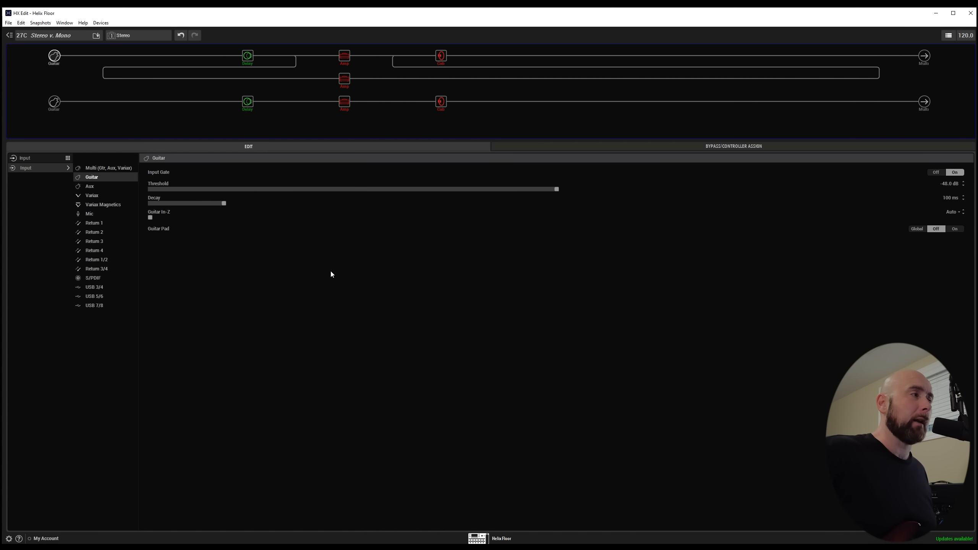
mouse_move(165, 219)
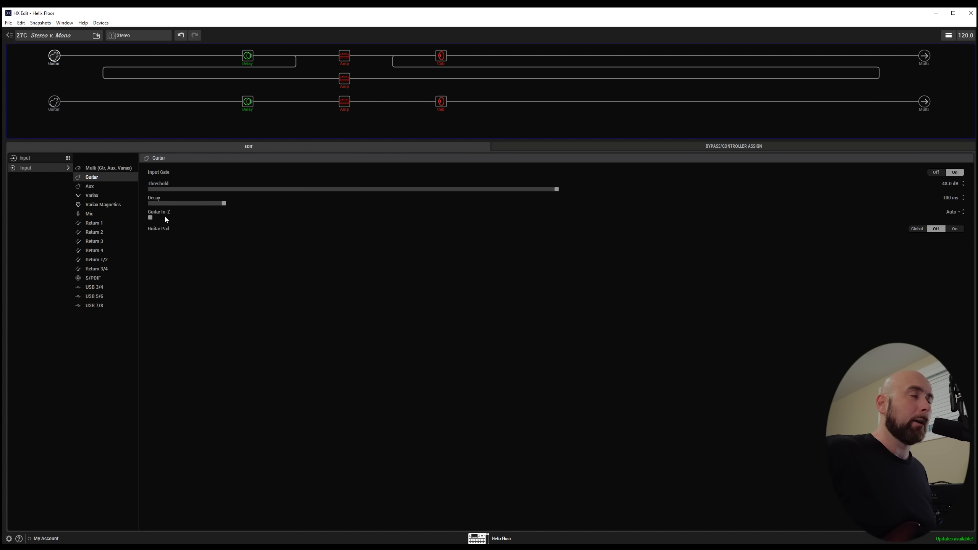
mouse_move(162, 236)
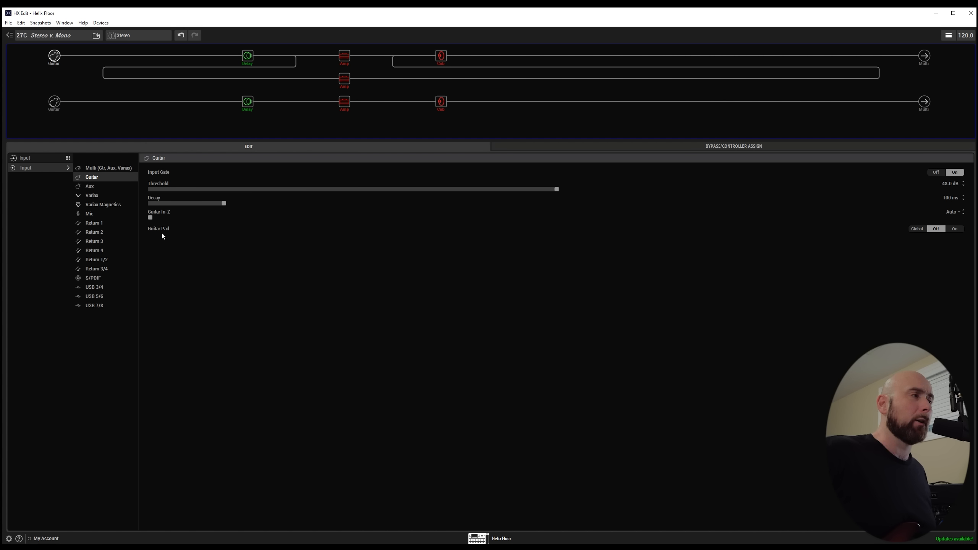
- Inspect the upper Dual Delay, the lower path's delay, and the Placater Clean amp
click(247, 56)
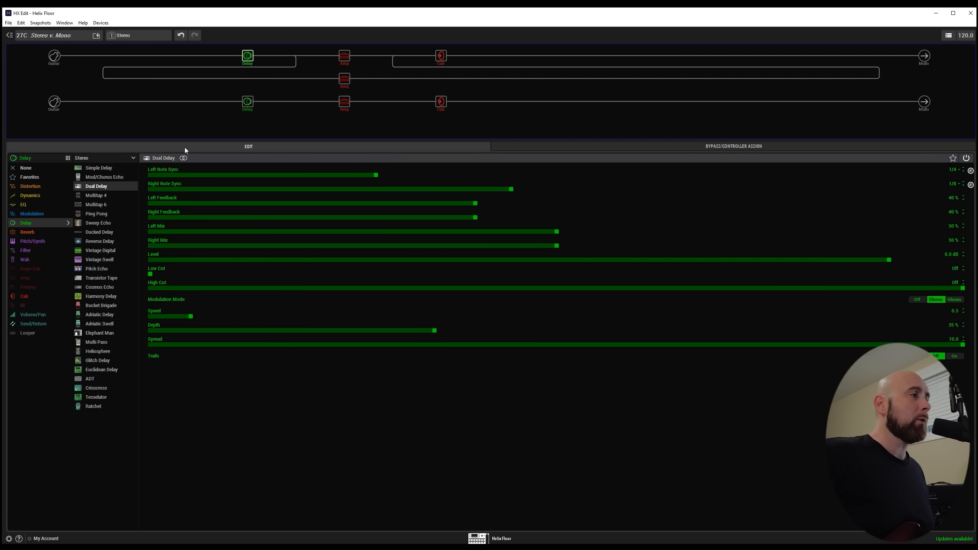
mouse_move(165, 163)
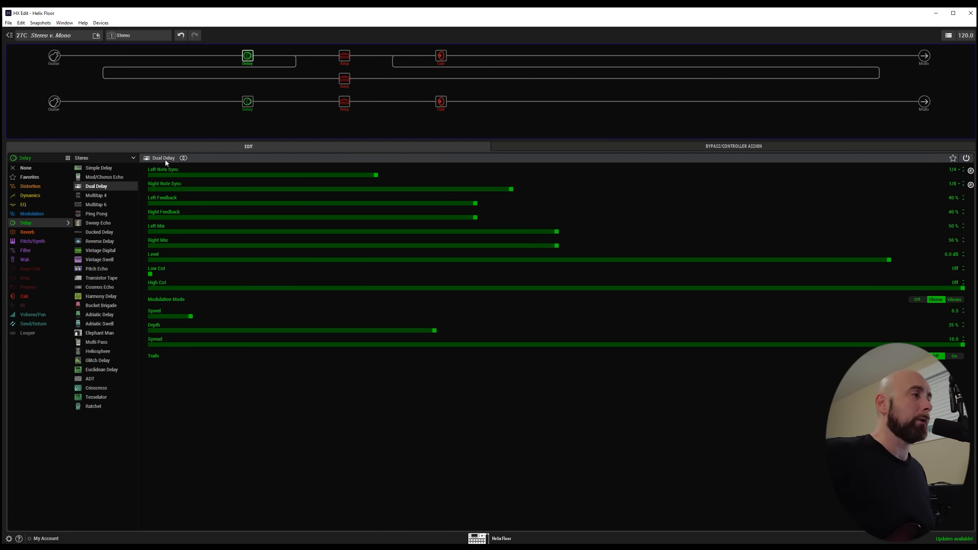
mouse_move(247, 102)
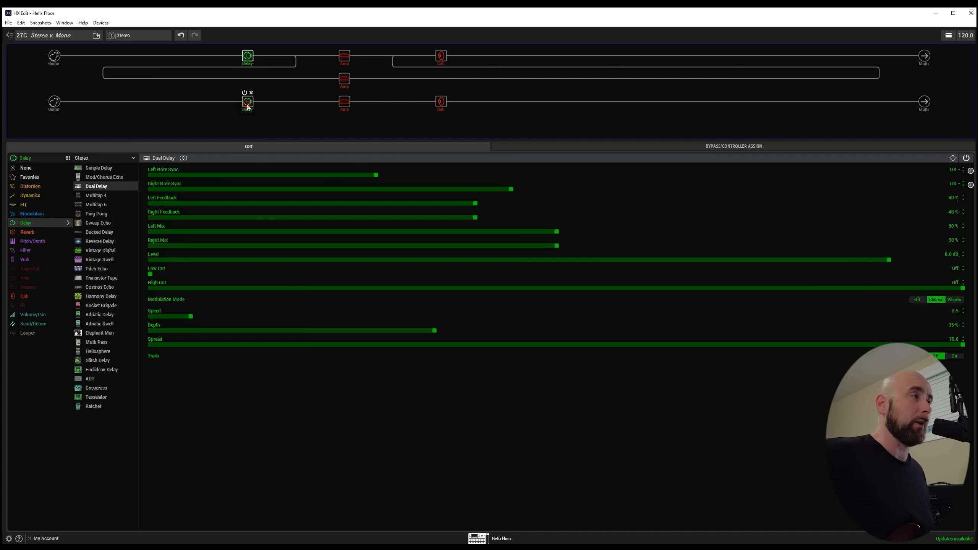
click(344, 101)
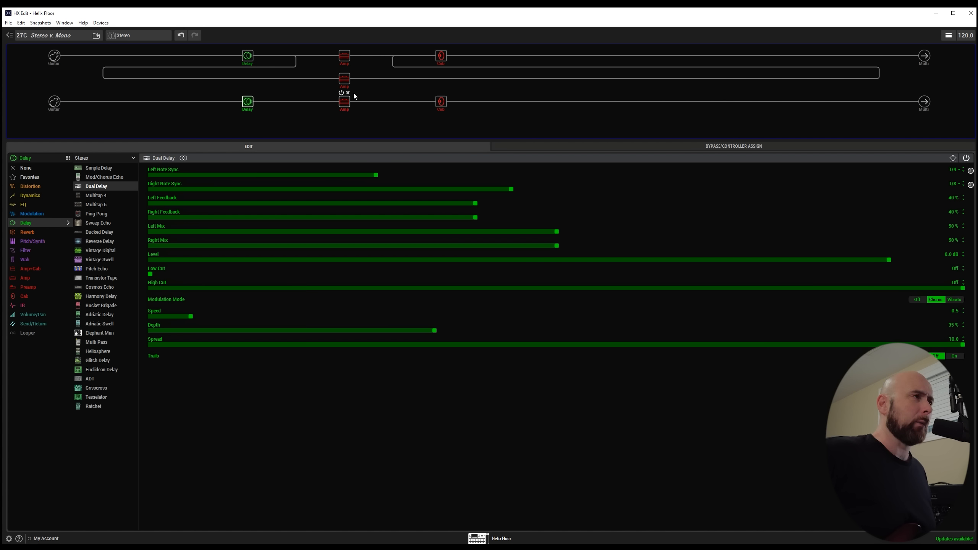
click(344, 56)
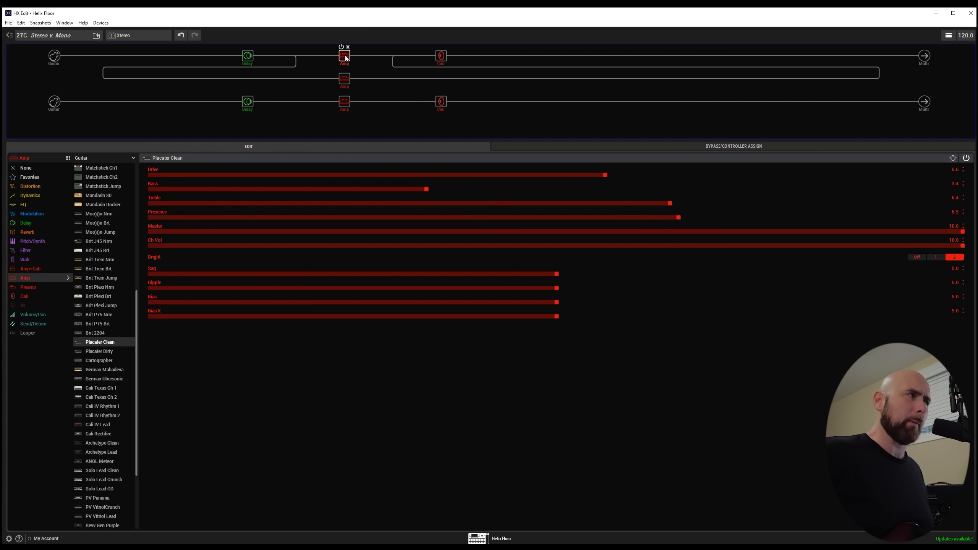
mouse_move(346, 79)
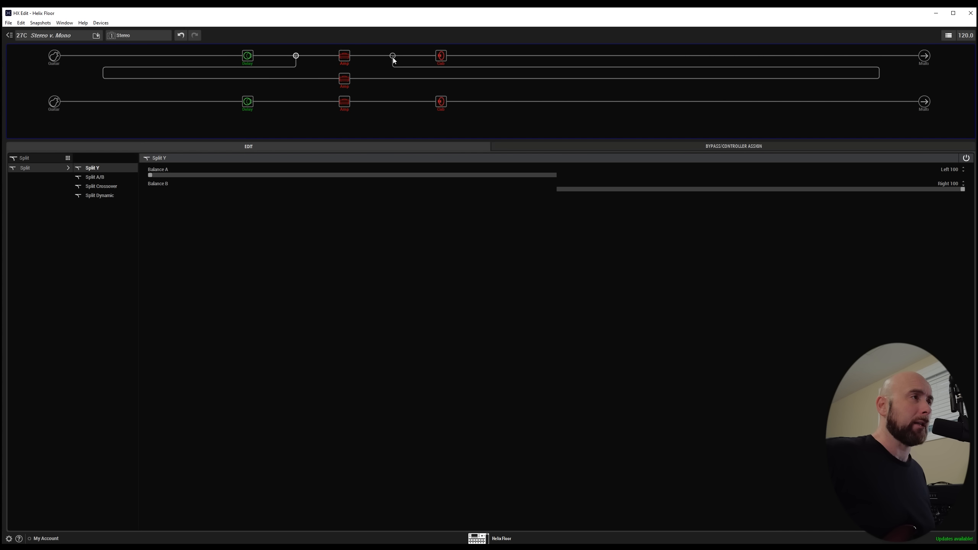
mouse_move(344, 56)
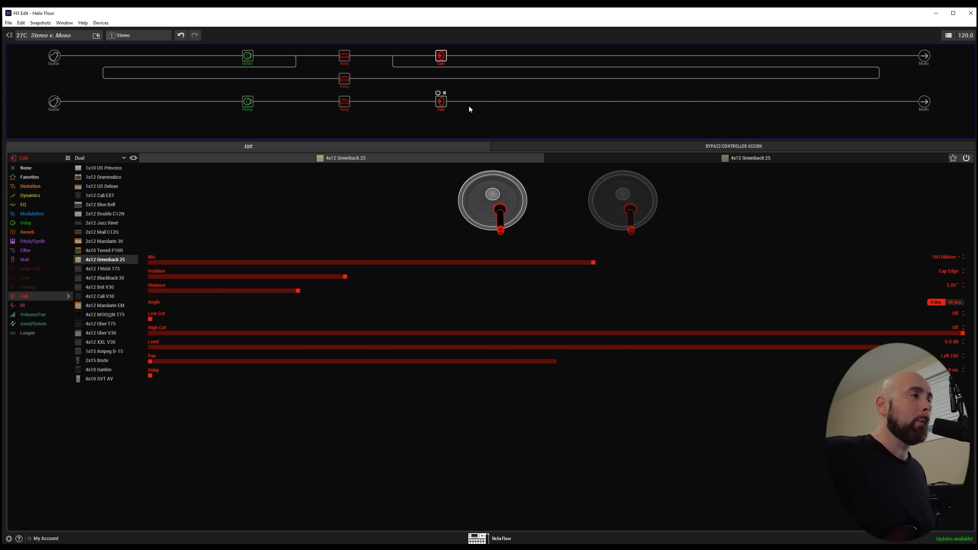
mouse_move(121, 165)
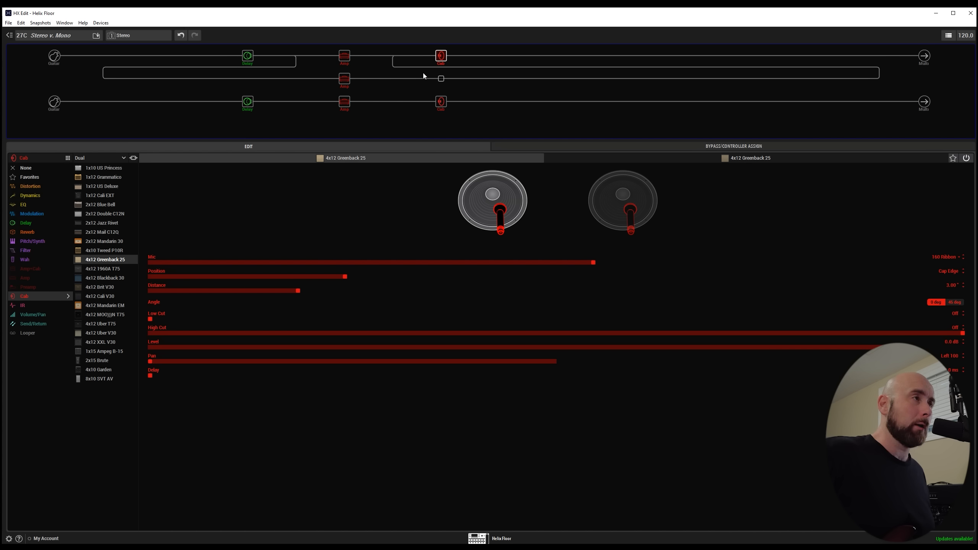
- Check the lower path's single 4x12 Greenback 25 cab, keep Stereo, and view the lower output block
click(440, 101)
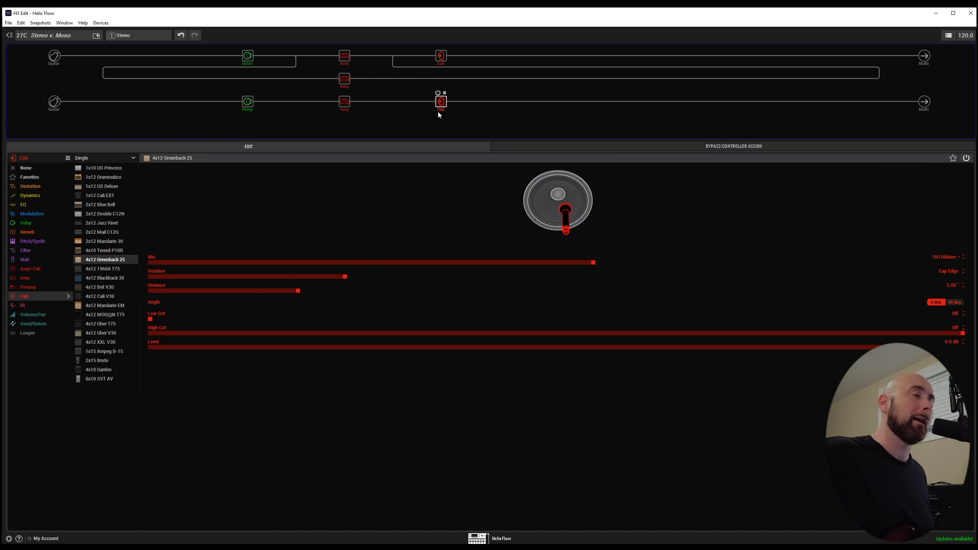
click(123, 35)
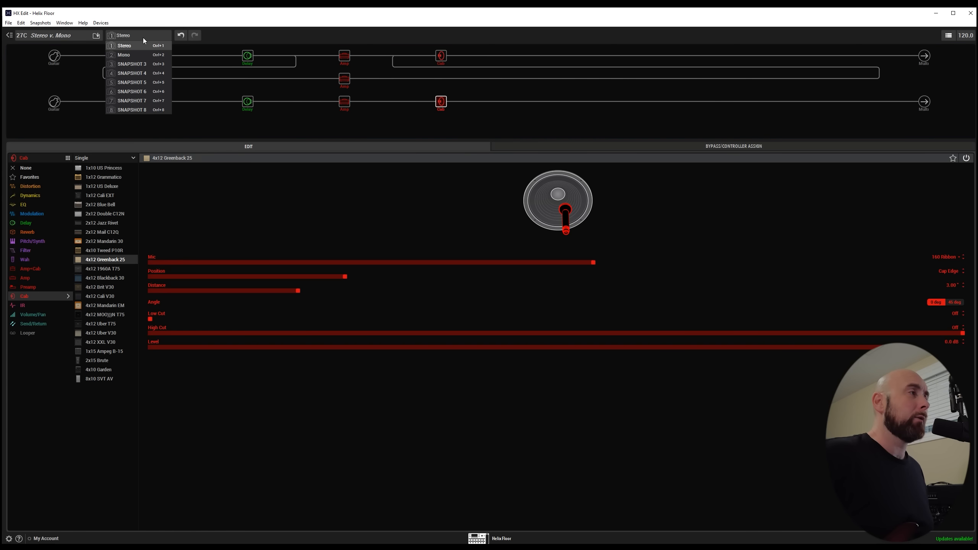
click(123, 45)
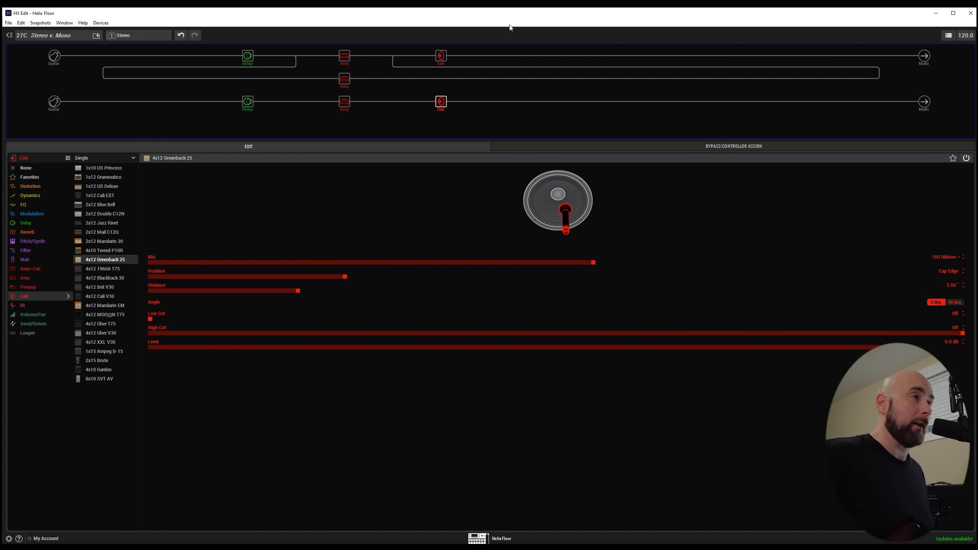
click(923, 55)
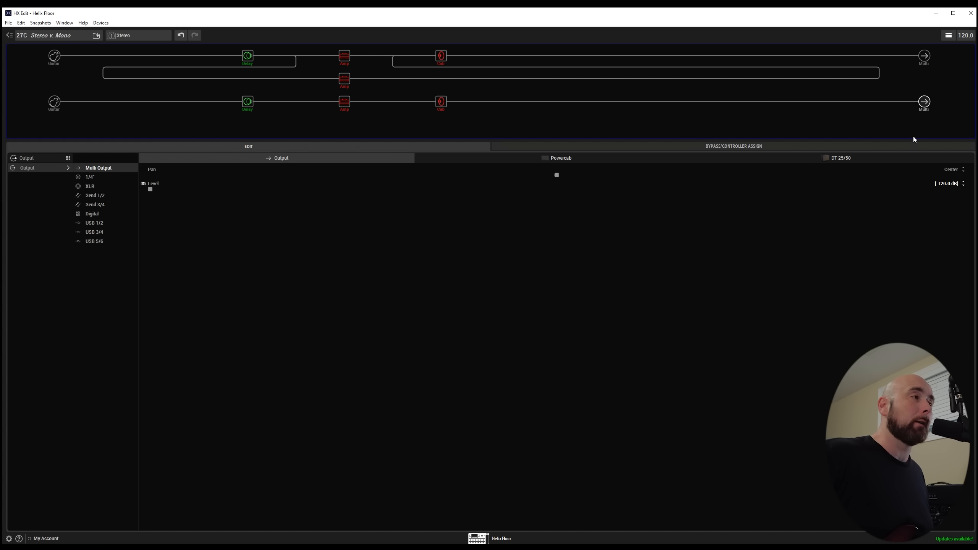
mouse_move(950, 192)
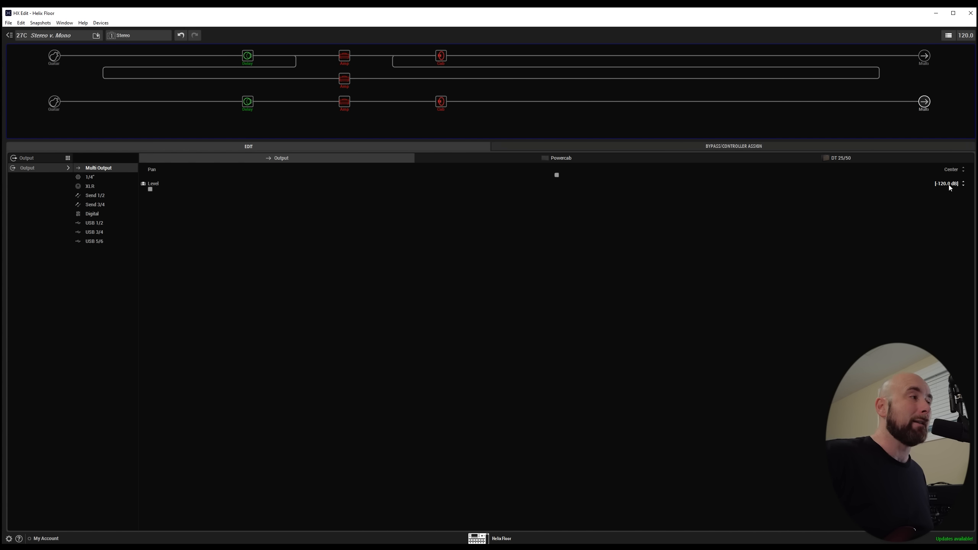
mouse_move(489, 74)
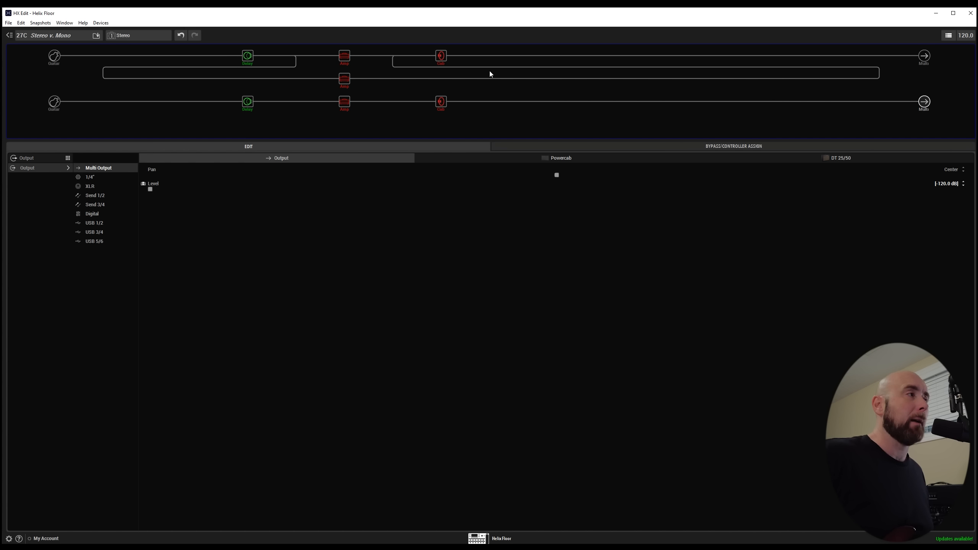
- Compare the lower output level on Mono (-120 dB) and Stereo (+4.0 dB), ending on Stereo
click(136, 35)
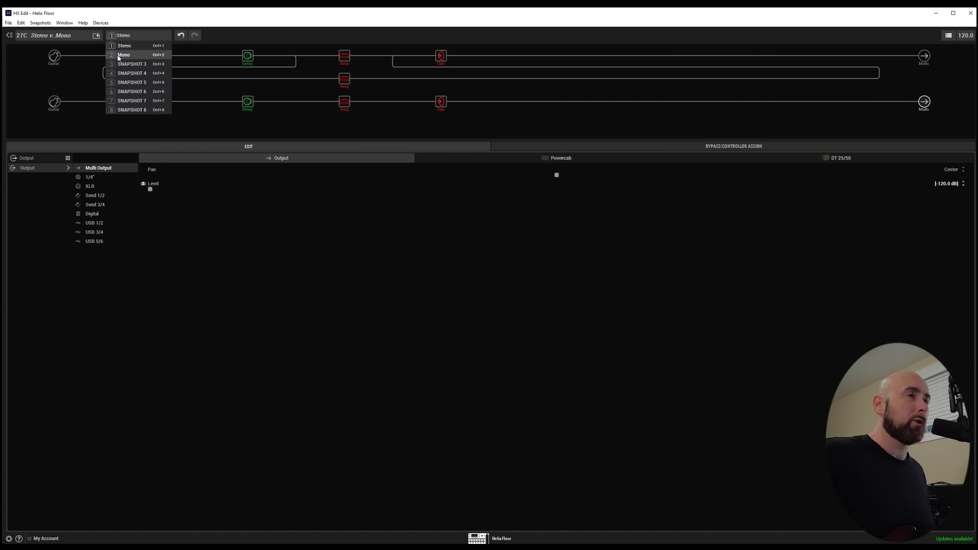
click(124, 54)
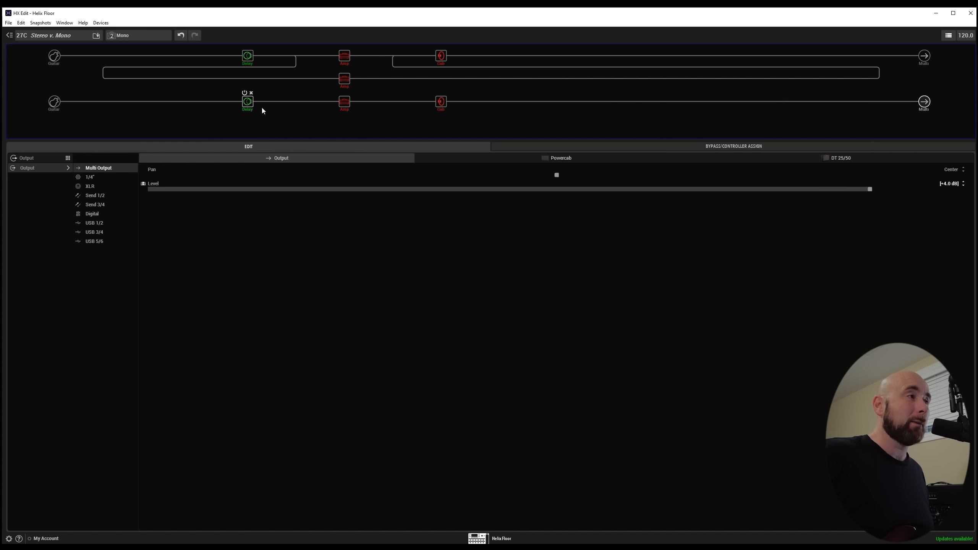
mouse_move(806, 199)
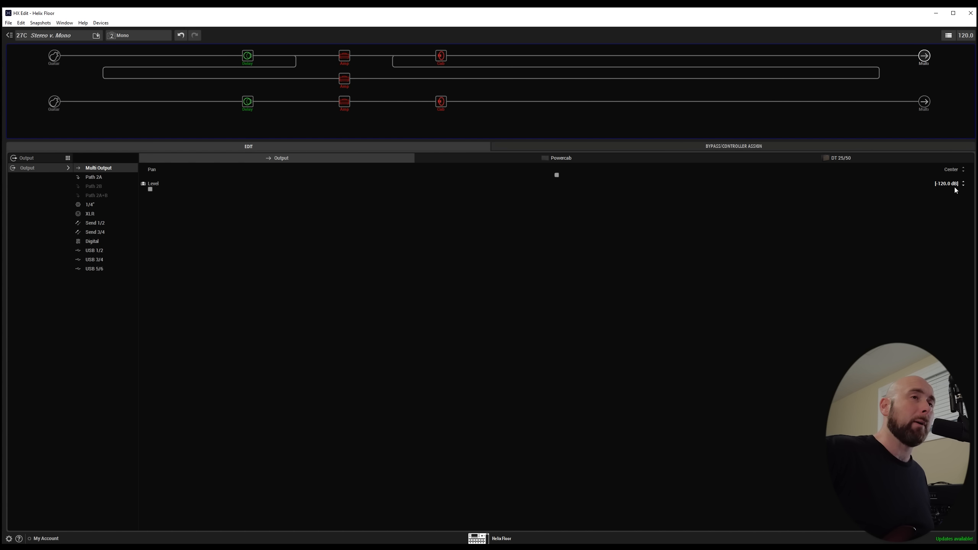
mouse_move(953, 199)
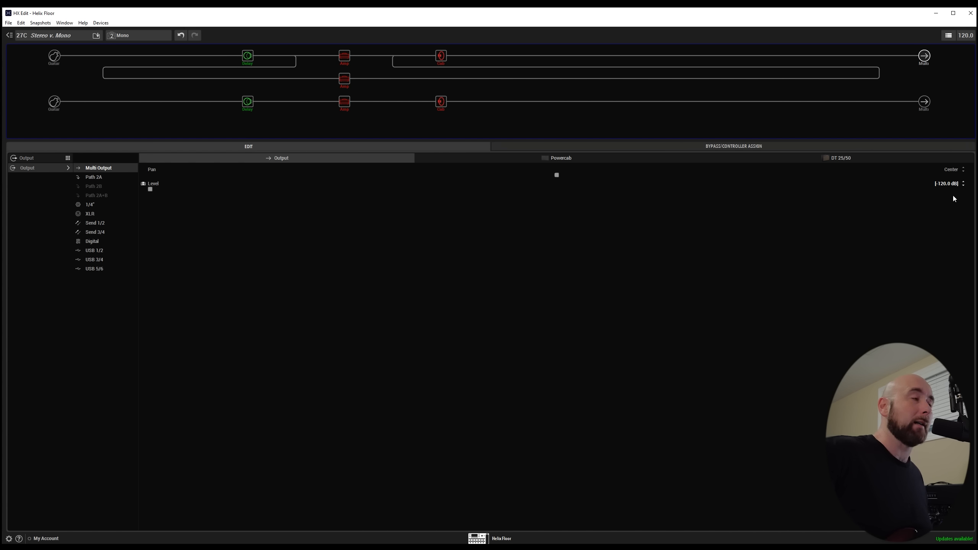
click(137, 35)
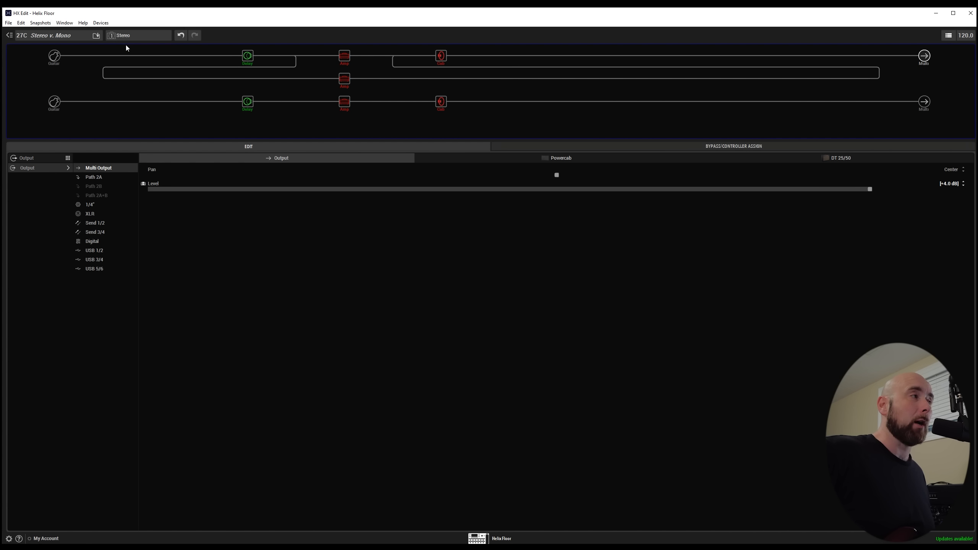
mouse_move(716, 56)
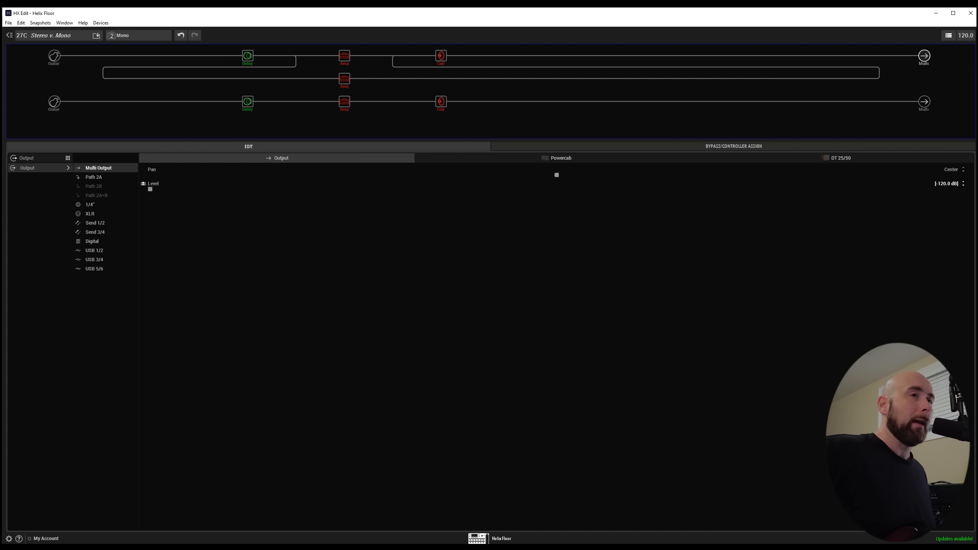
click(136, 35)
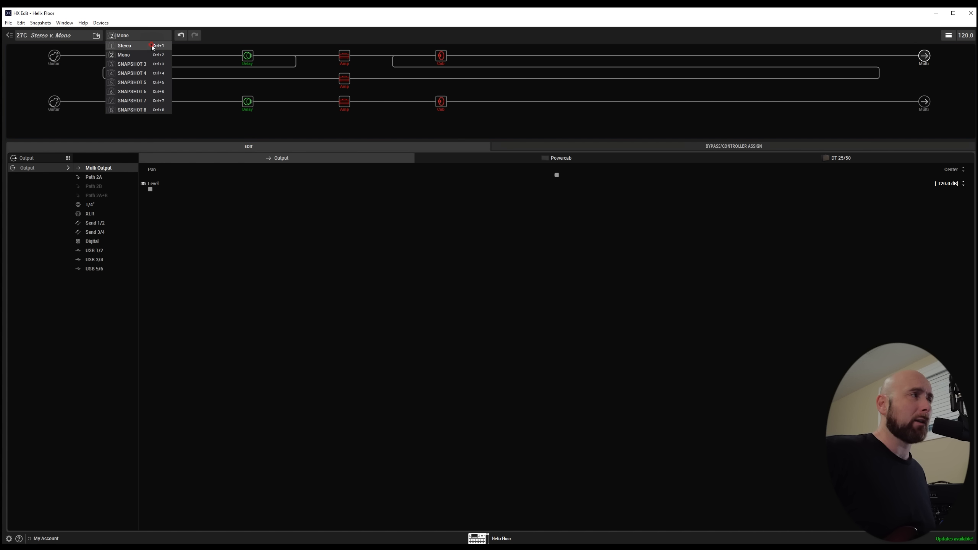
click(124, 45)
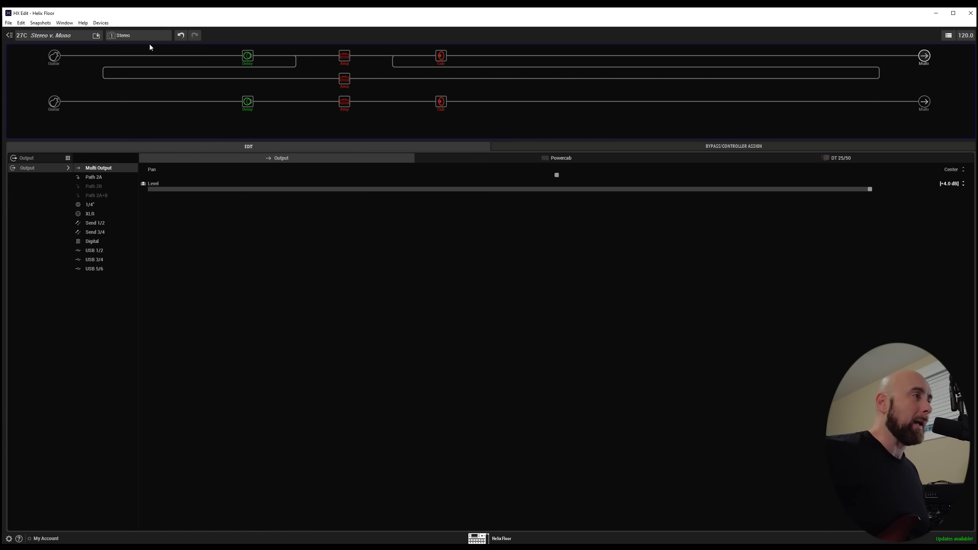
mouse_move(247, 62)
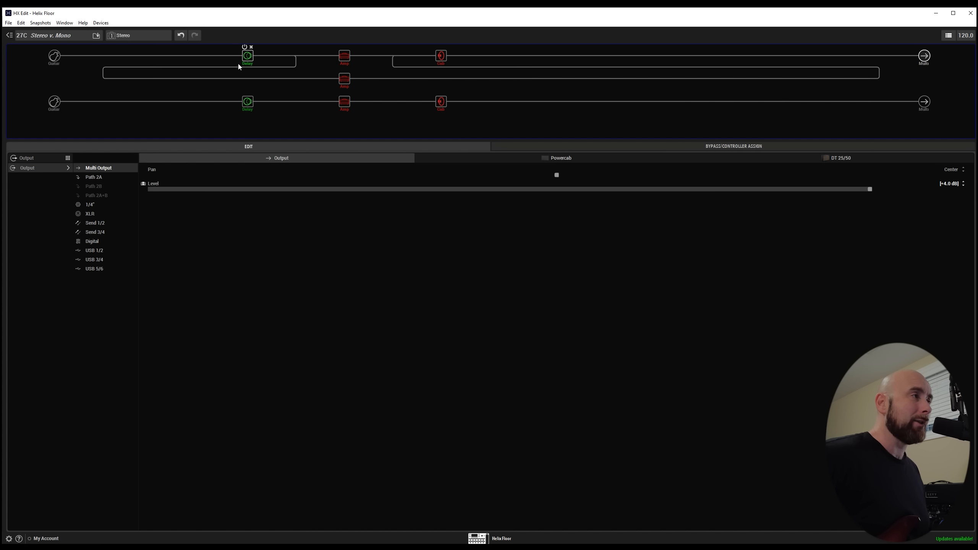
- View the upper Dual Delay's 1/4 and 1/8 note settings and switch to the Mono snapshot
click(247, 55)
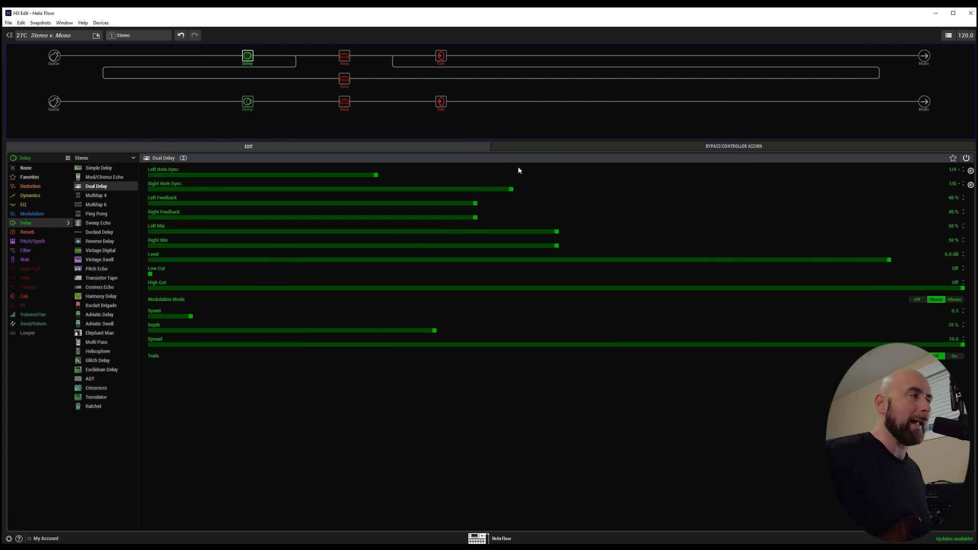
mouse_move(553, 254)
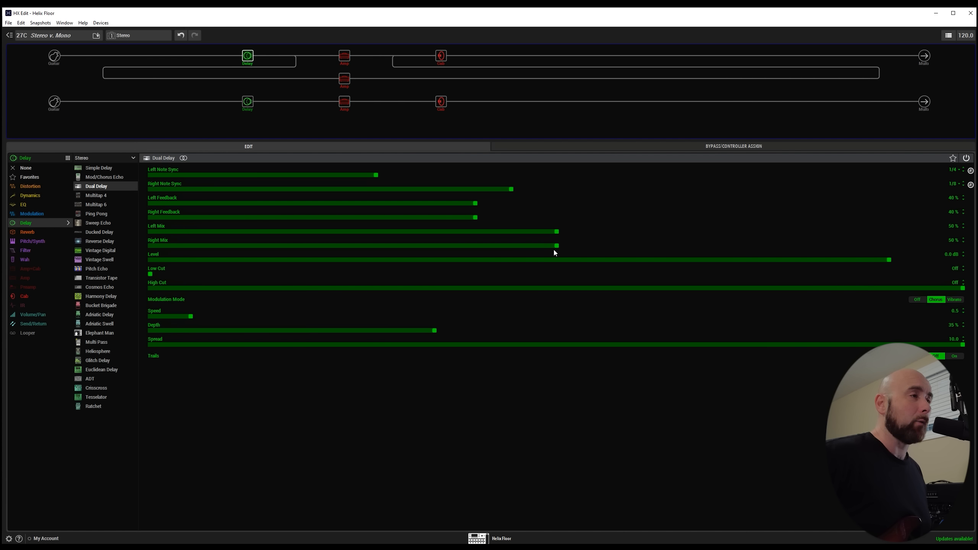
mouse_move(282, 175)
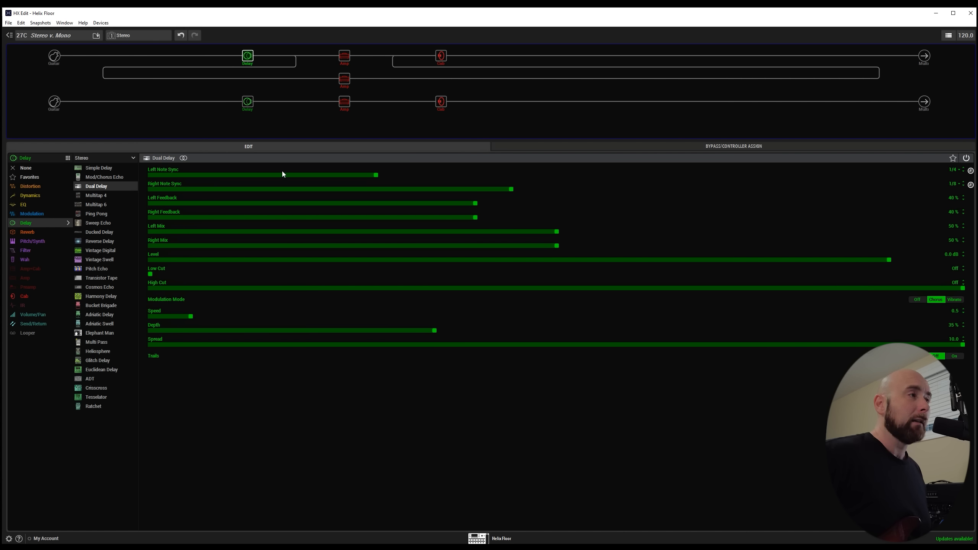
mouse_move(404, 177)
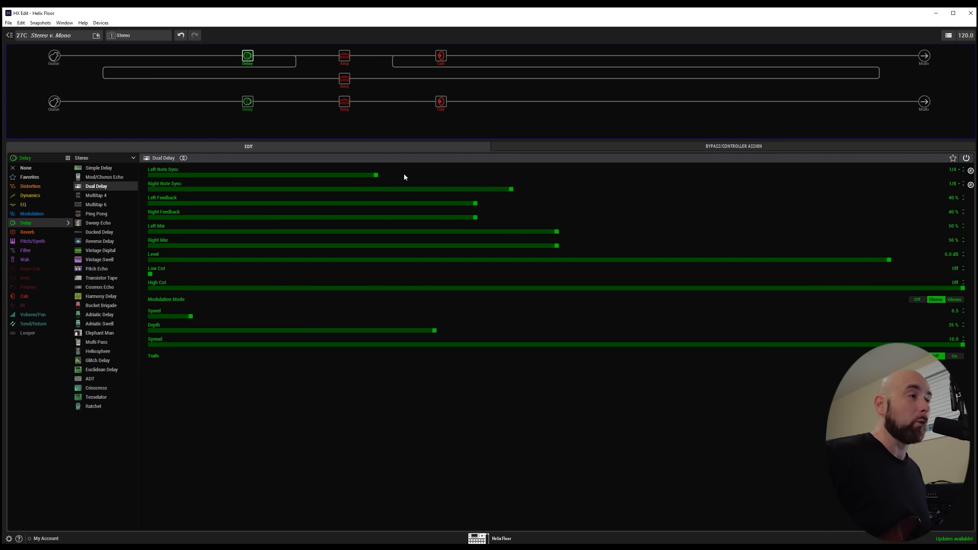
mouse_move(937, 195)
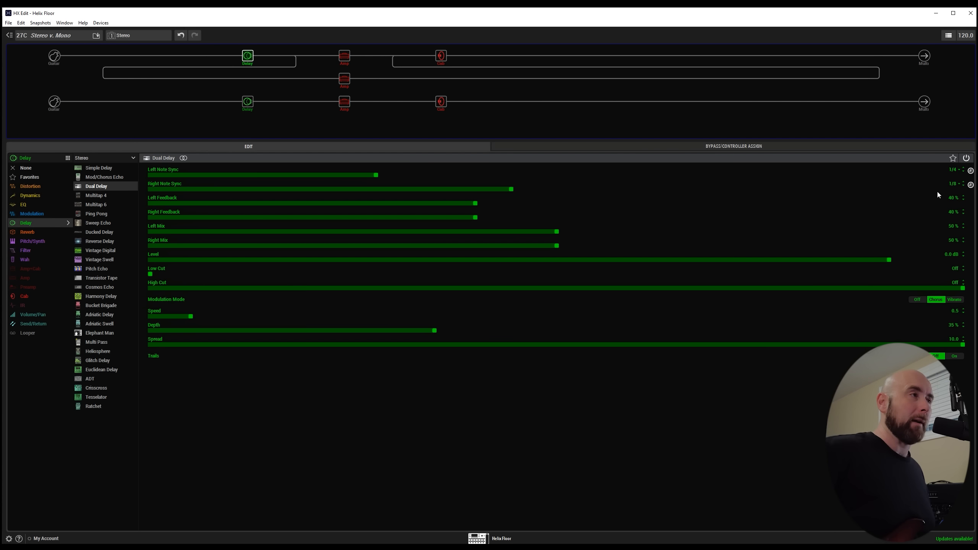
click(123, 35)
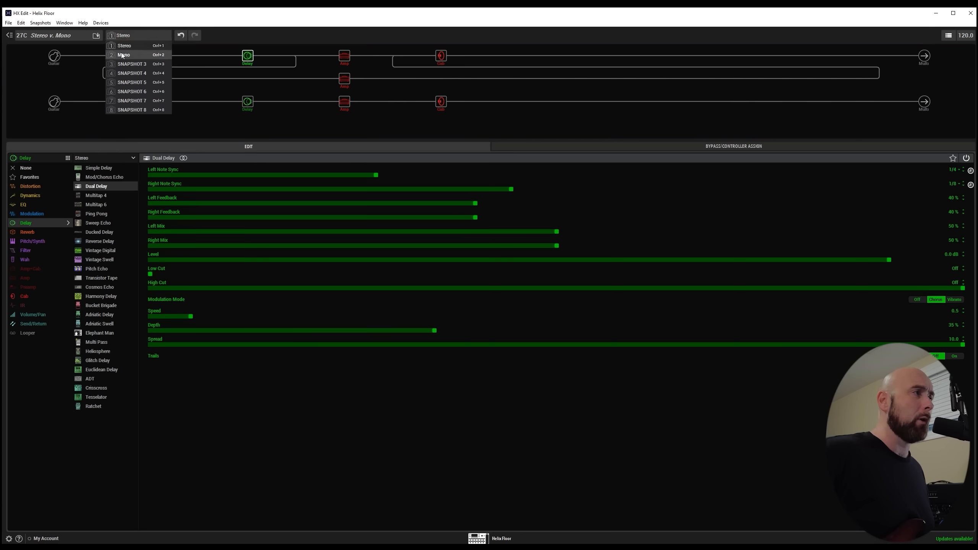
click(123, 54)
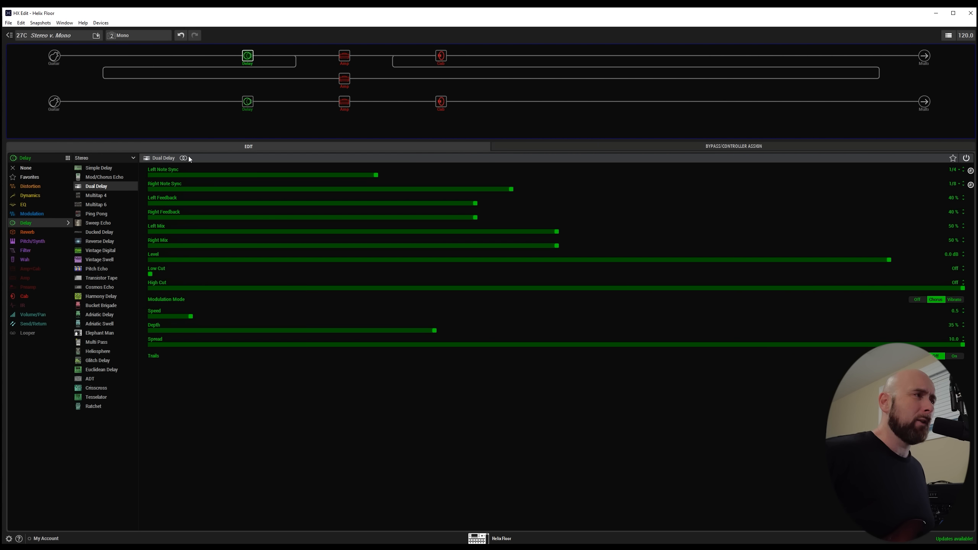
mouse_move(801, 210)
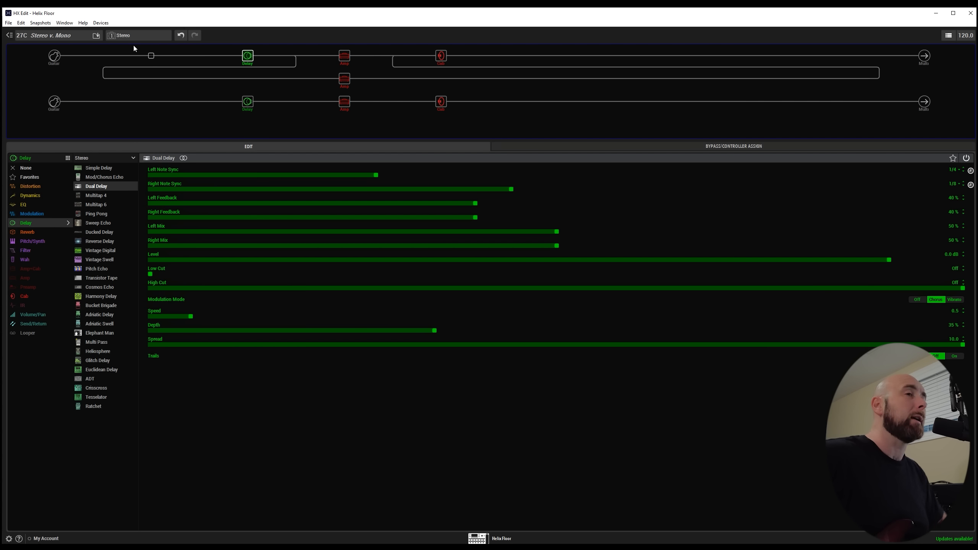
mouse_move(261, 53)
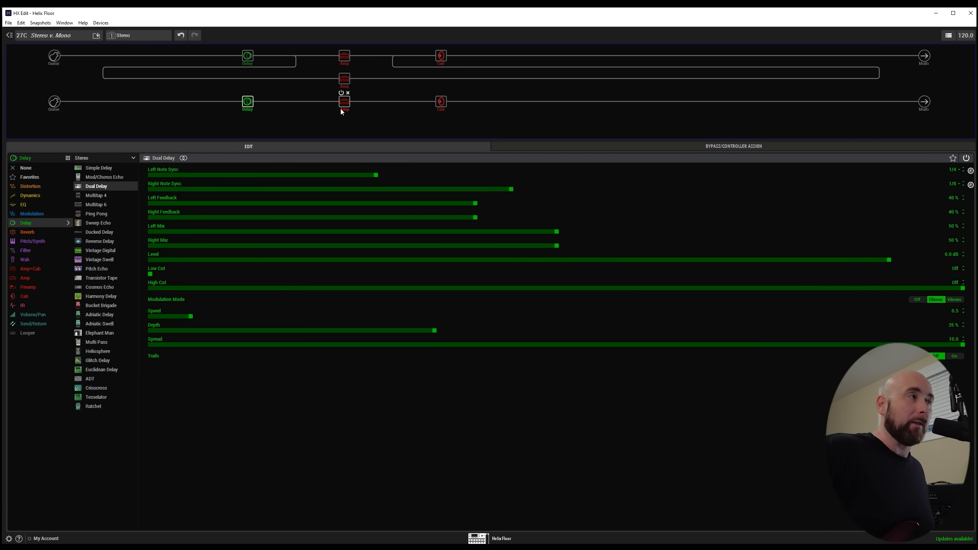
mouse_move(349, 105)
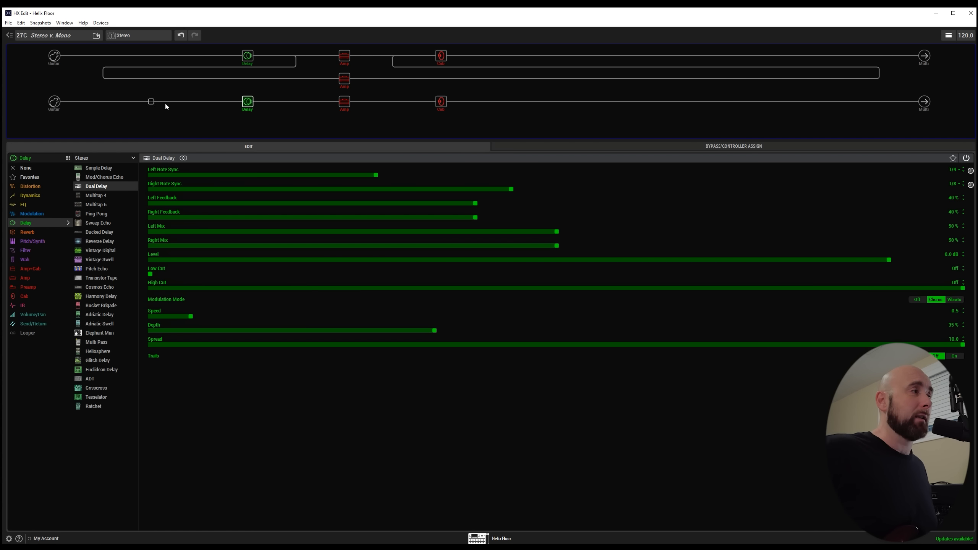
- Place a stereo Ampeg Liquifier modulation block in the empty slot after the lower cab
click(151, 100)
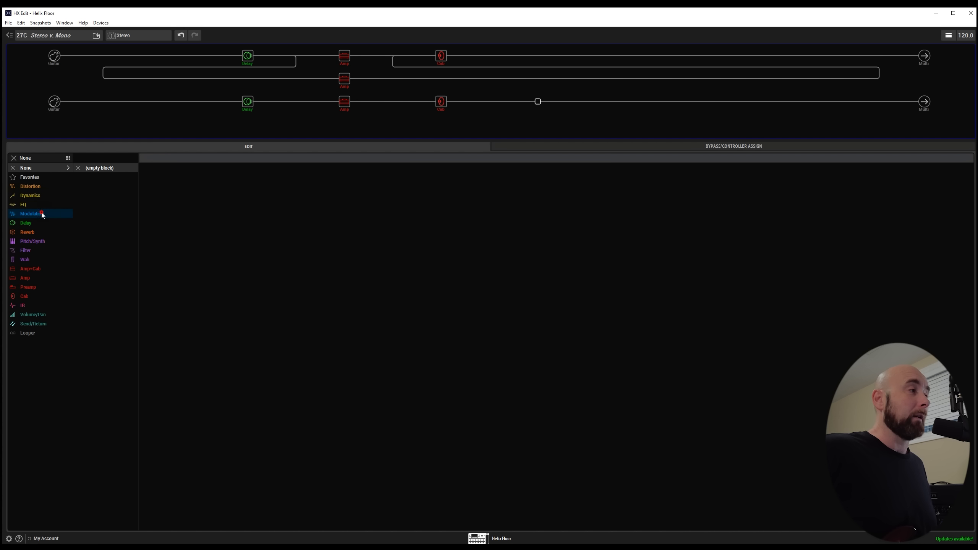
click(31, 214)
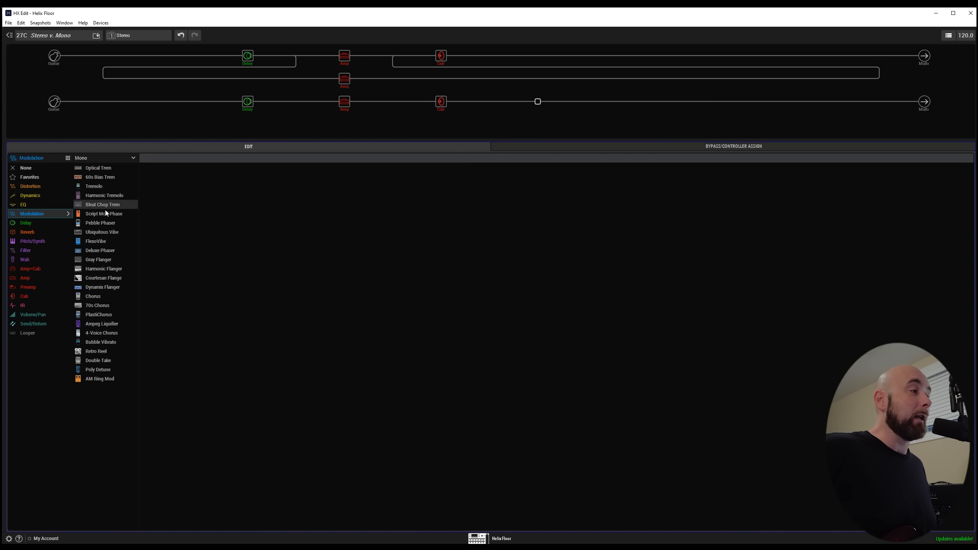
mouse_move(105, 323)
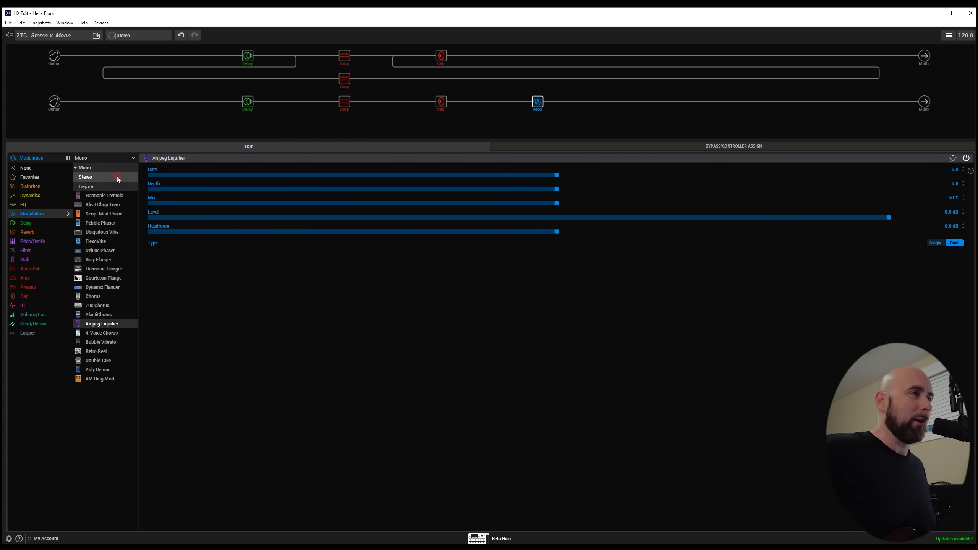
click(85, 176)
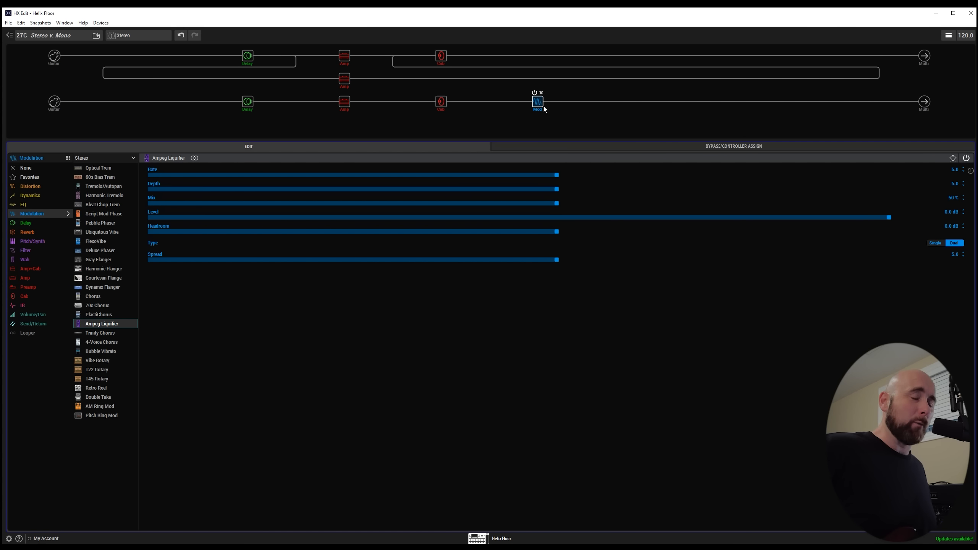
mouse_move(463, 124)
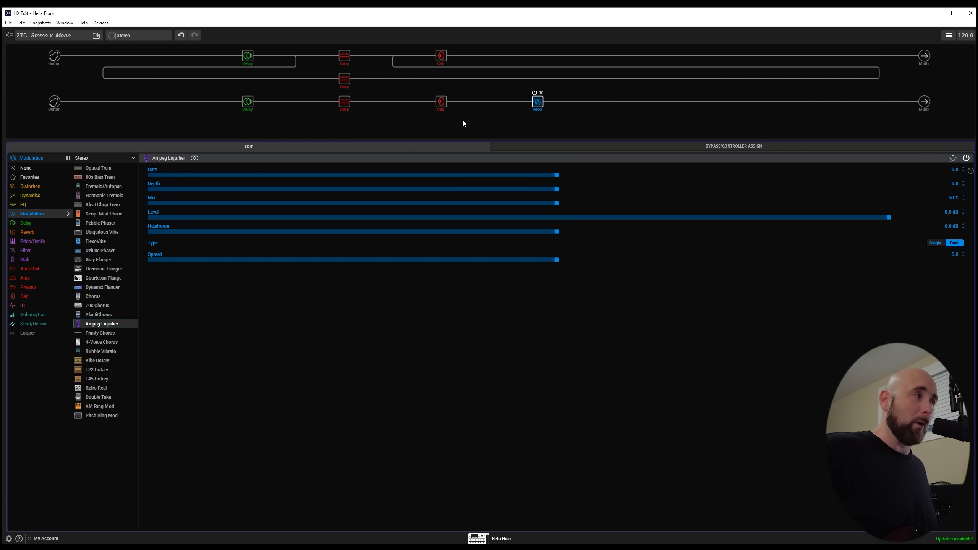
mouse_move(199, 162)
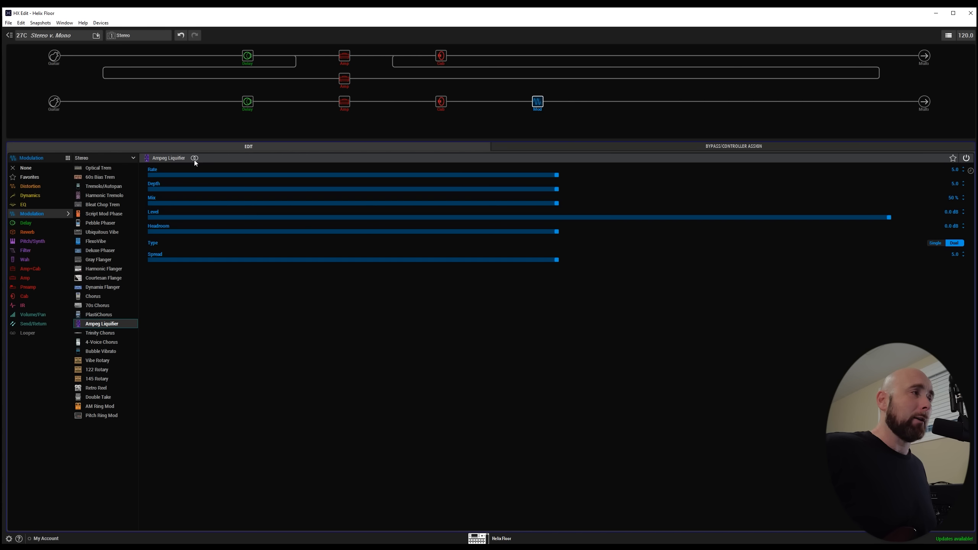
mouse_move(197, 159)
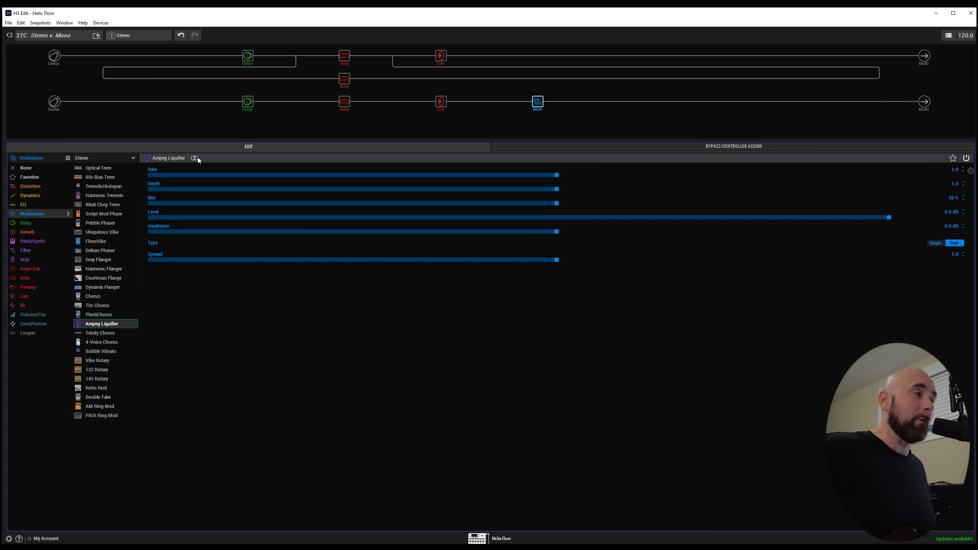
mouse_move(109, 163)
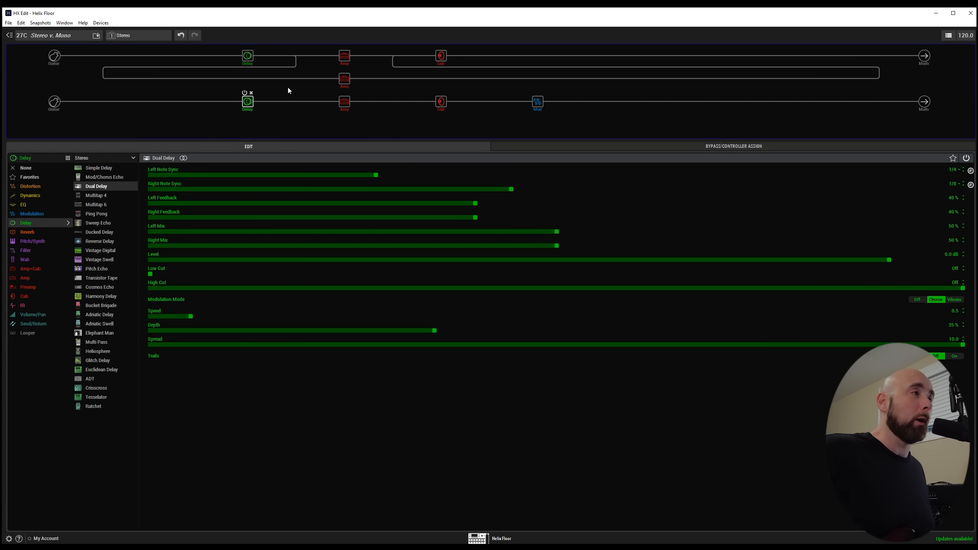
- View the lower amp, then the upper dual 4x12 Greenback 25 cab panned Left 100
click(344, 56)
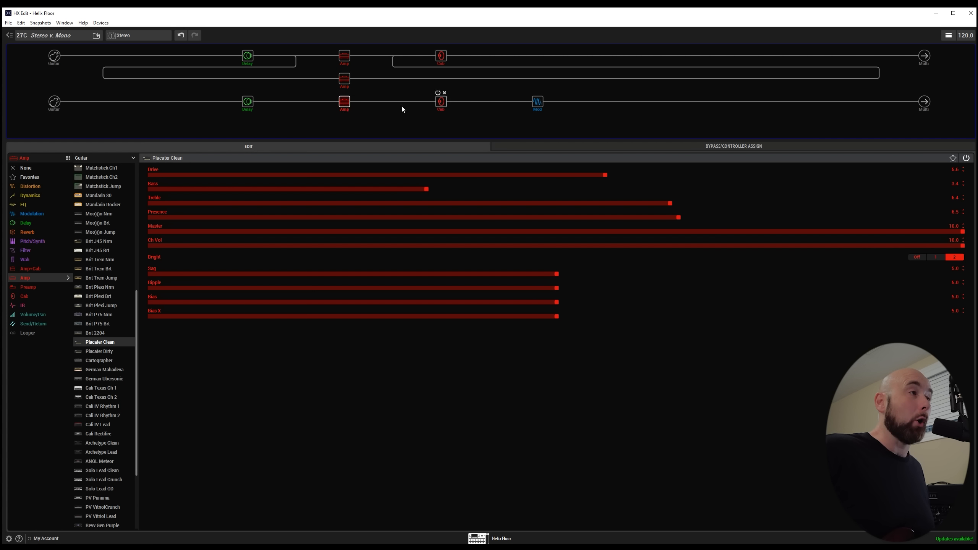
click(441, 56)
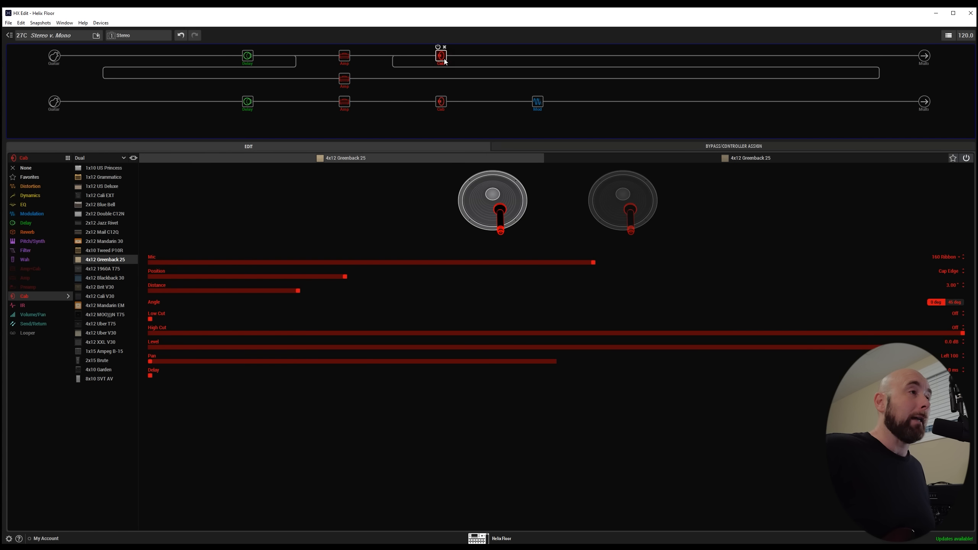
mouse_move(334, 168)
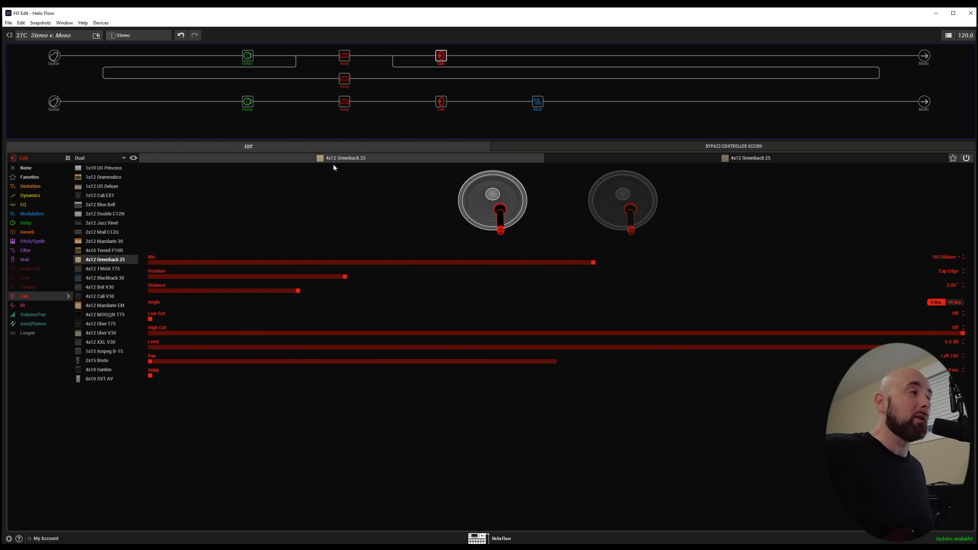
mouse_move(653, 168)
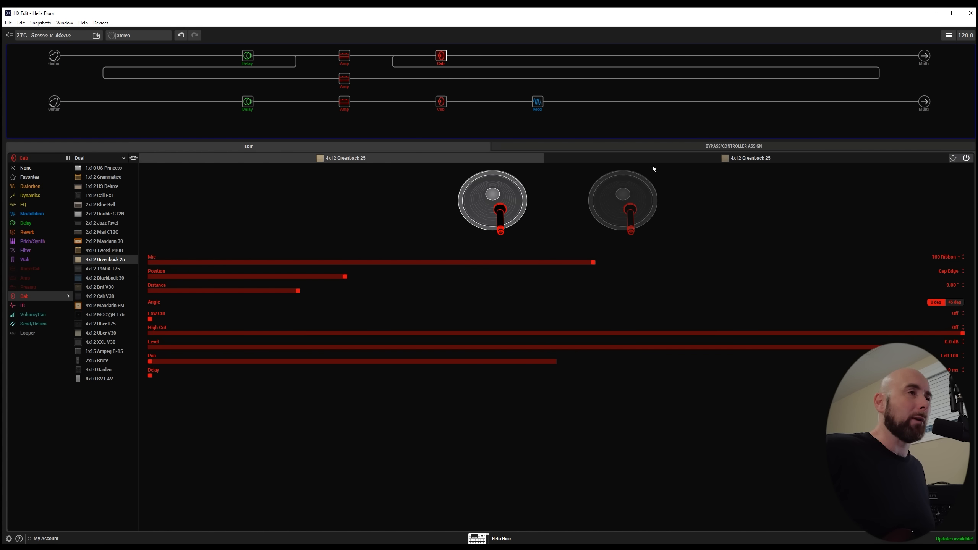
mouse_move(385, 320)
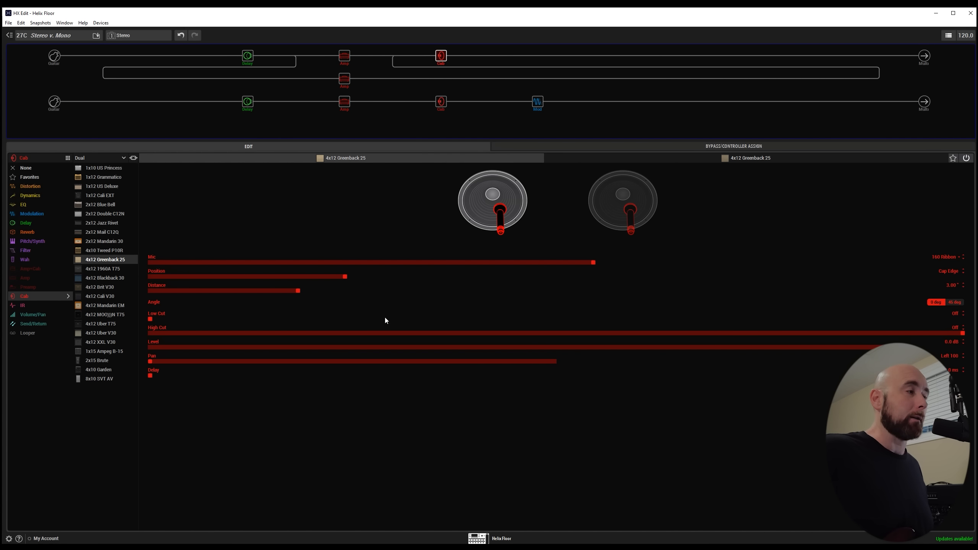
mouse_move(782, 357)
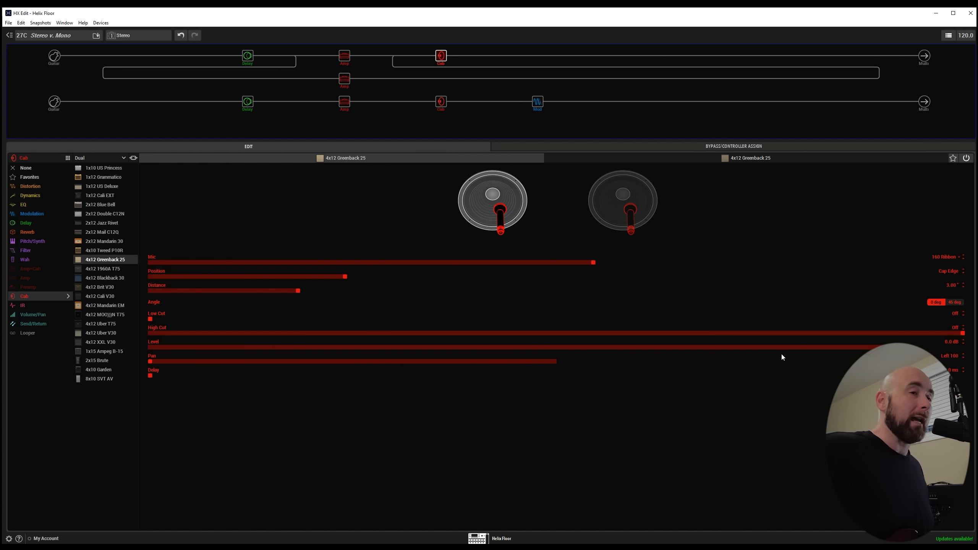
- Swap the lower path's Liquifier block for a Simple EQ set to its stereo version
click(537, 100)
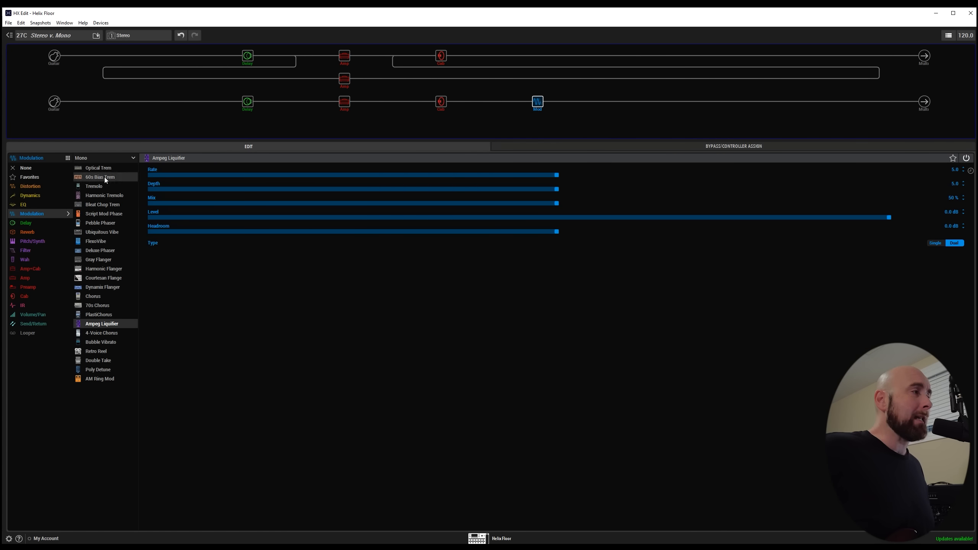
mouse_move(26, 223)
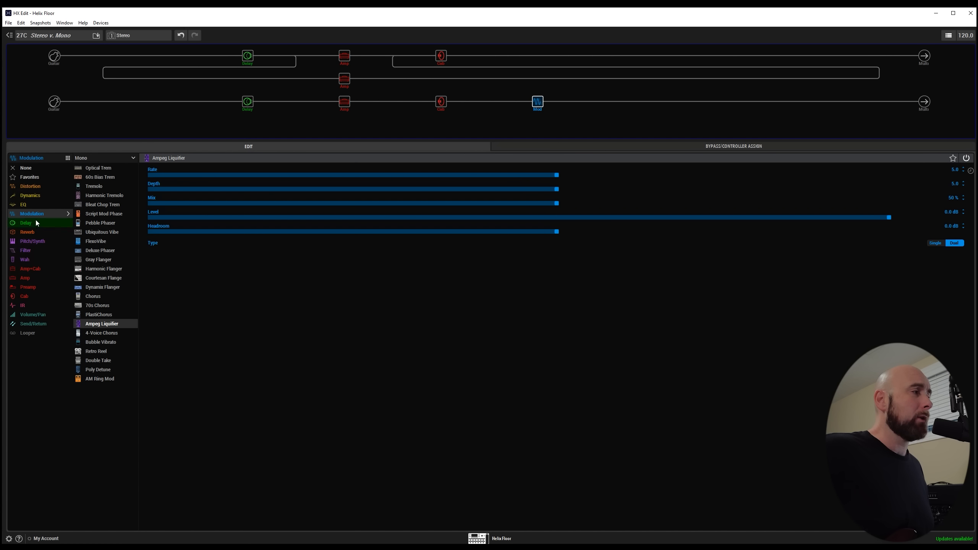
click(23, 204)
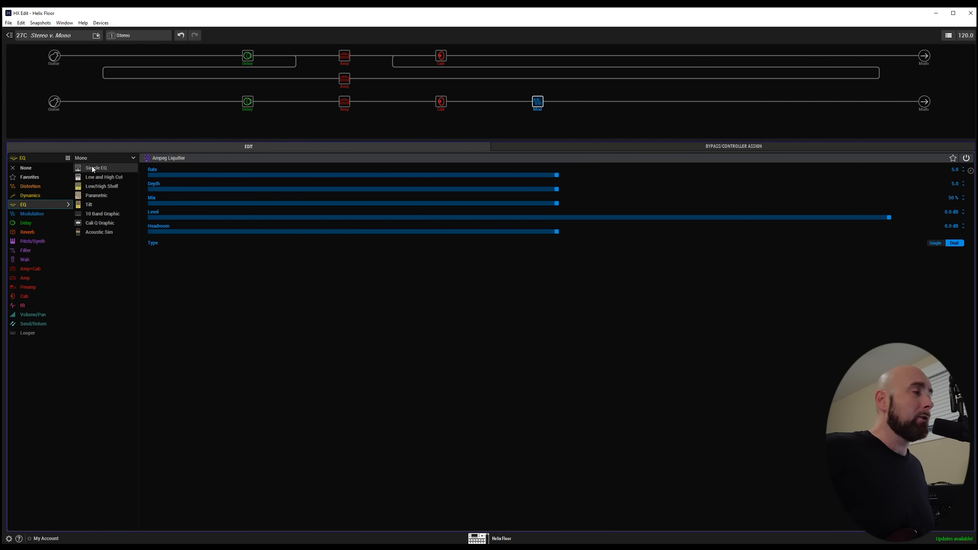
click(96, 167)
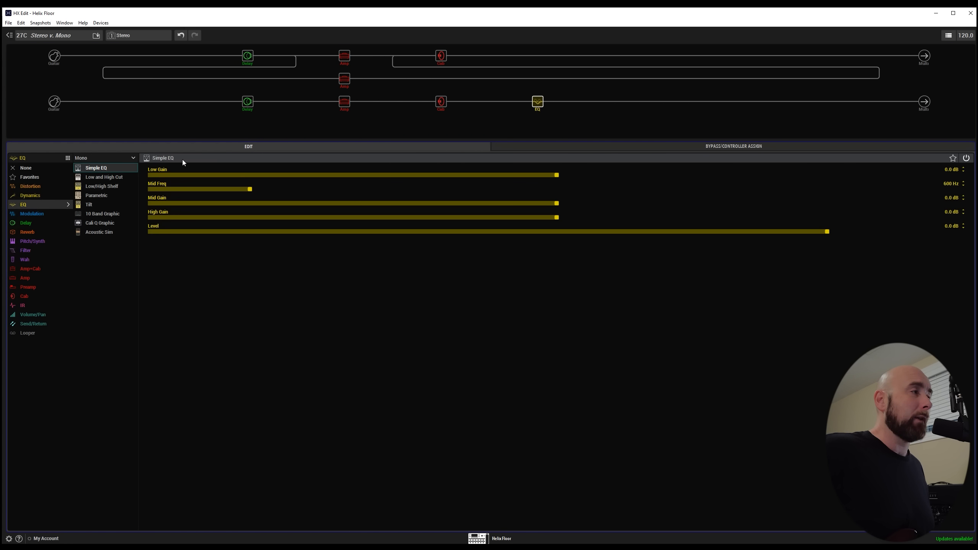
click(104, 157)
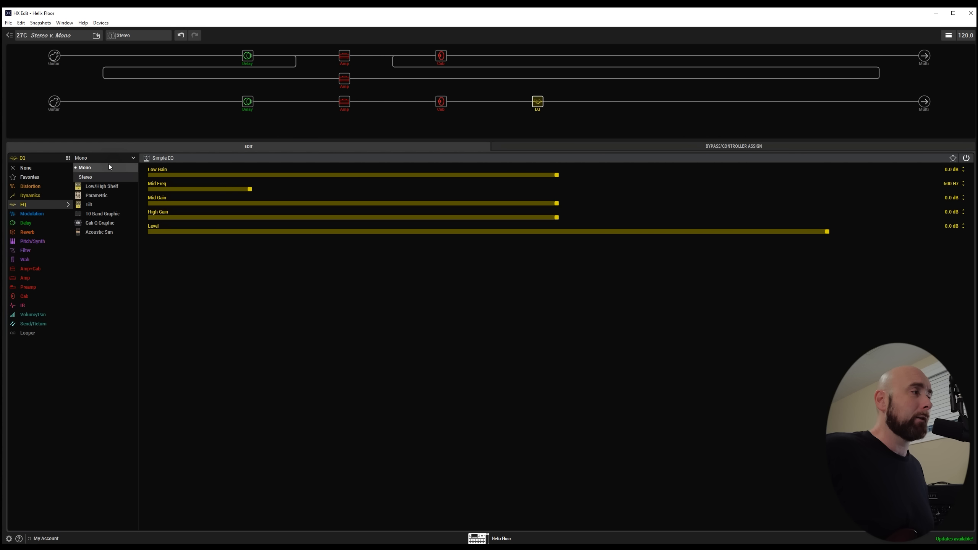
click(85, 176)
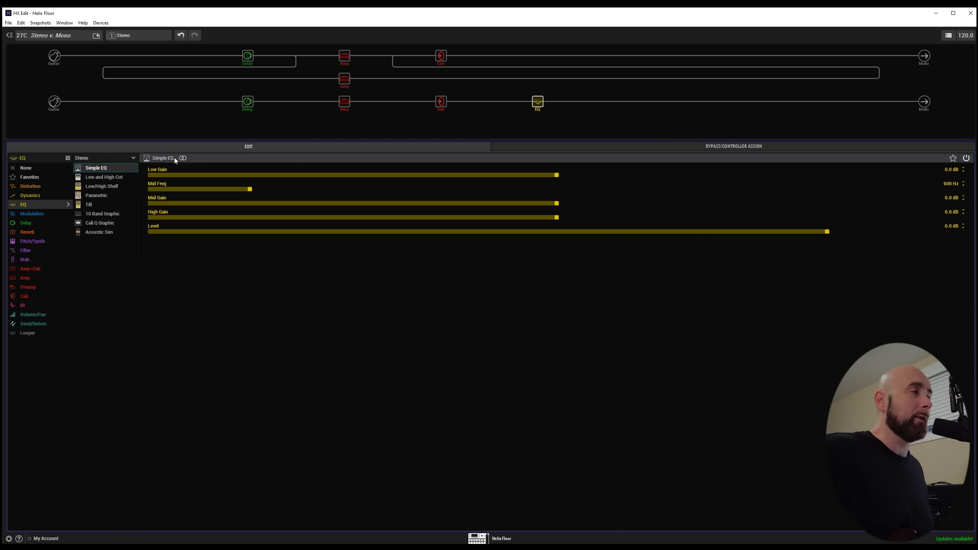
mouse_move(451, 115)
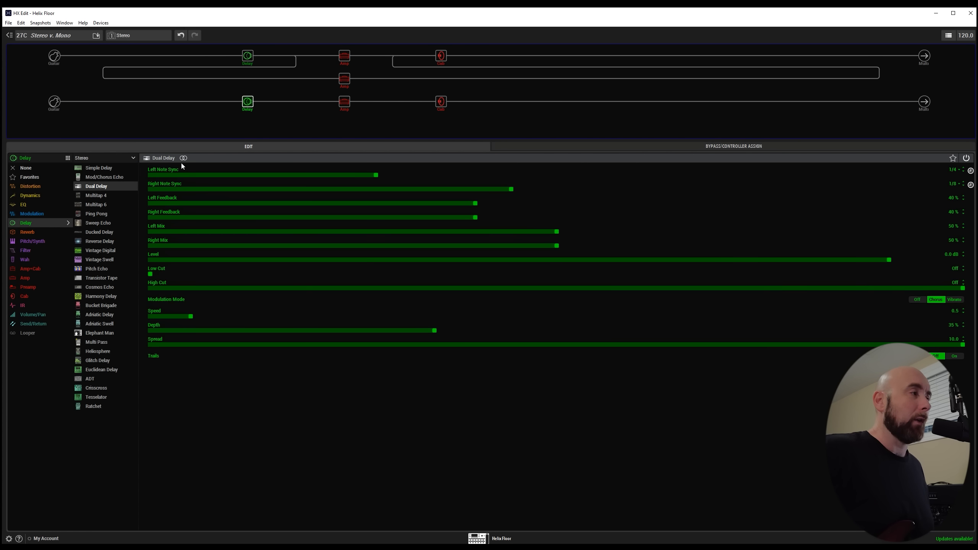
mouse_move(184, 159)
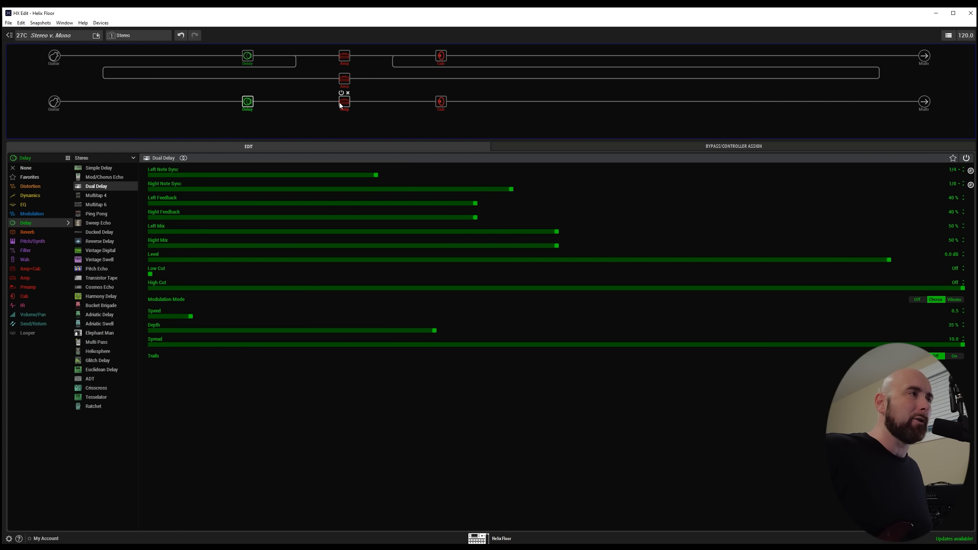
mouse_move(370, 96)
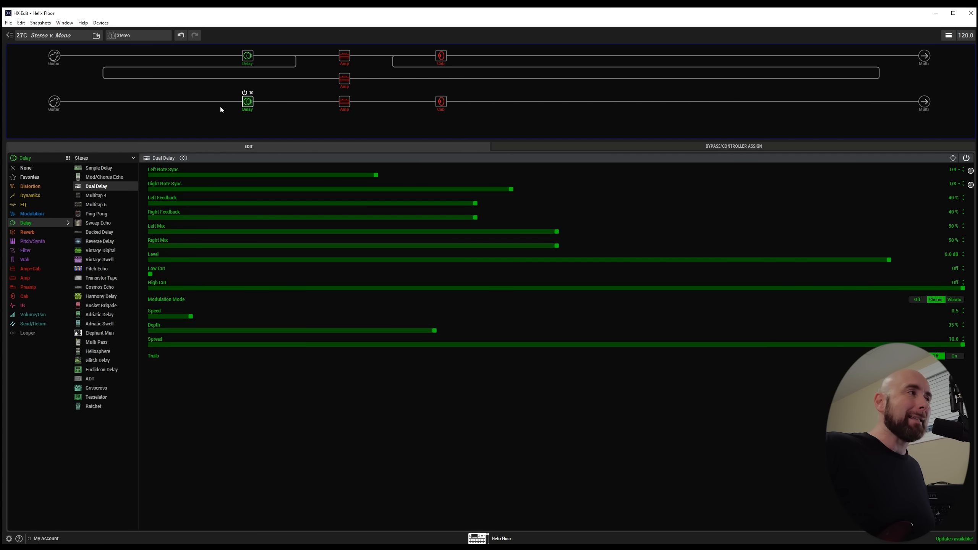
mouse_move(278, 111)
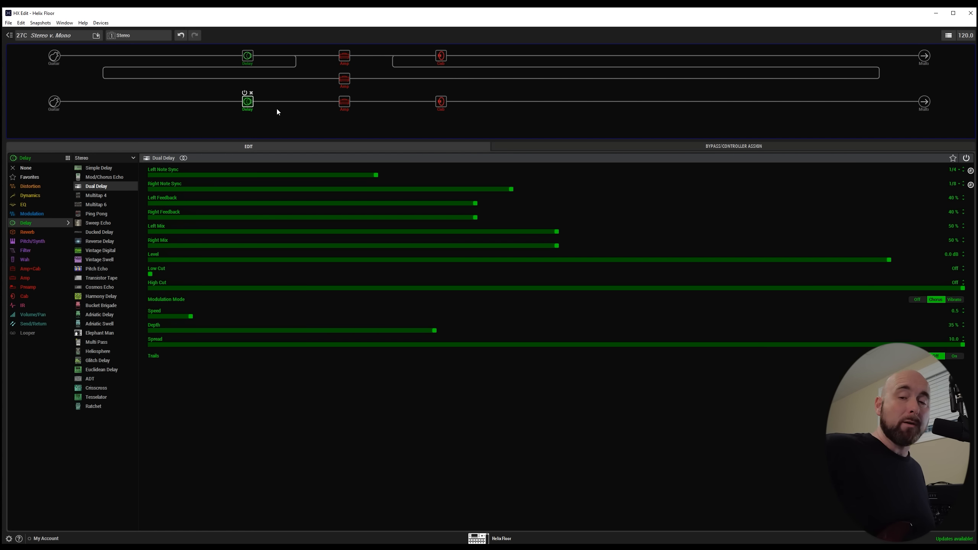
mouse_move(277, 105)
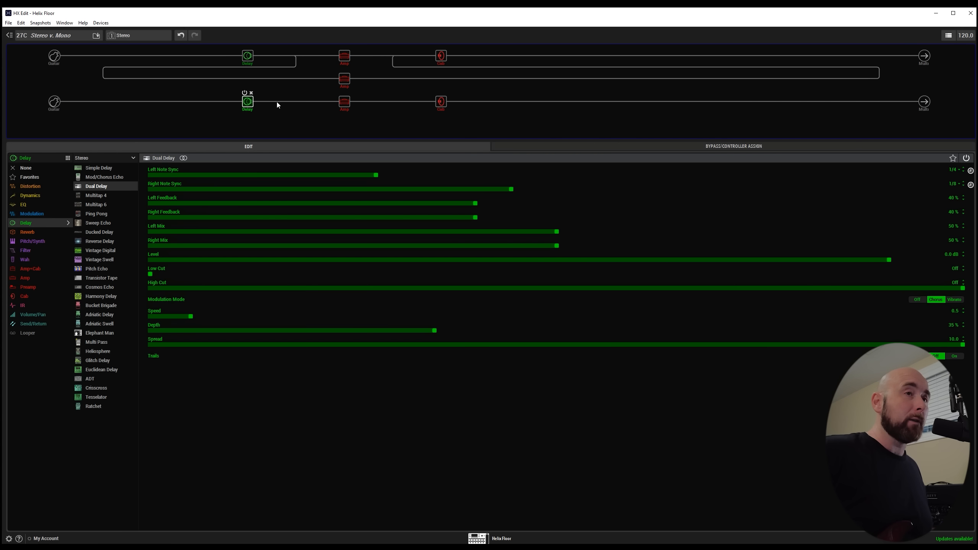
mouse_move(486, 245)
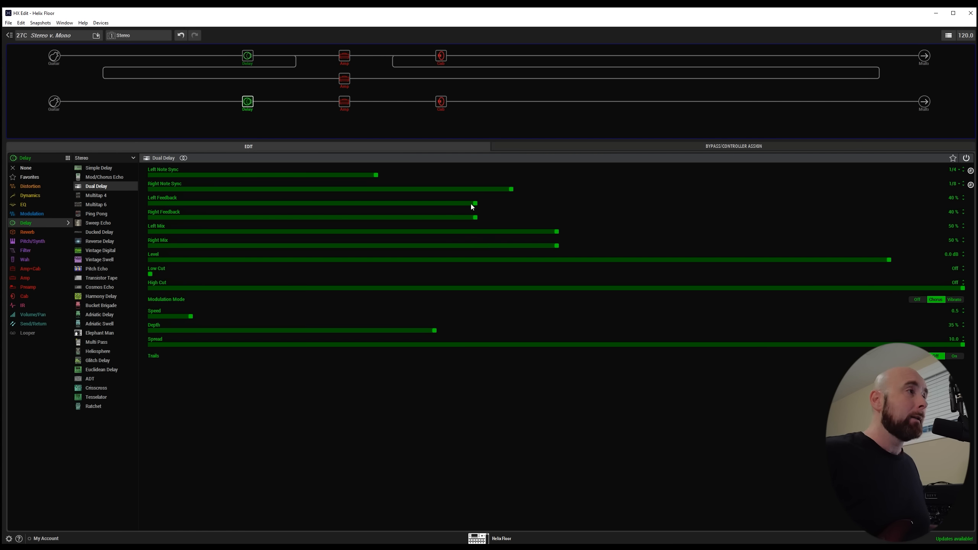
mouse_move(230, 132)
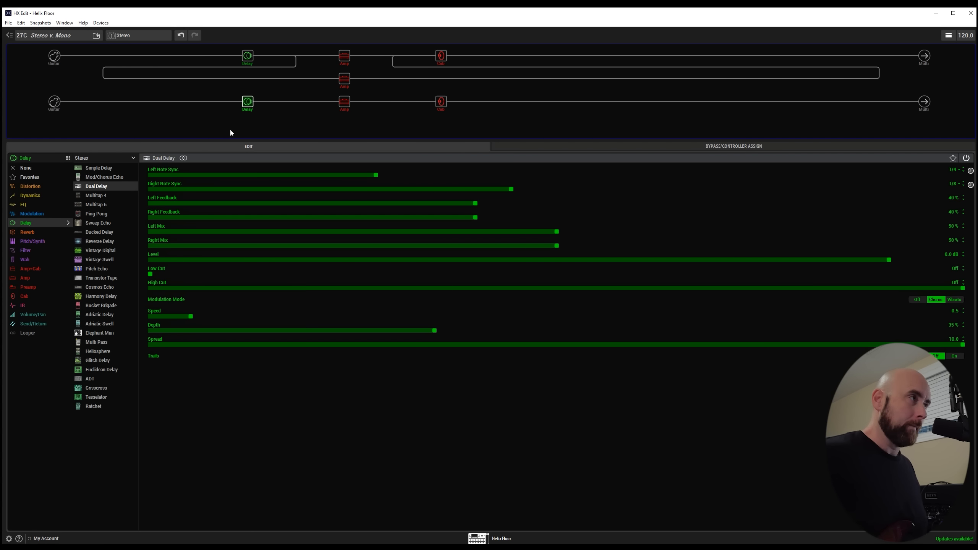
- Make snapshot 2, Mono, the active snapshot
click(138, 35)
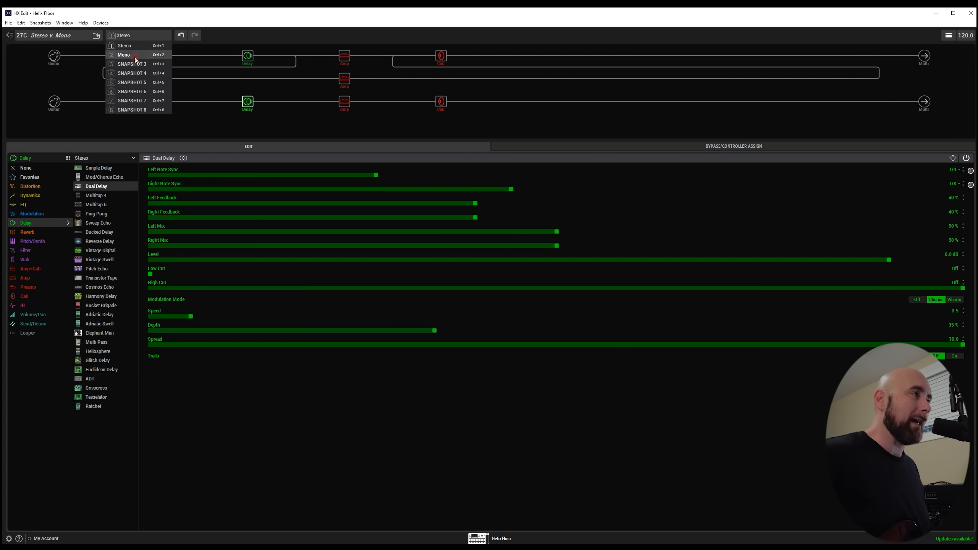
click(123, 54)
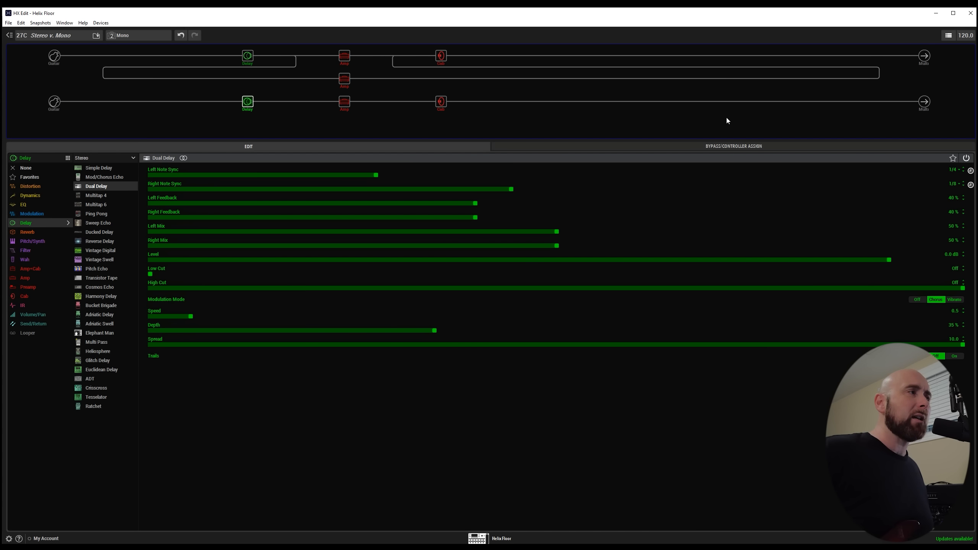
mouse_move(288, 146)
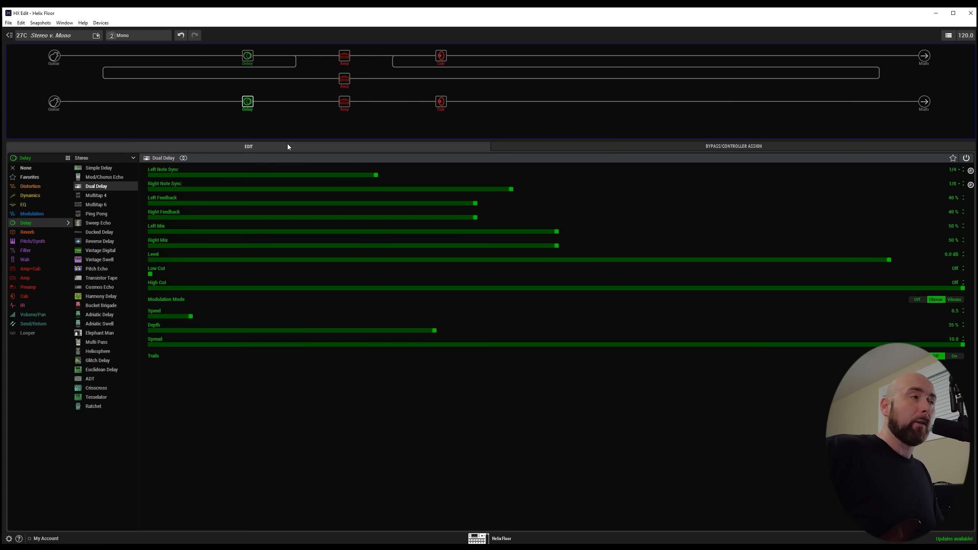
mouse_move(354, 129)
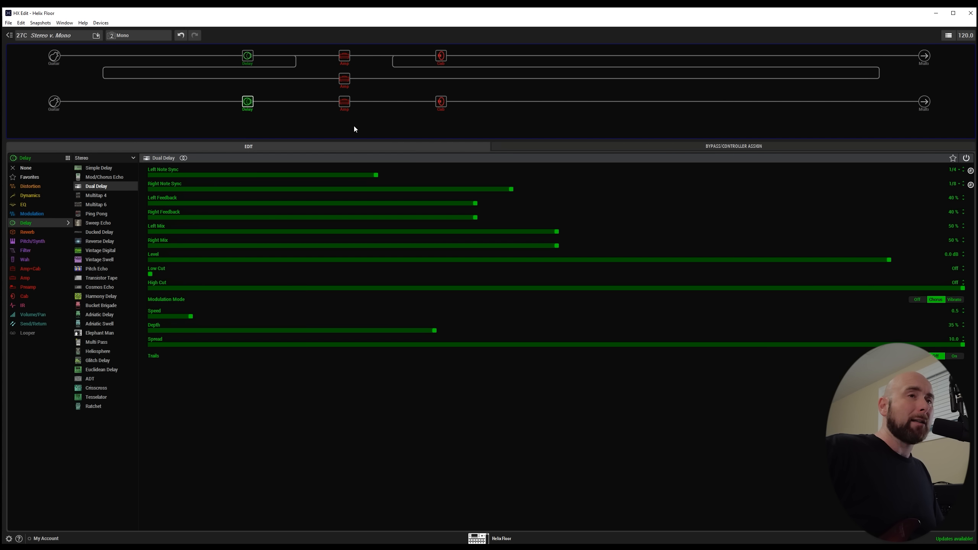
mouse_move(568, 119)
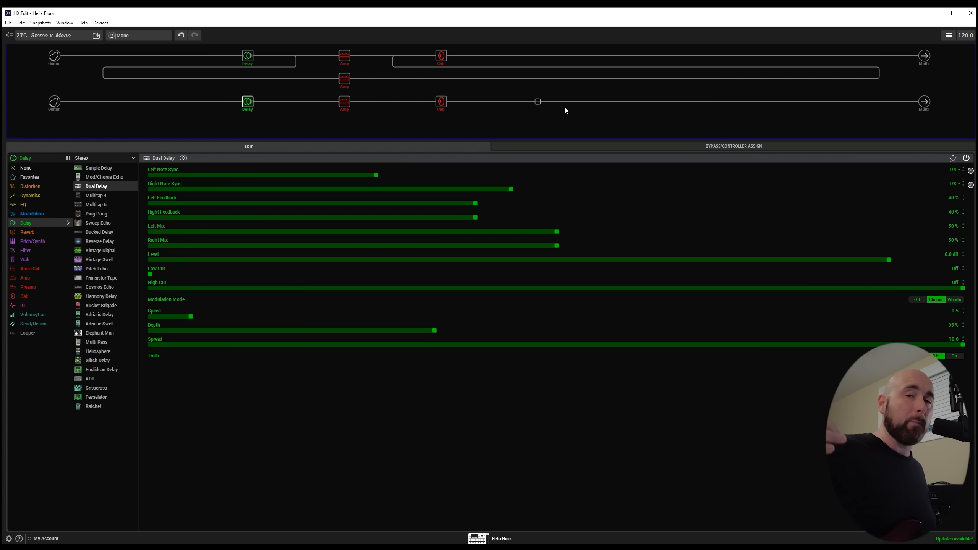
mouse_move(542, 103)
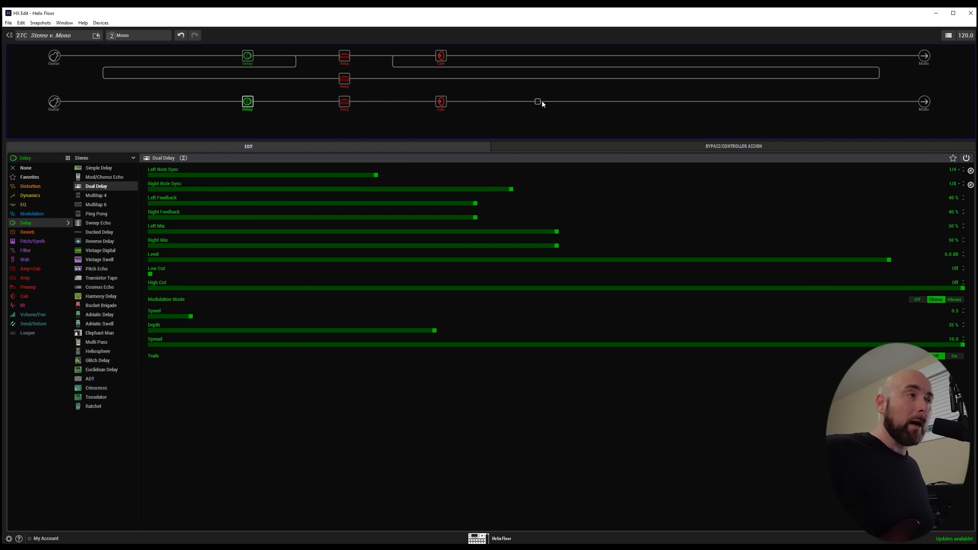
- Add a stereo Transistor Tape delay after the lower cab and turn Wow Flutter down to 0
click(537, 101)
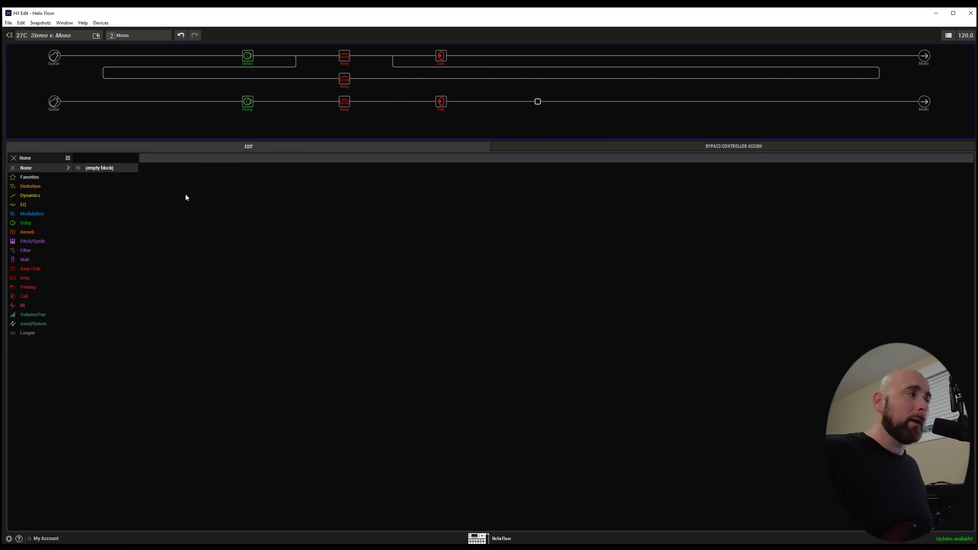
click(26, 223)
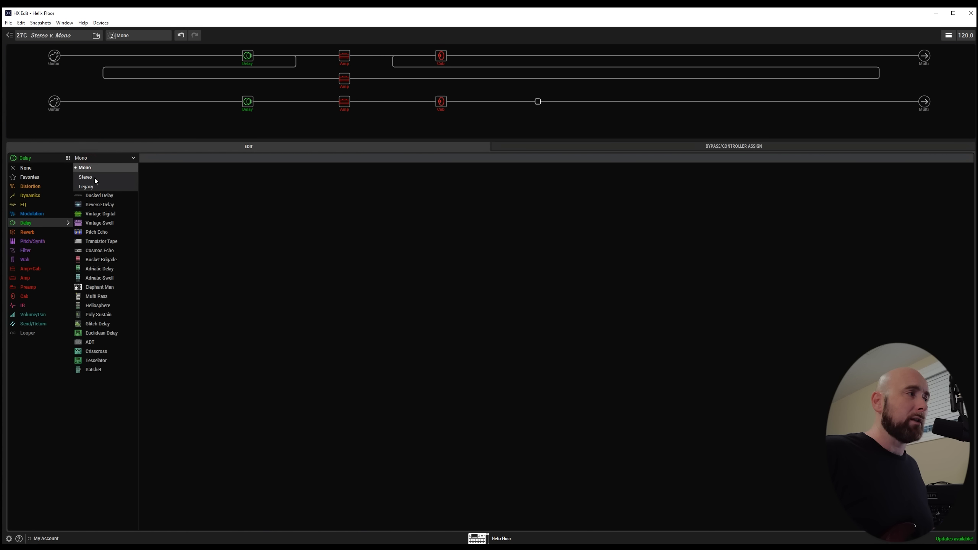
click(86, 176)
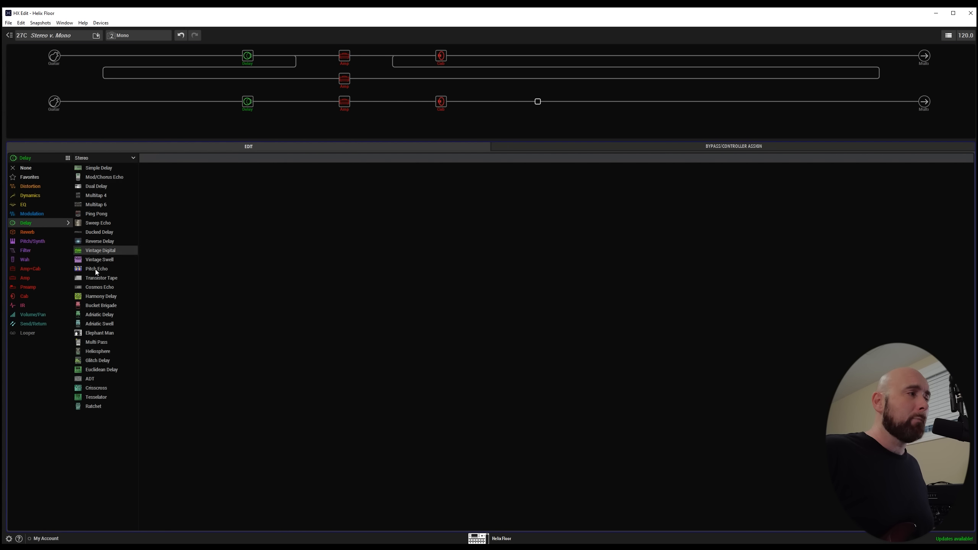
click(101, 278)
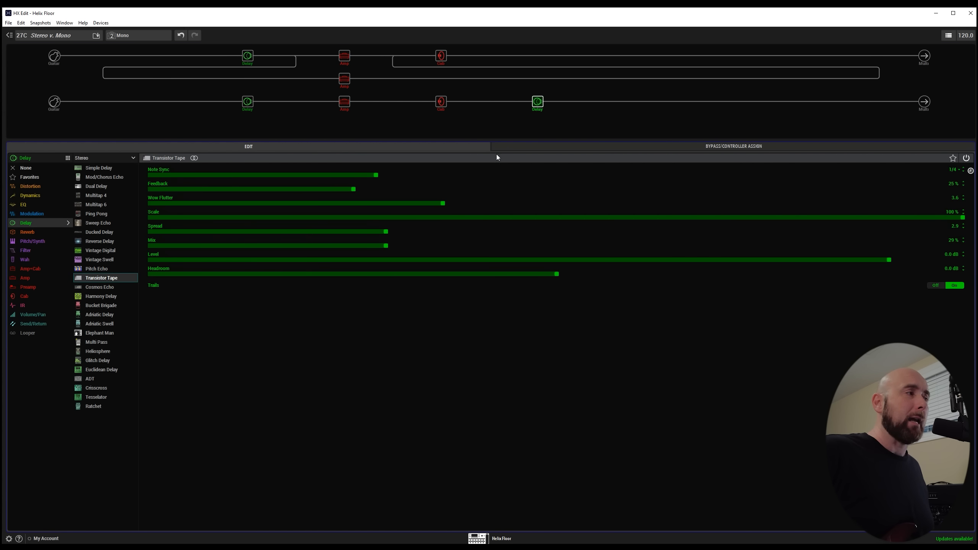
mouse_move(386, 210)
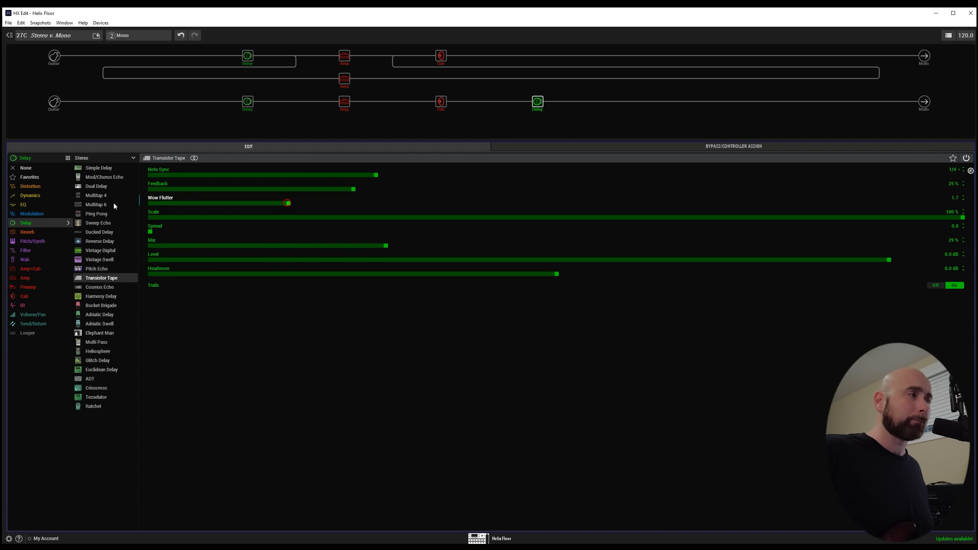
drag(287, 202, 150, 202)
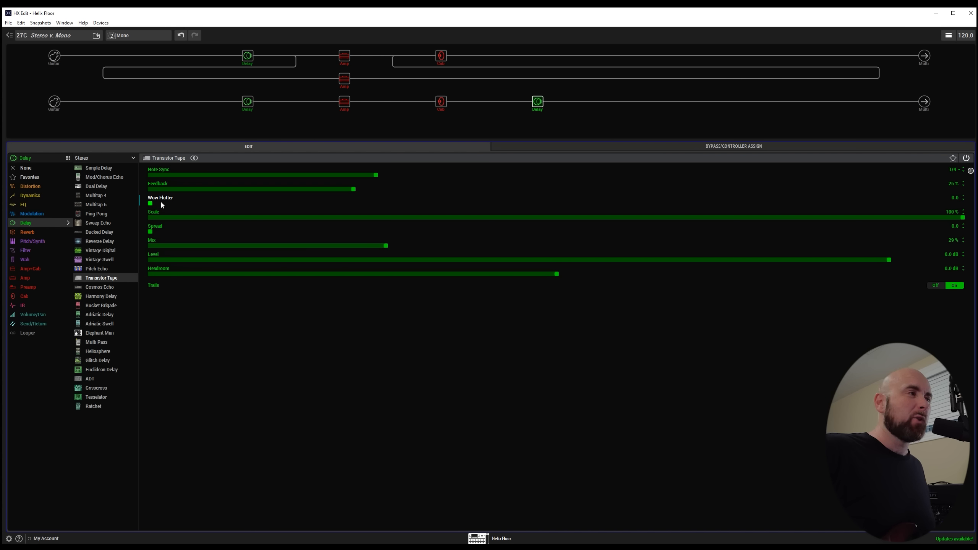
mouse_move(310, 242)
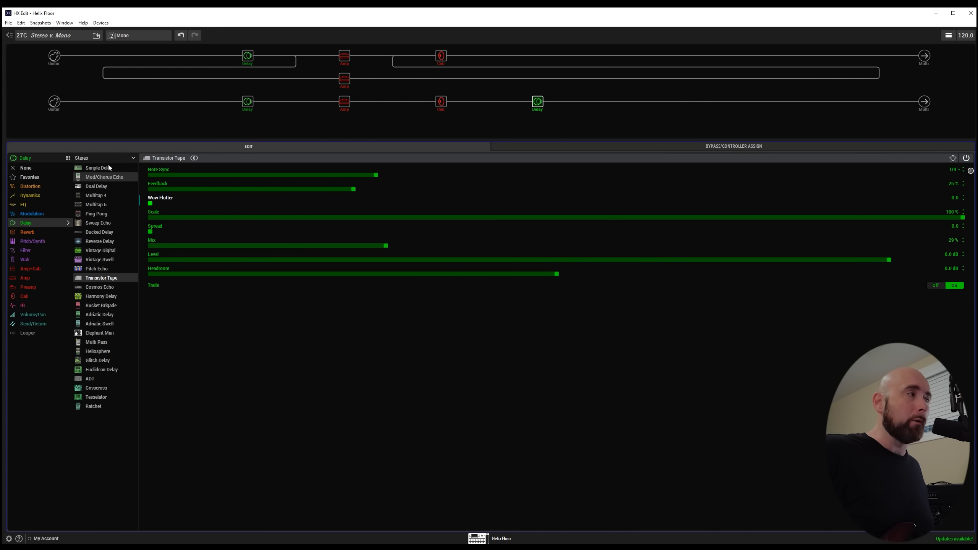
- Try the Transistor Tape delay's mono version, then switch it back to stereo
click(103, 157)
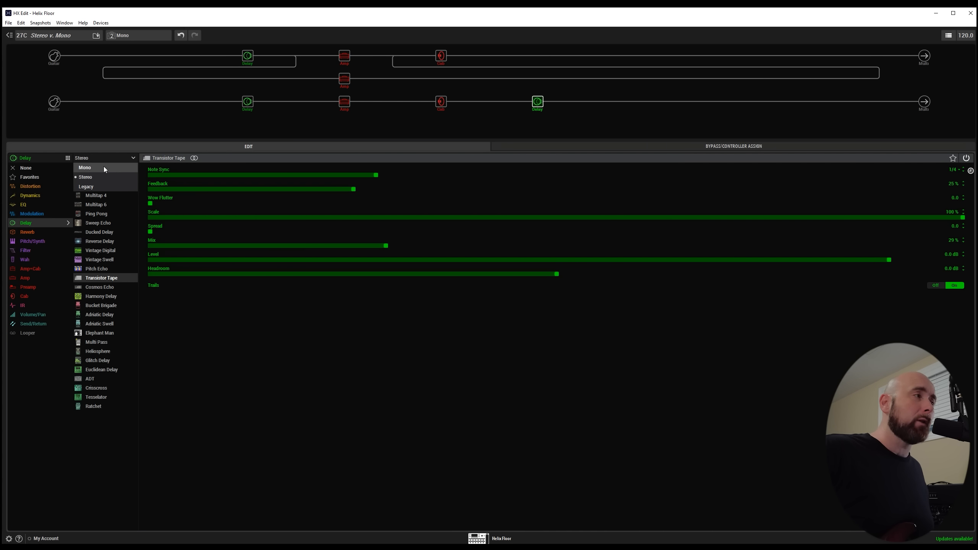
mouse_move(169, 274)
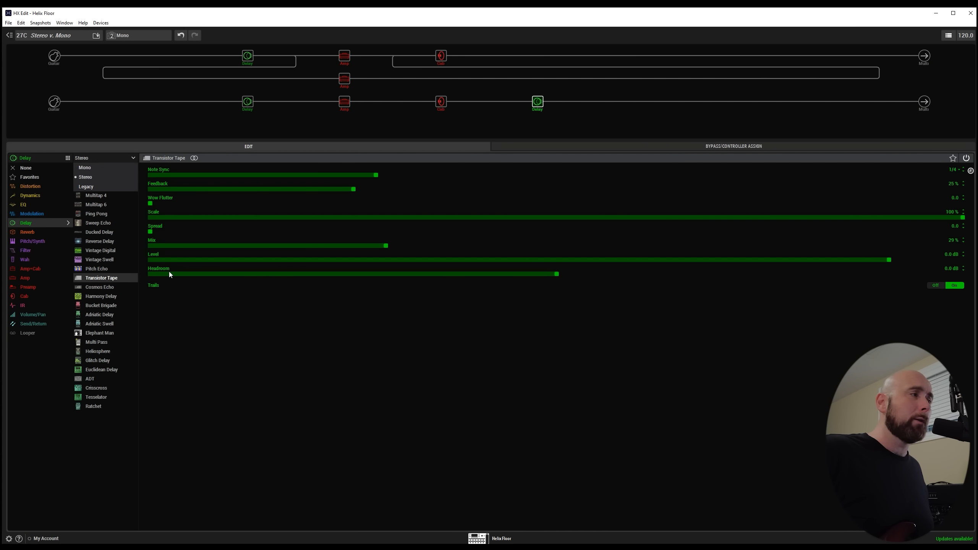
mouse_move(161, 182)
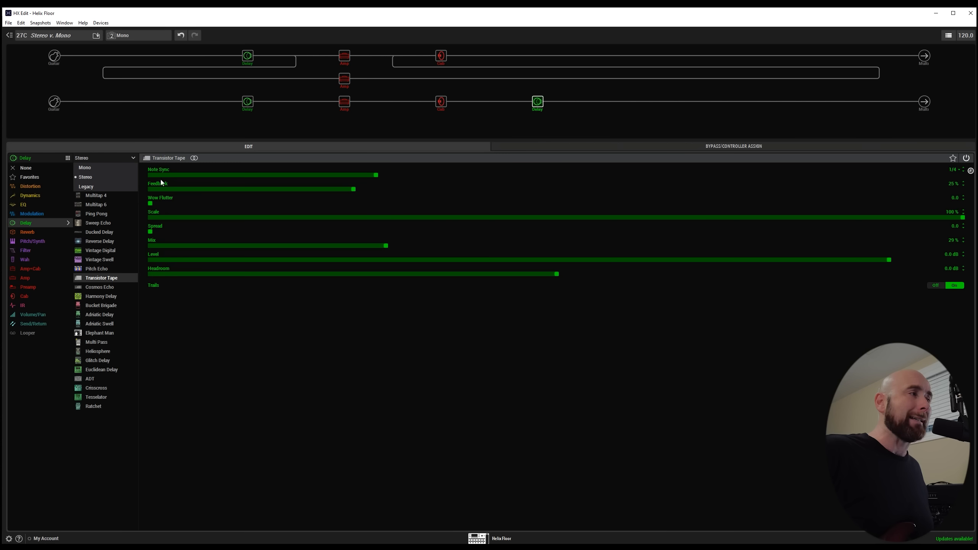
click(84, 167)
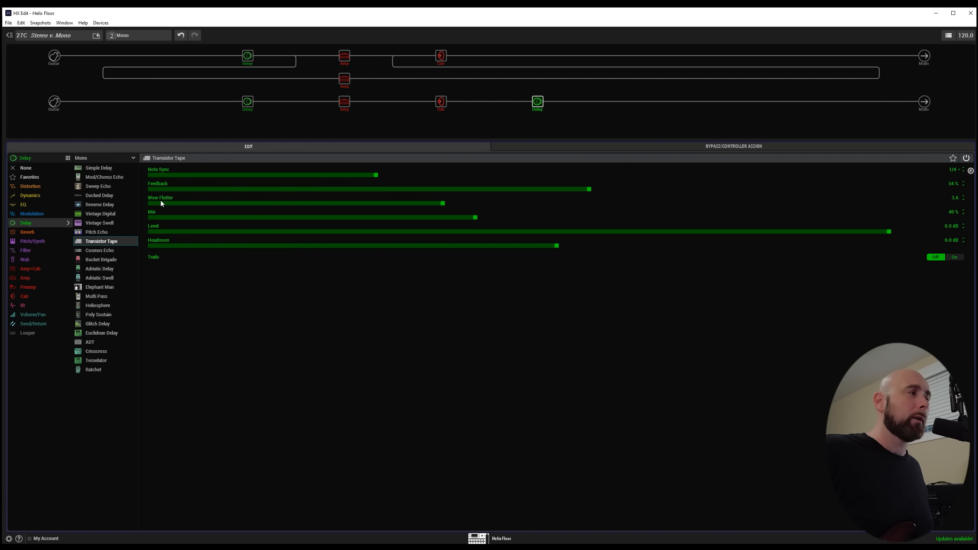
mouse_move(98, 168)
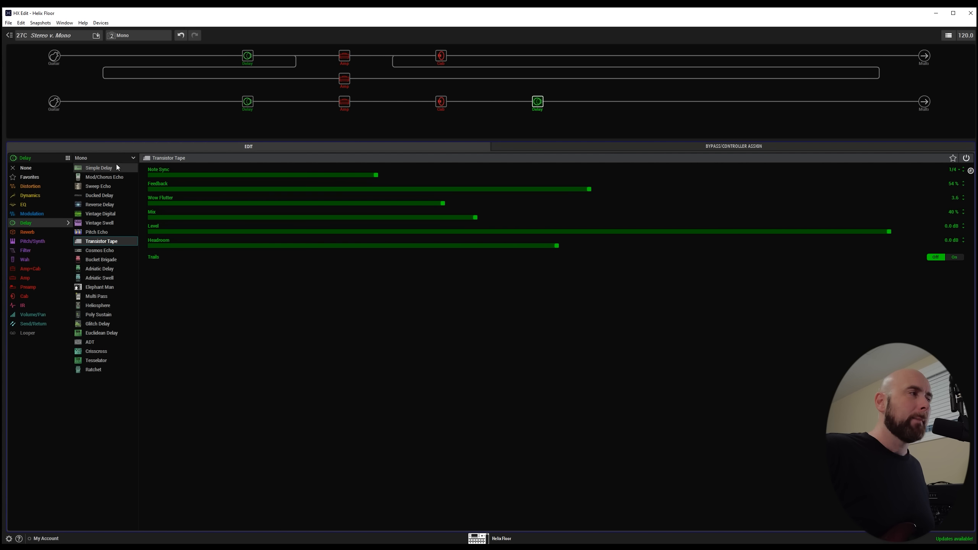
click(105, 157)
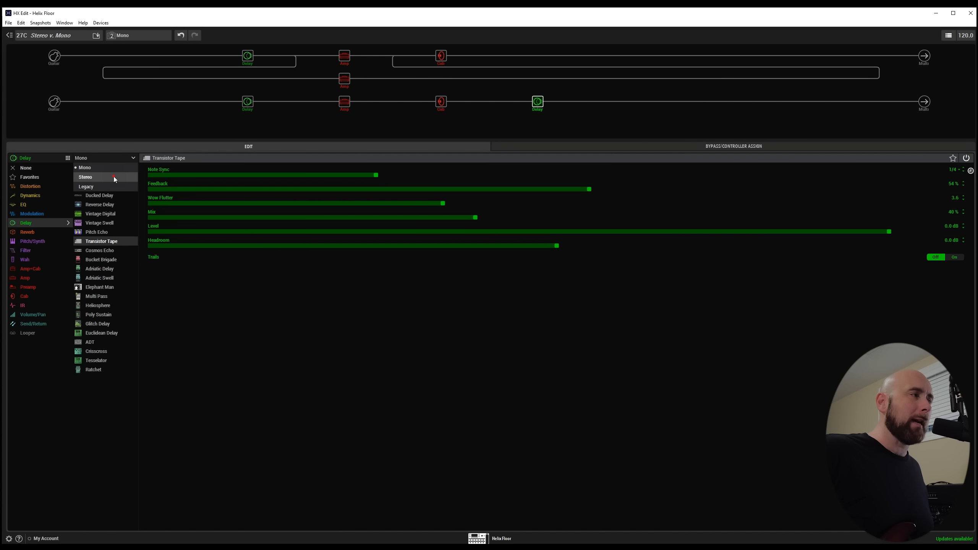
click(85, 176)
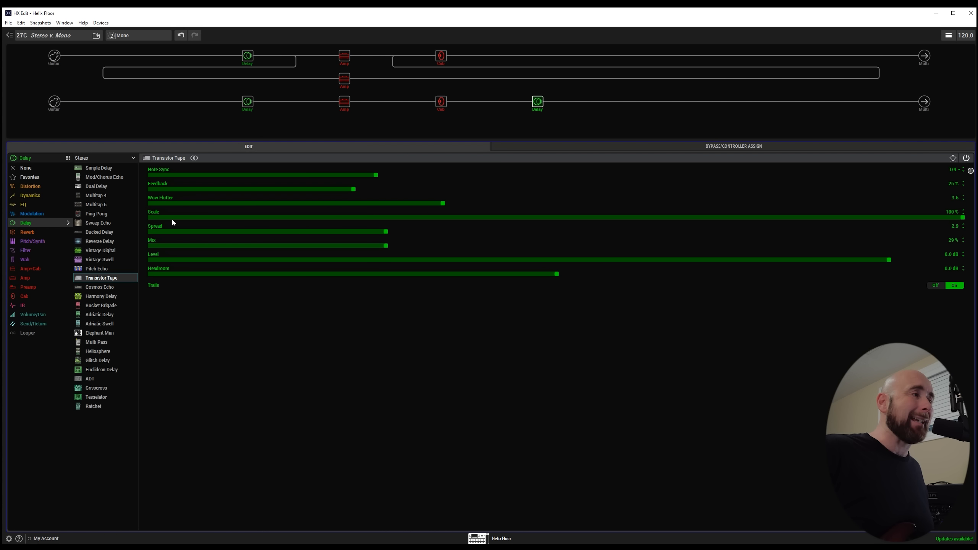
mouse_move(262, 236)
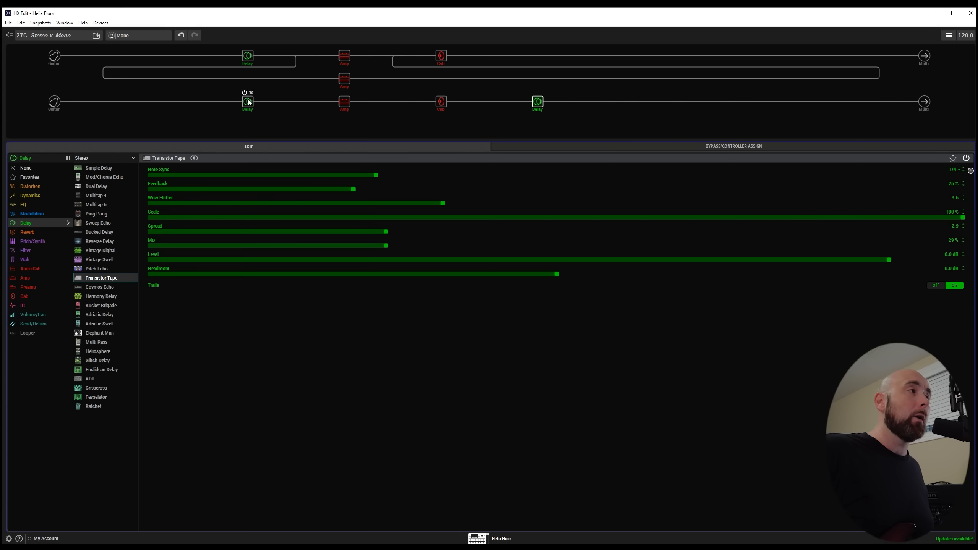
- Bypass the Dual Delay block at the start of the lower path
click(247, 101)
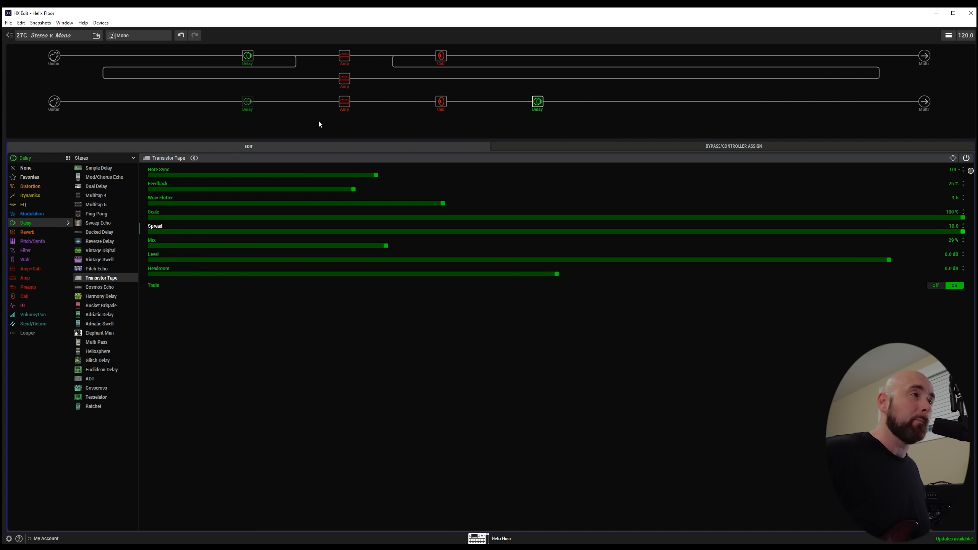
mouse_move(537, 101)
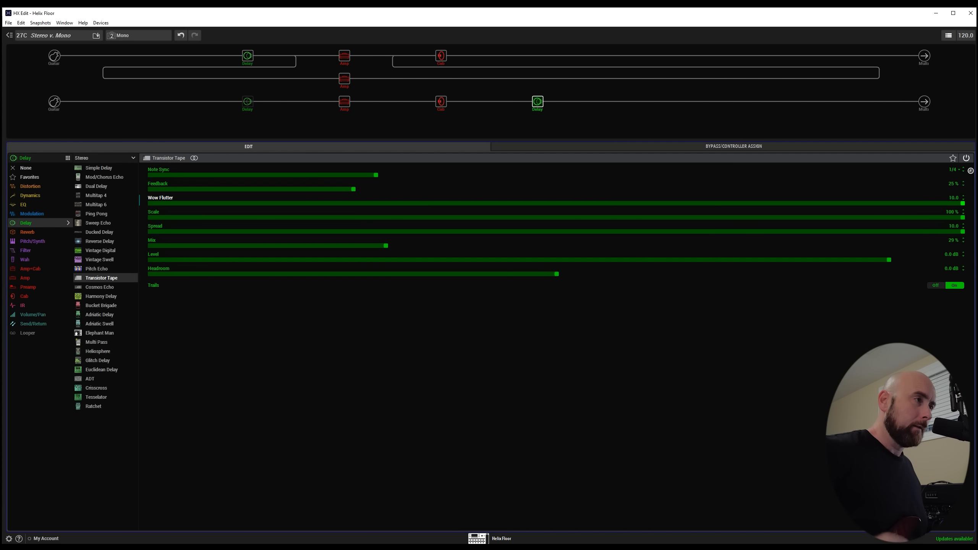
mouse_move(172, 236)
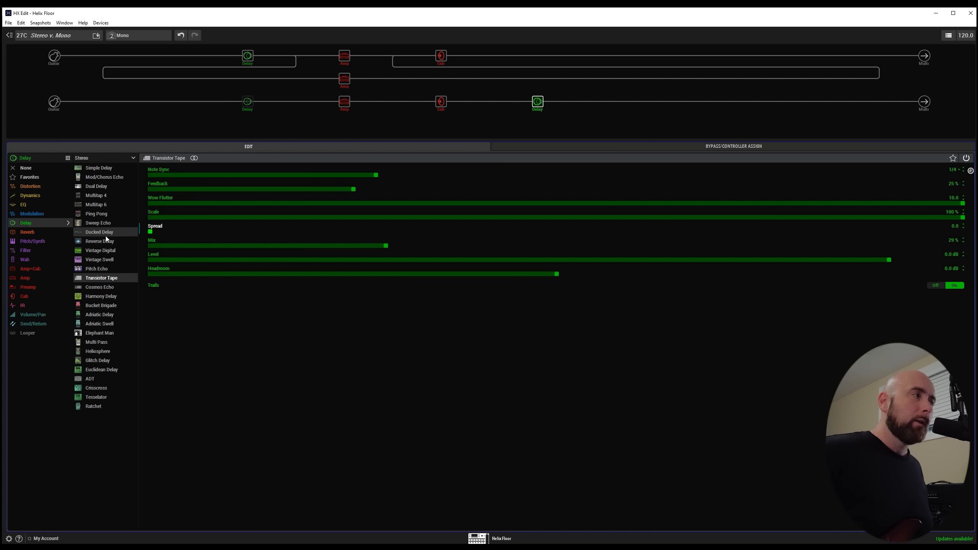
mouse_move(97, 195)
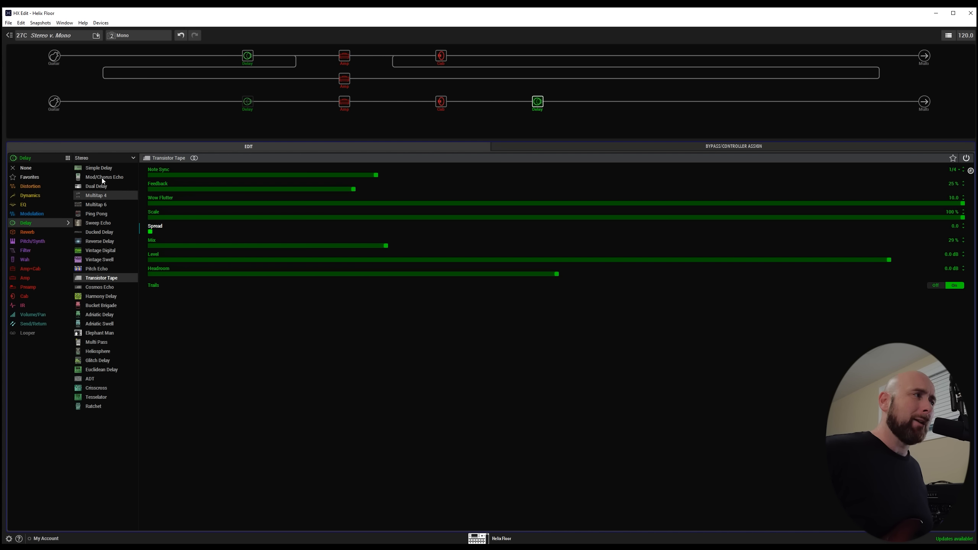
- Switch the lower-path Transistor Tape delay from stereo to its mono version
click(103, 157)
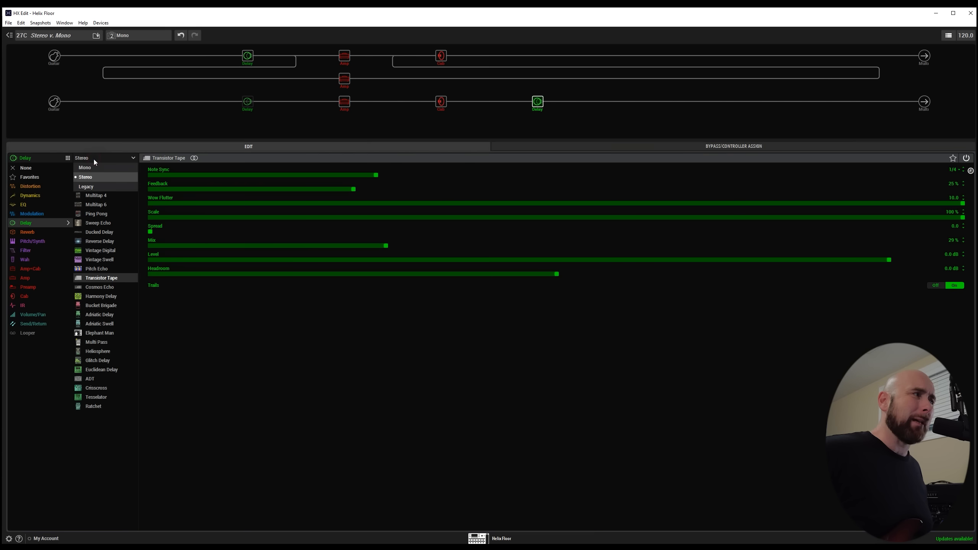
click(84, 166)
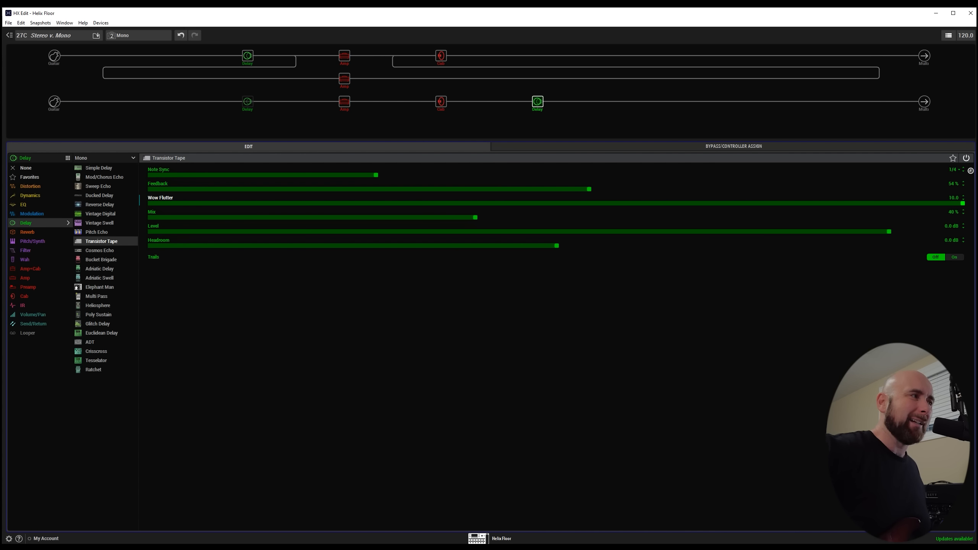
mouse_move(104, 176)
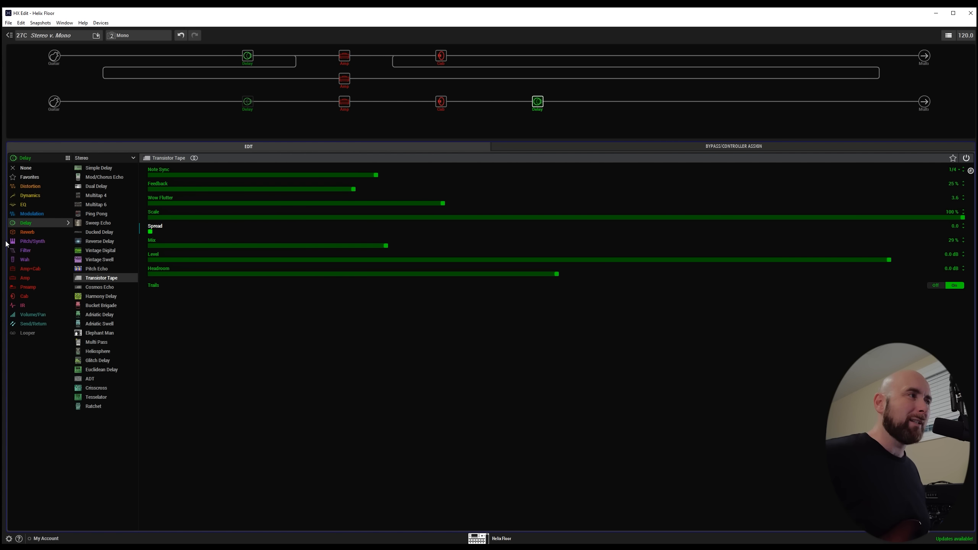
mouse_move(526, 130)
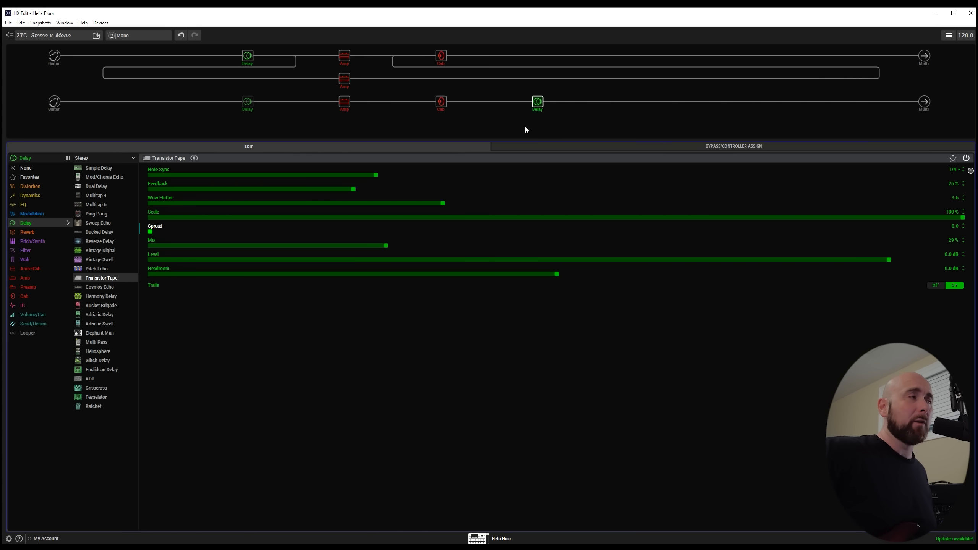
mouse_move(193, 163)
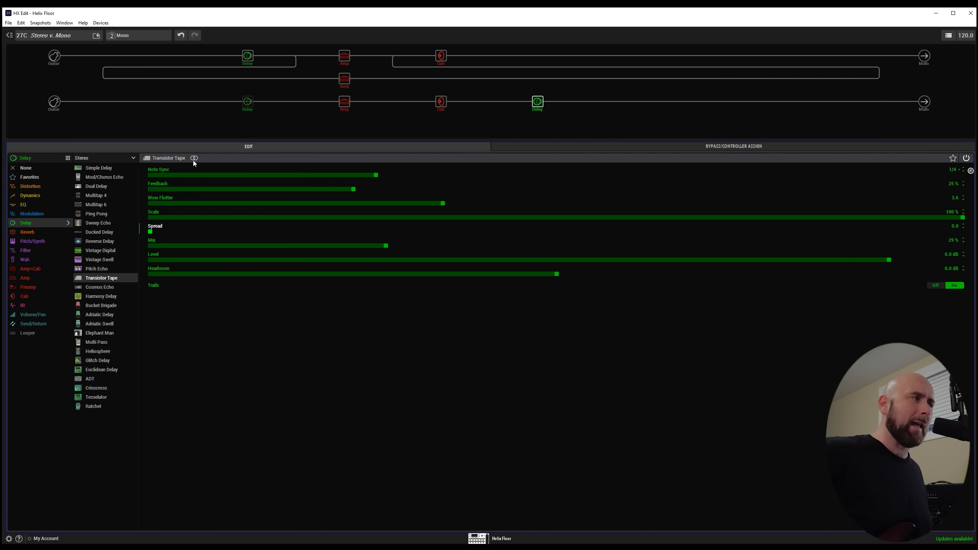
mouse_move(538, 103)
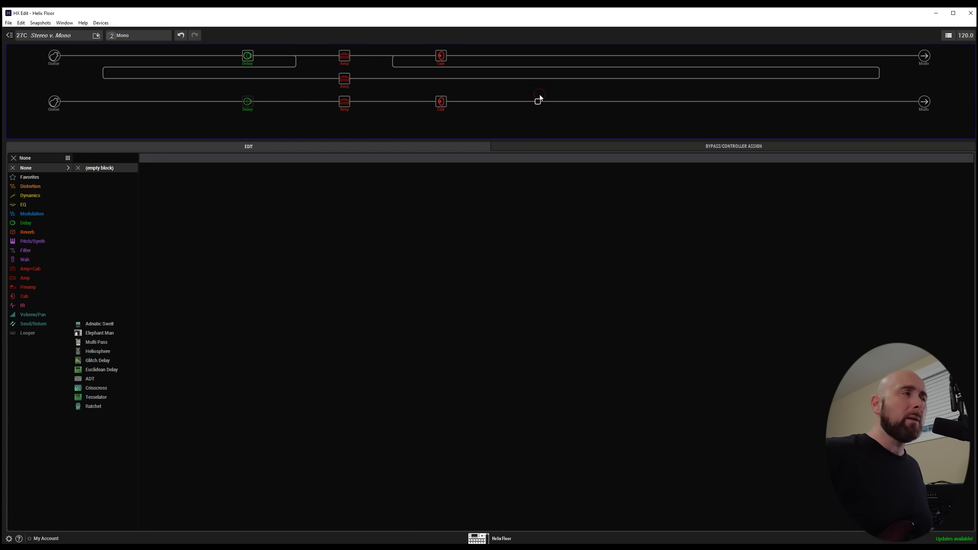
- Re-enable the lower path's first Dual Delay and view its 1/4 and 1/8 sync settings
click(440, 101)
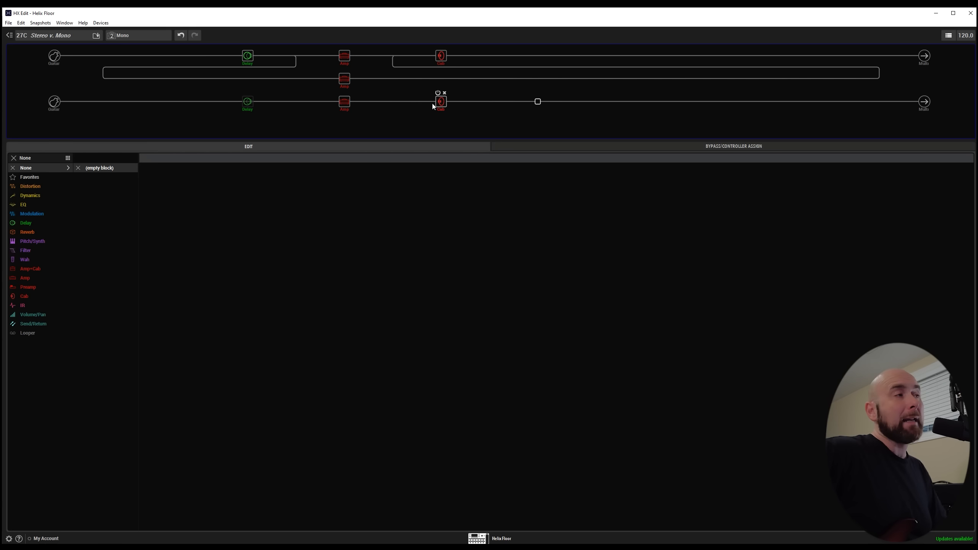
click(344, 101)
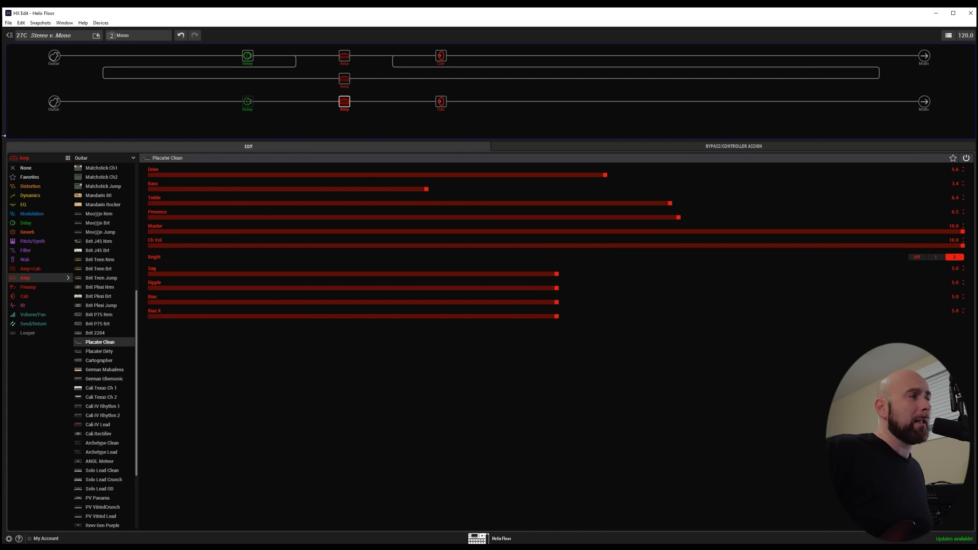
mouse_move(254, 100)
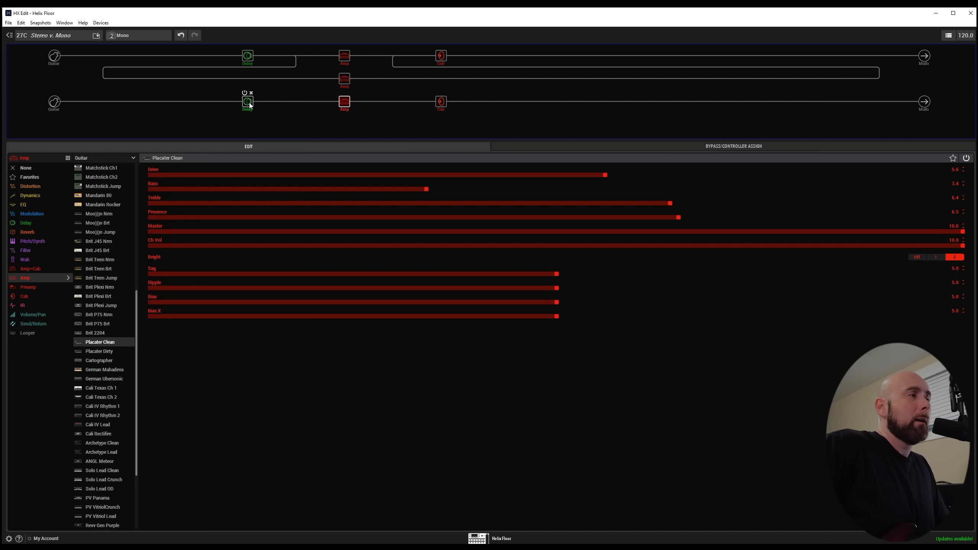
click(247, 101)
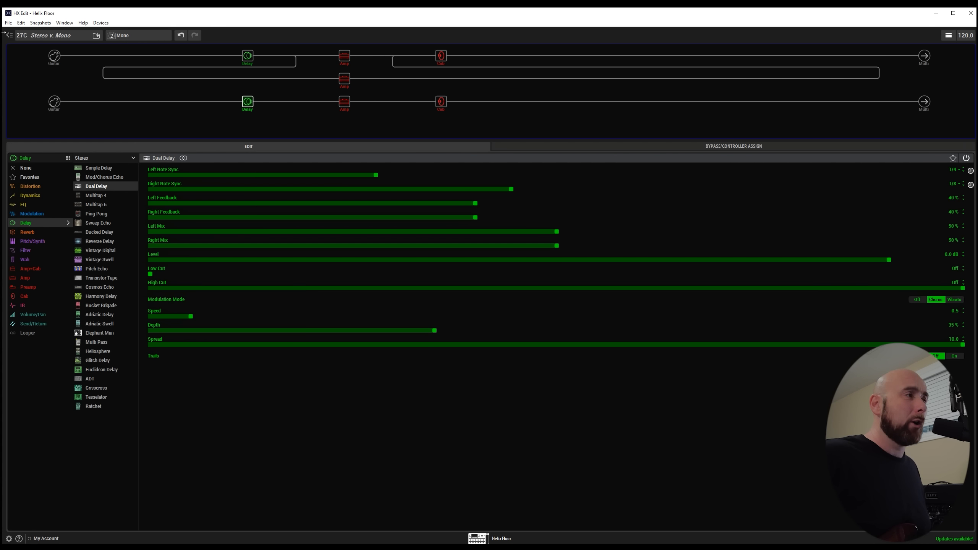
mouse_move(214, 153)
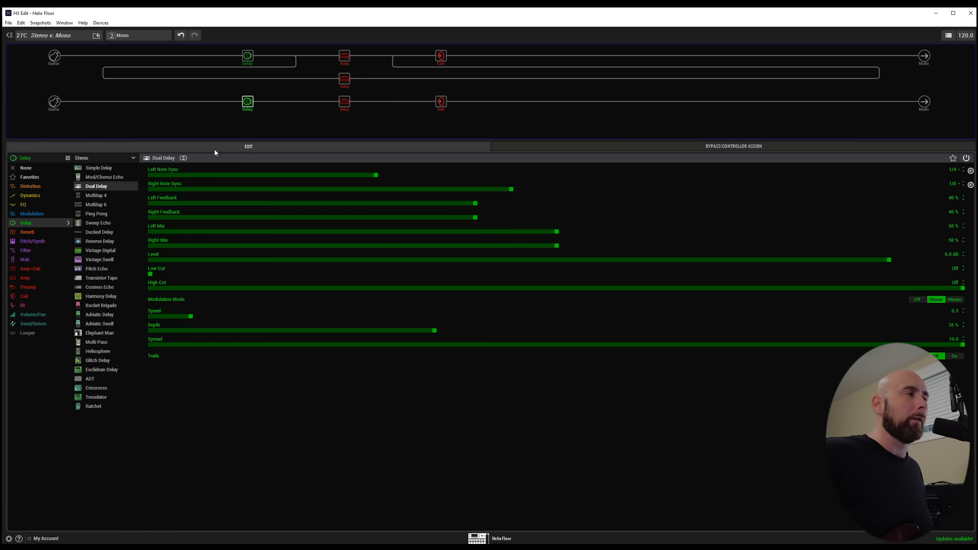
mouse_move(122, 26)
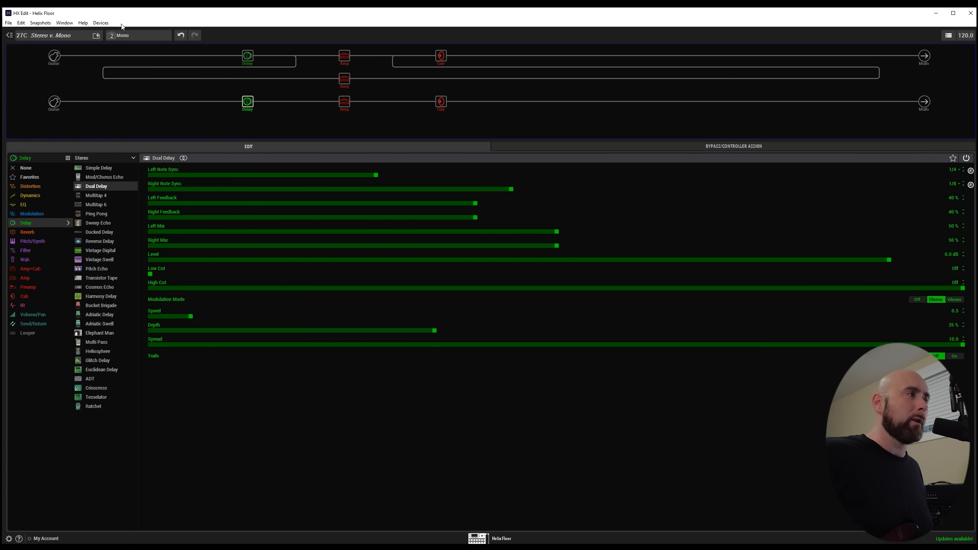
- Select snapshot 1 Stereo and view the upper path's dual 4x12 Greenback 25 cab
click(122, 35)
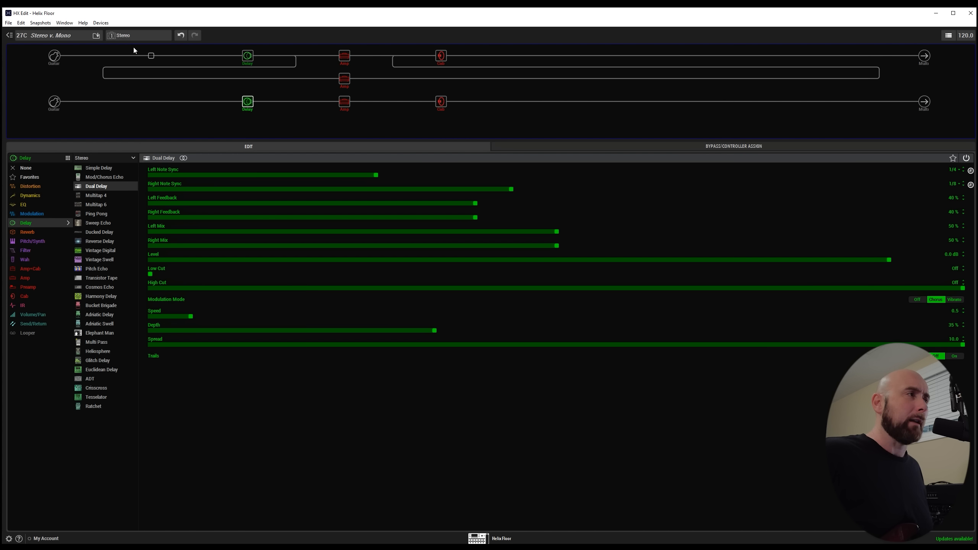
mouse_move(124, 63)
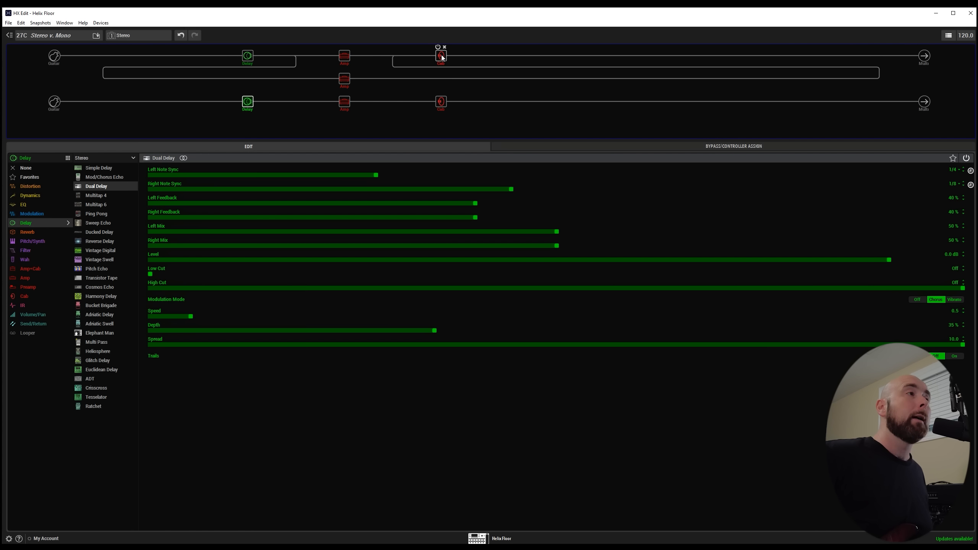
click(440, 56)
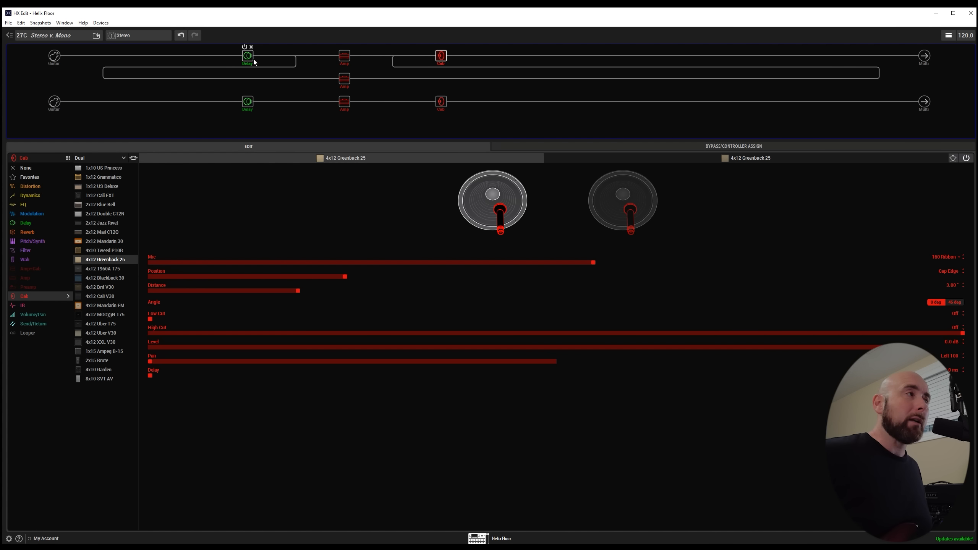
- Select the path 1A Dual Delay block to view its note sync and feedback
click(247, 56)
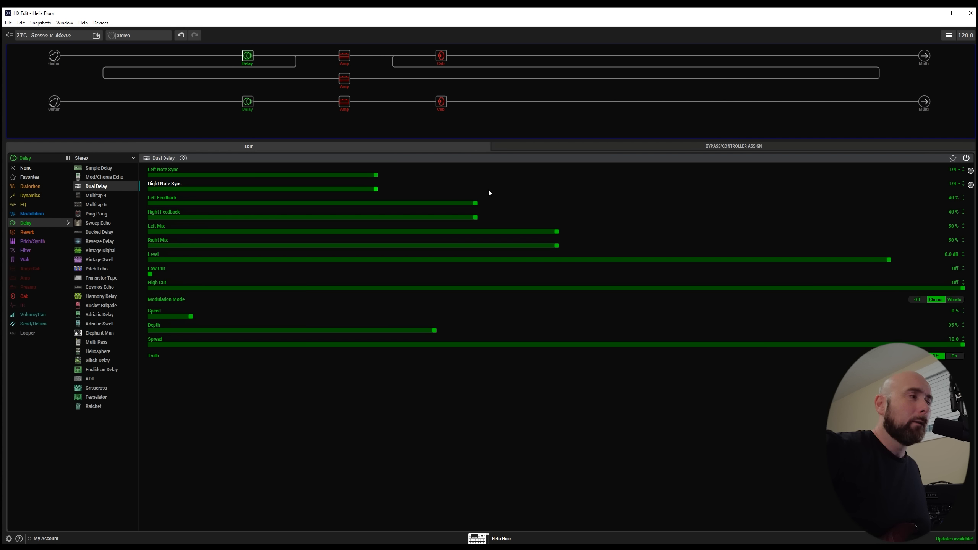
mouse_move(444, 271)
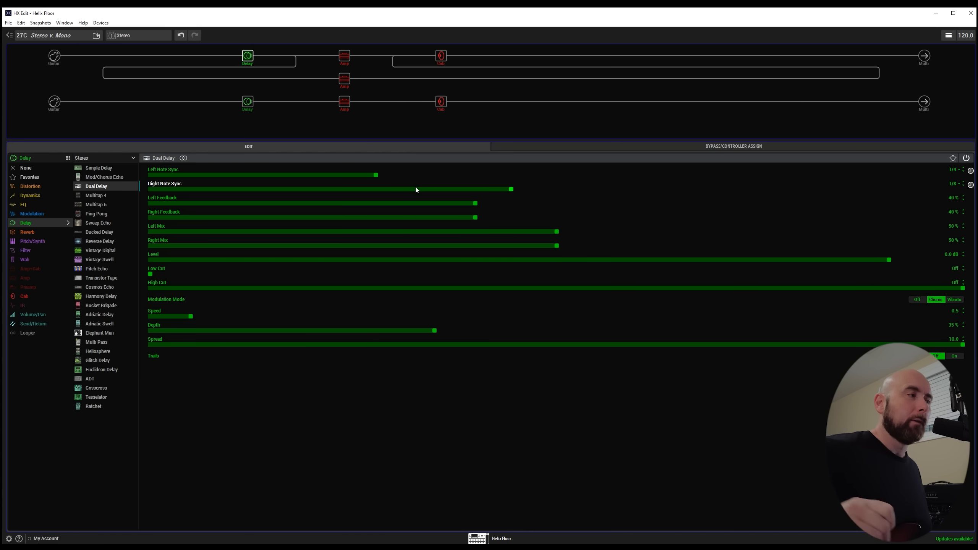
mouse_move(936, 348)
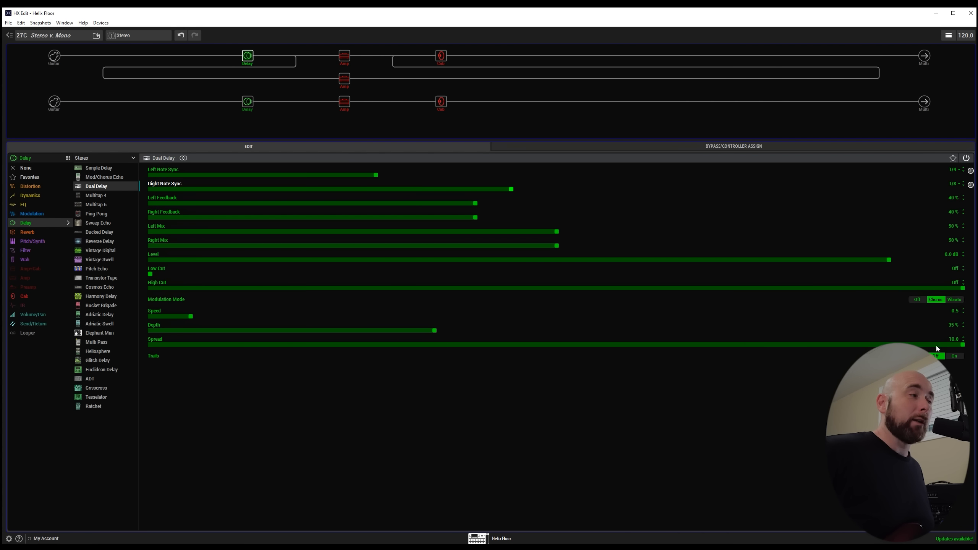
mouse_move(252, 333)
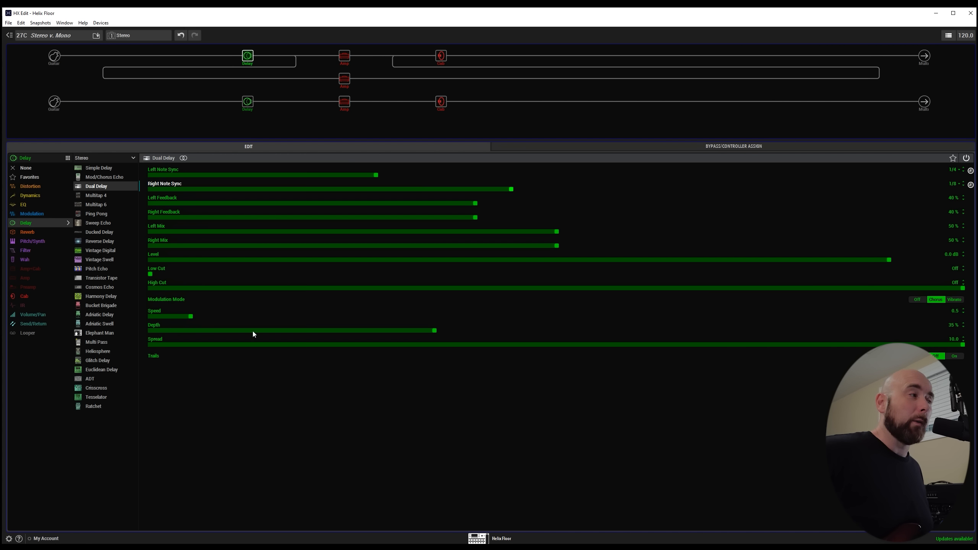
mouse_move(618, 349)
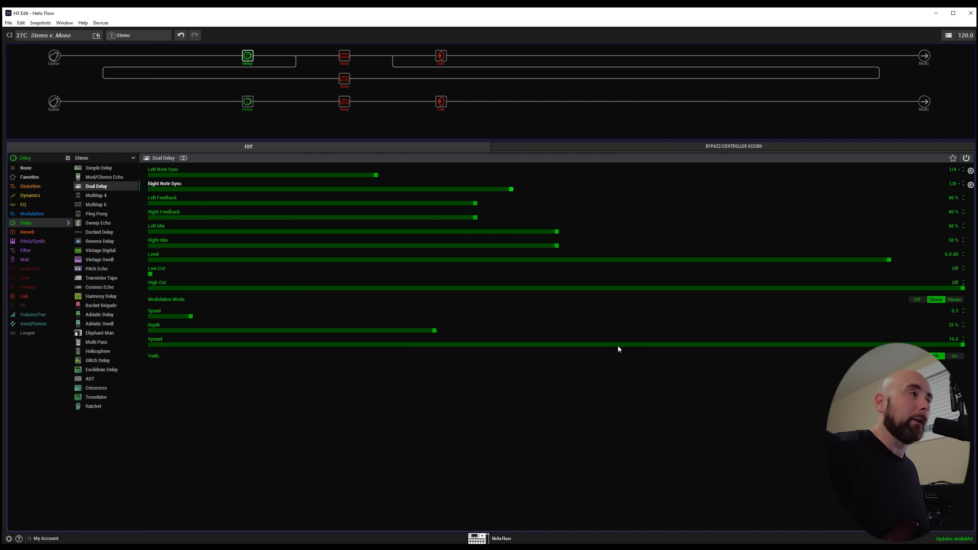
mouse_move(605, 326)
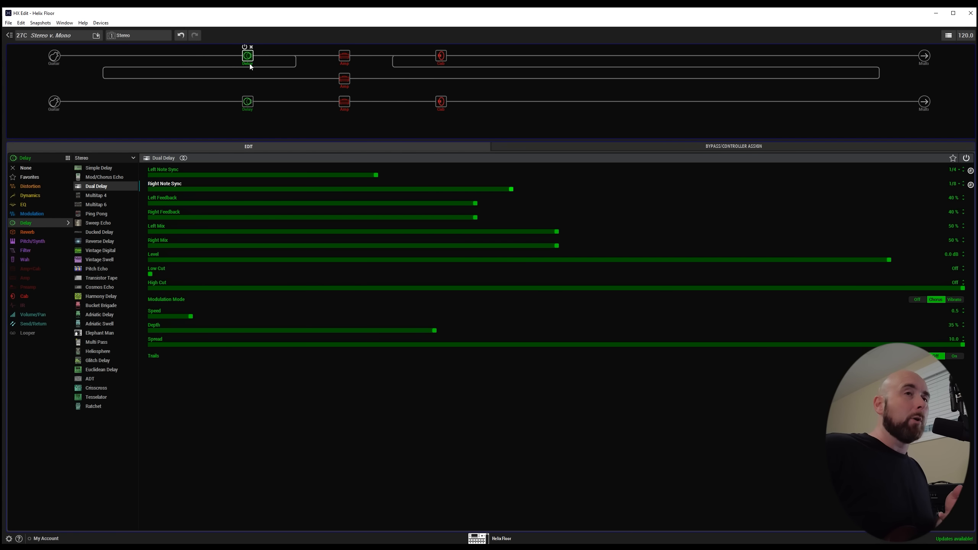
mouse_move(366, 34)
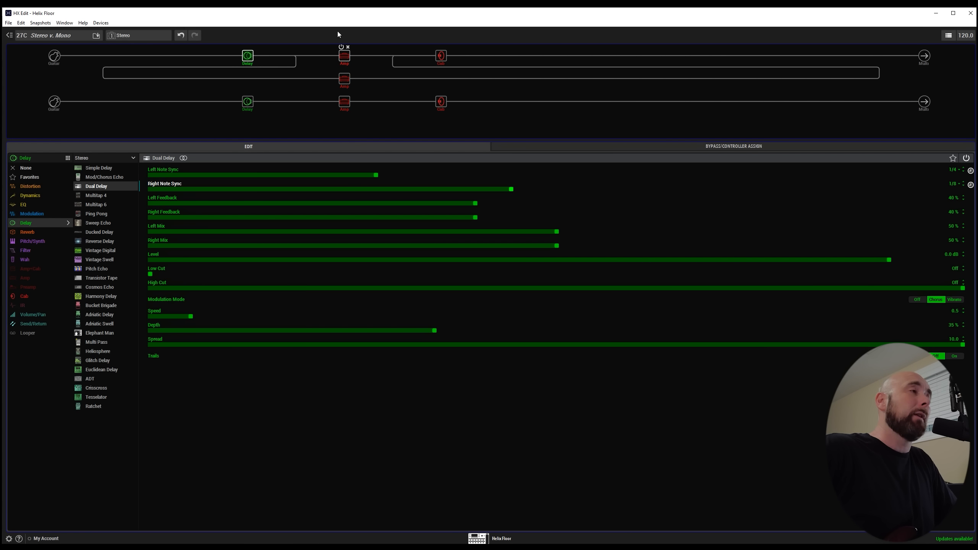
mouse_move(352, 67)
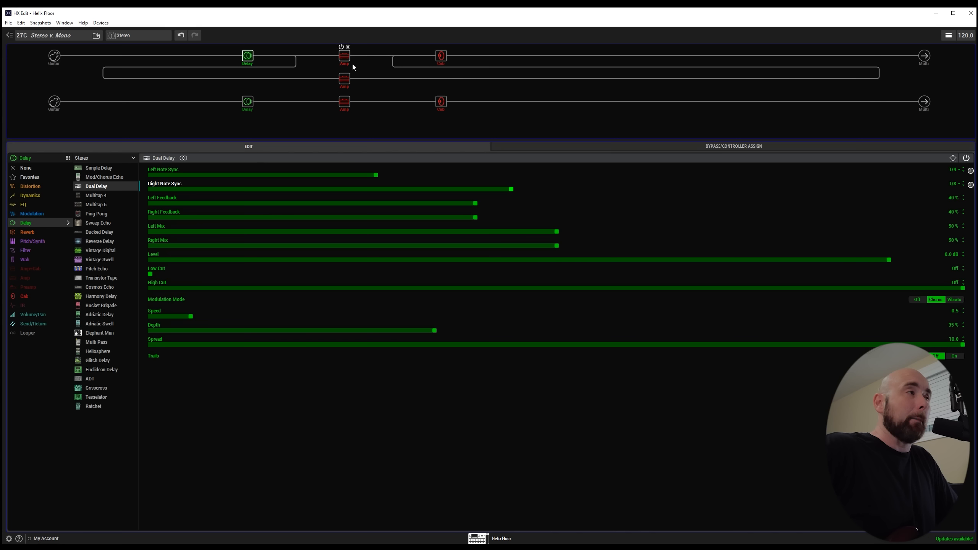
- Inspect the Placater Clean amp, upper Dual Delay, and Split Y balances (Left 100, Right 100)
click(344, 78)
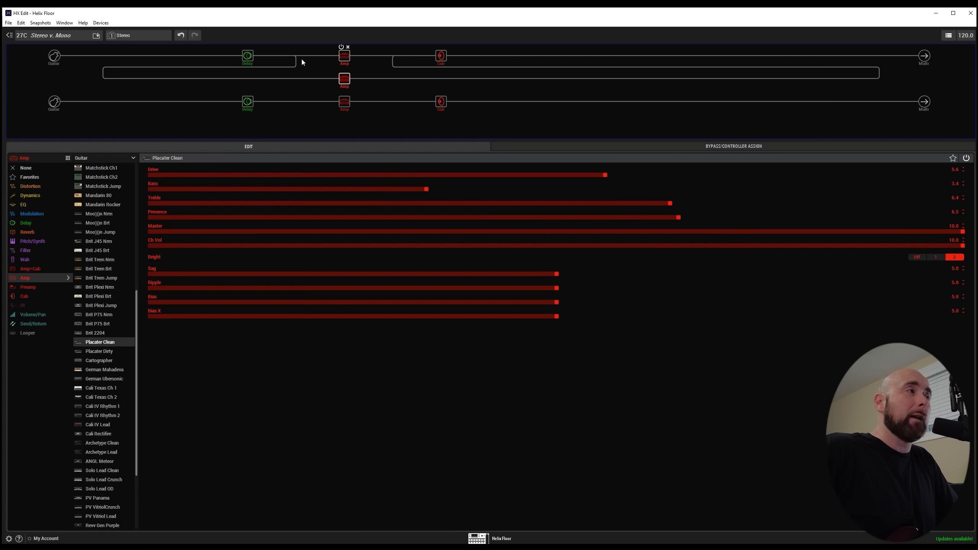
click(295, 56)
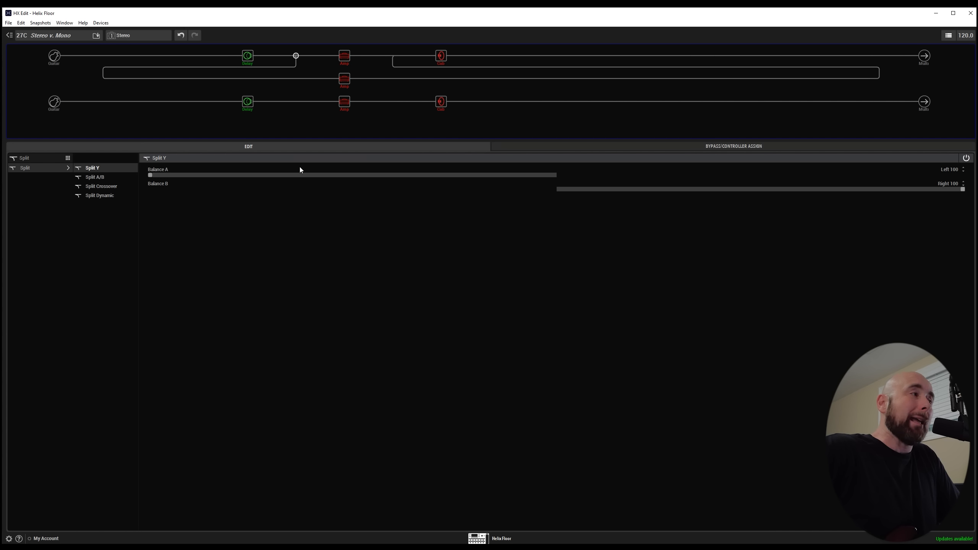
mouse_move(532, 168)
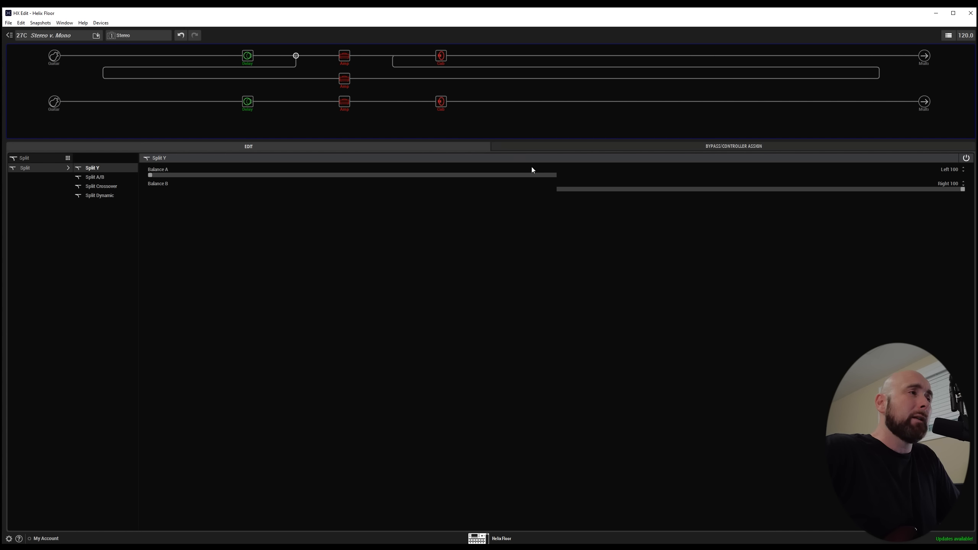
mouse_move(441, 116)
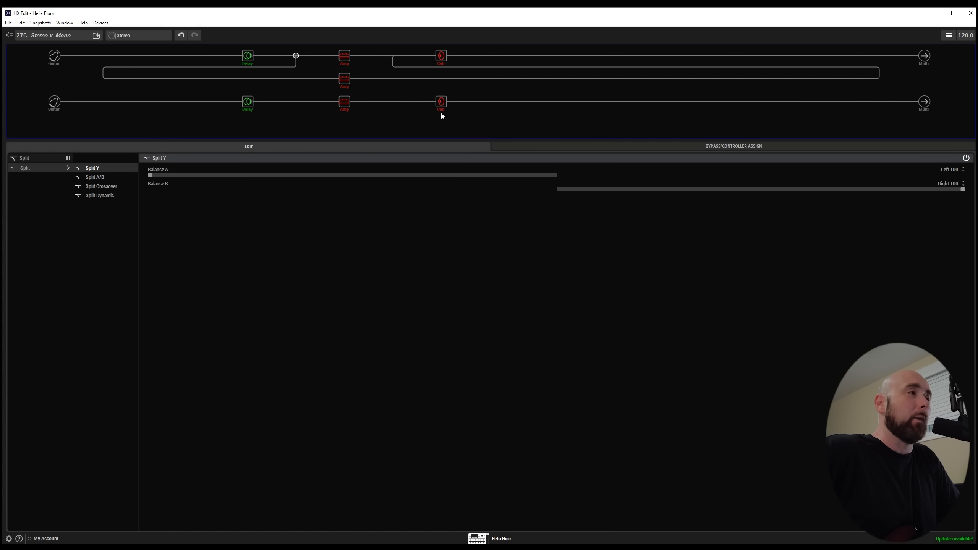
mouse_move(344, 78)
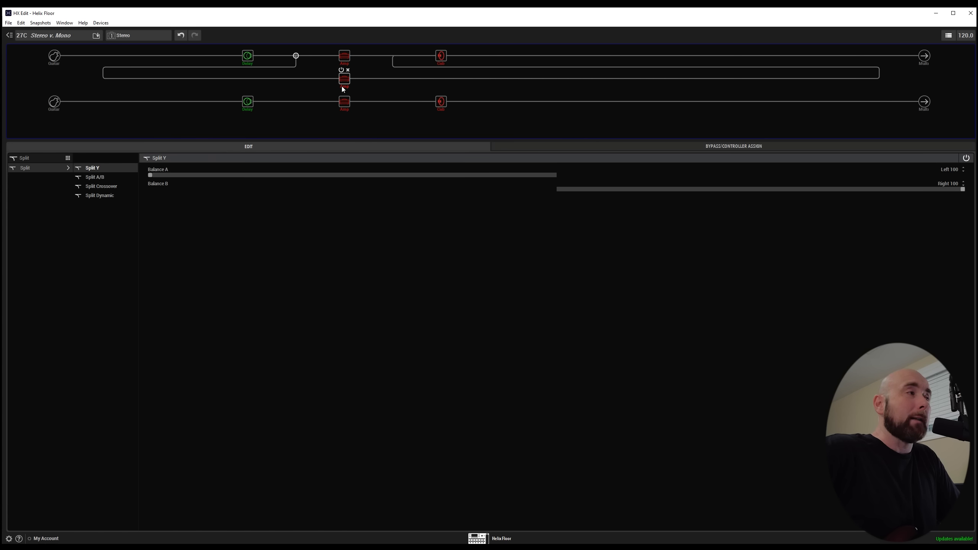
click(247, 55)
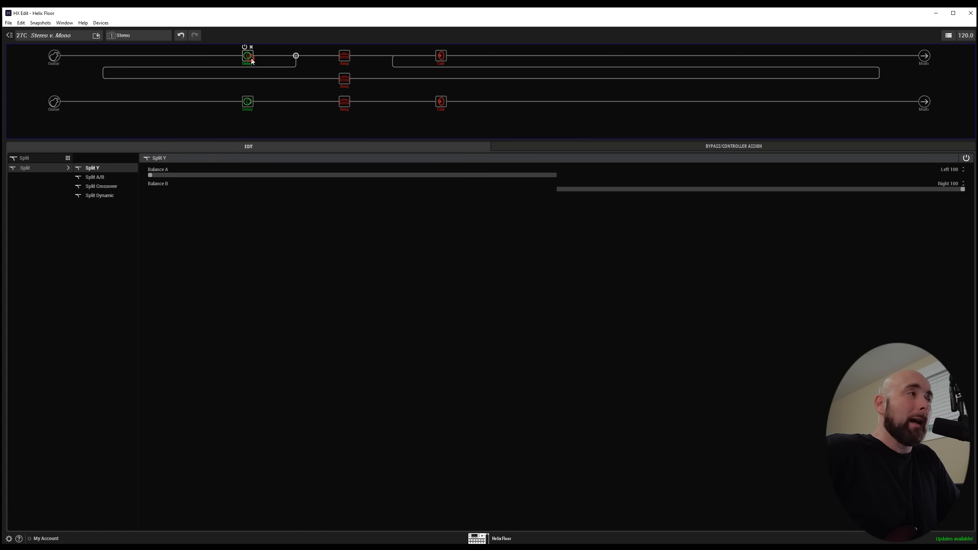
click(247, 56)
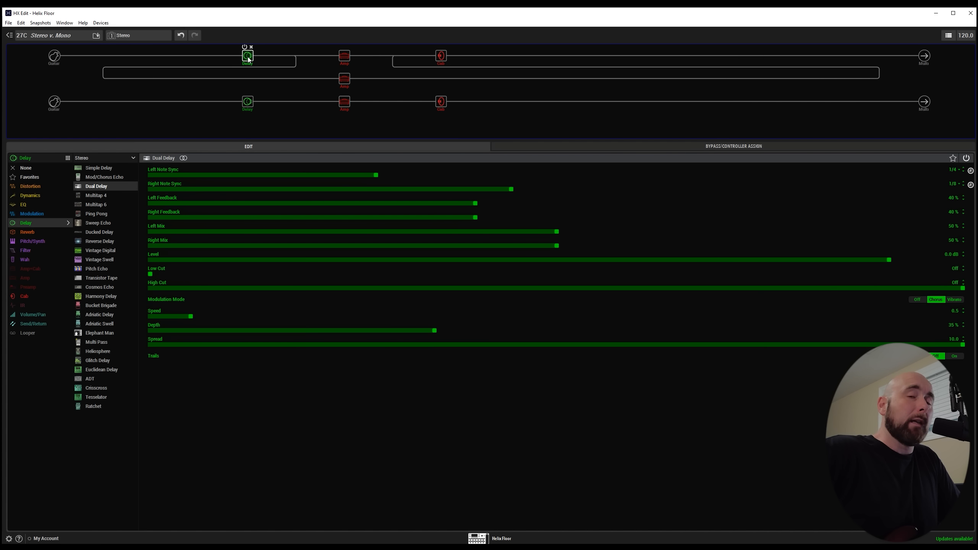
mouse_move(274, 69)
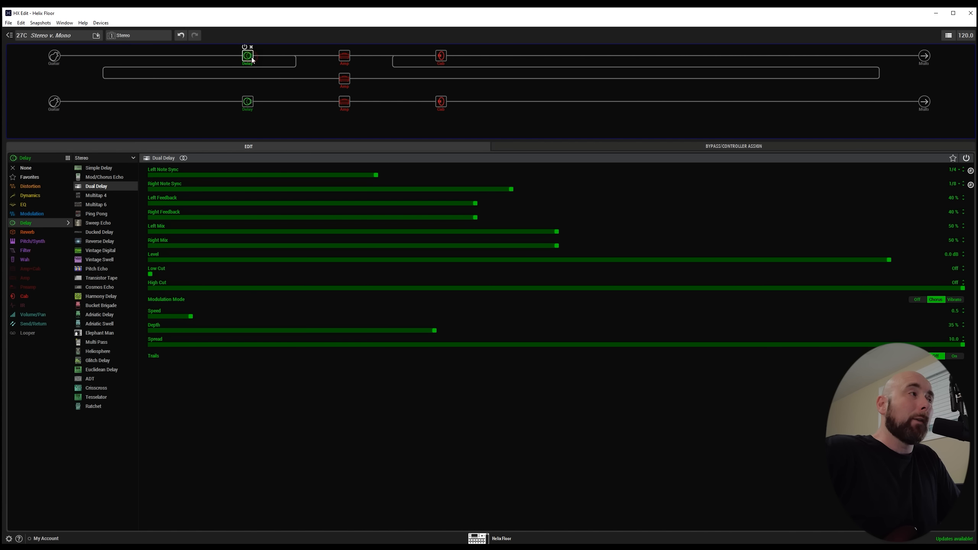
click(296, 55)
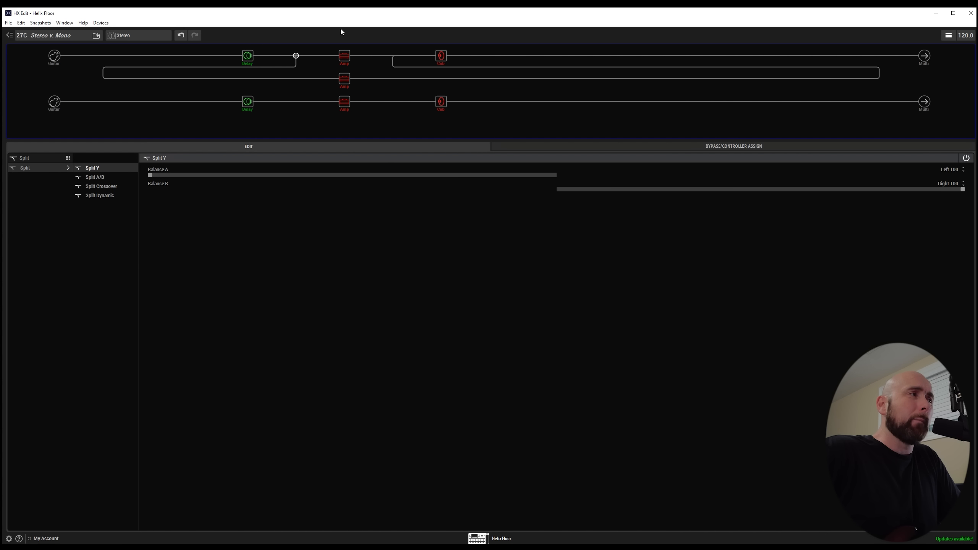
mouse_move(296, 55)
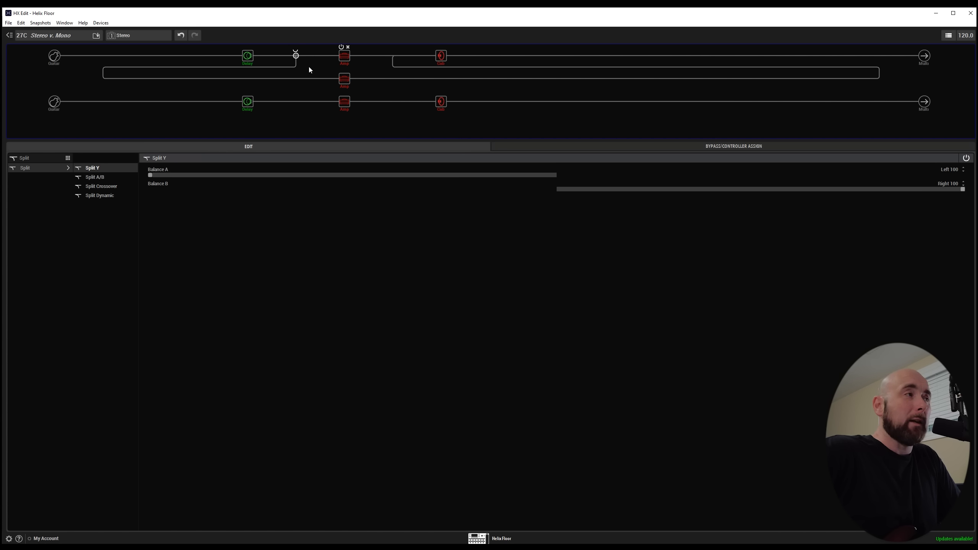
click(248, 55)
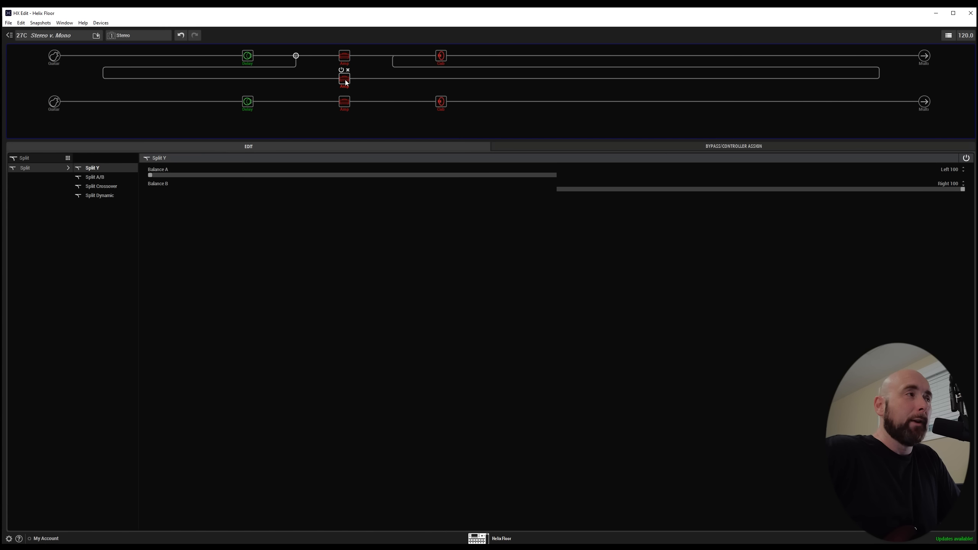
- View the merge Mixer: A pan Left 100, B pan Right 100, output +3.0 dB
click(441, 101)
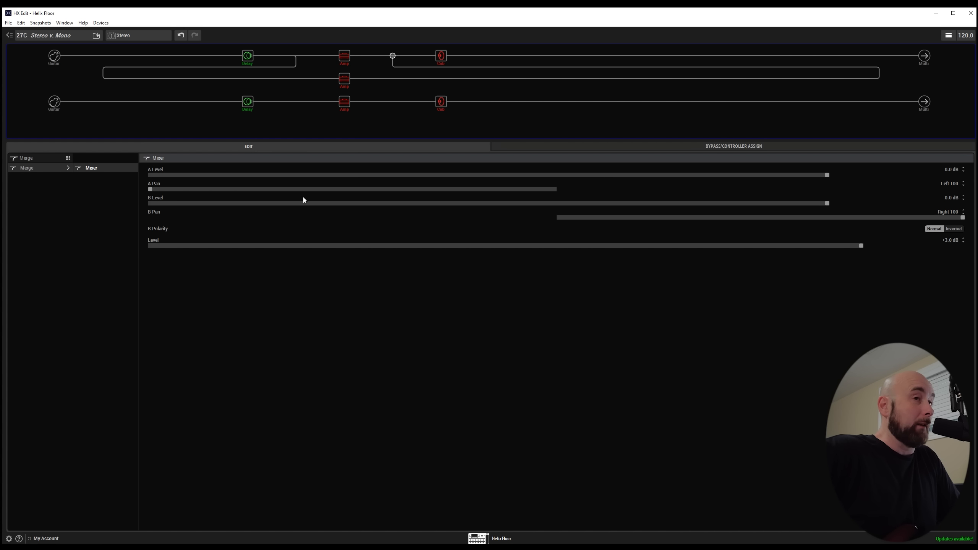
mouse_move(76, 209)
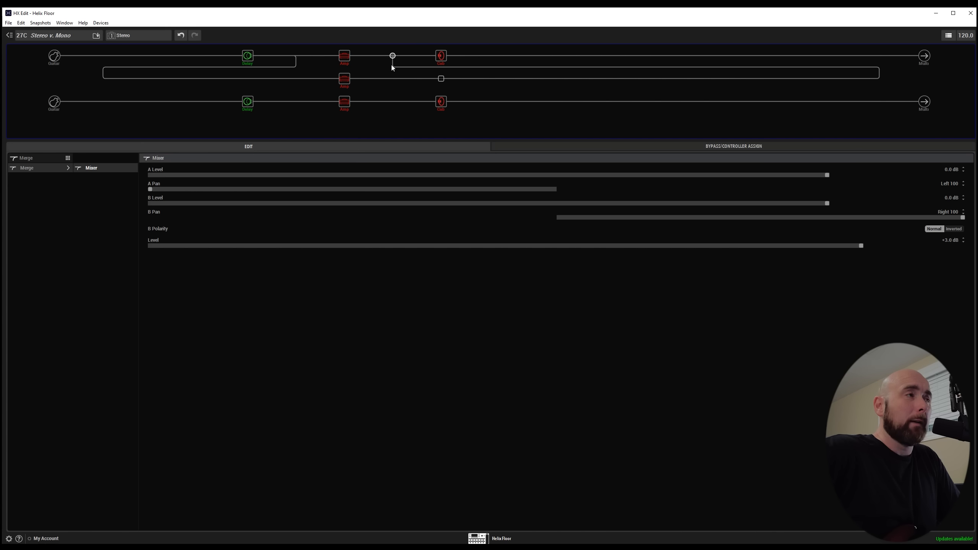
click(441, 56)
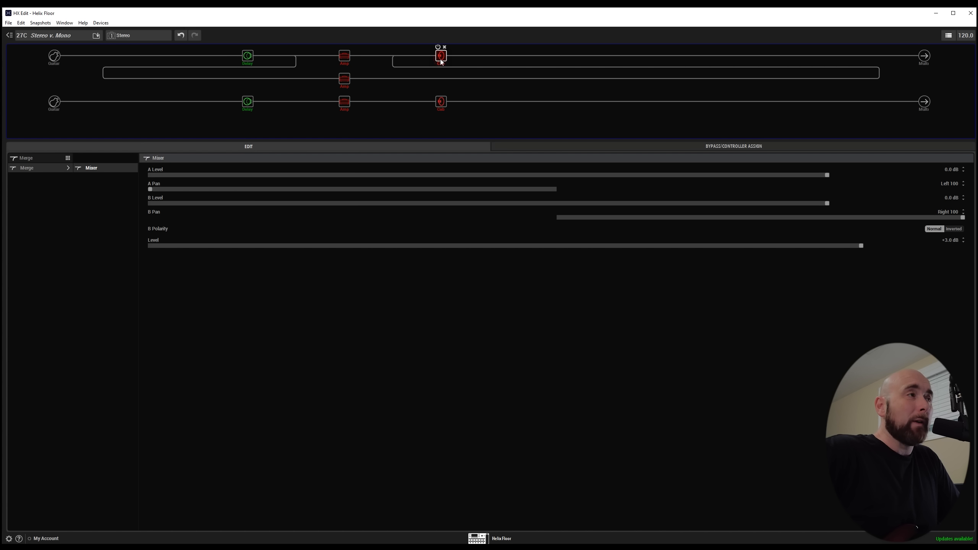
- Select the path 1A Cab block to view the dual Greenback 25 cab's Pan settings
click(440, 55)
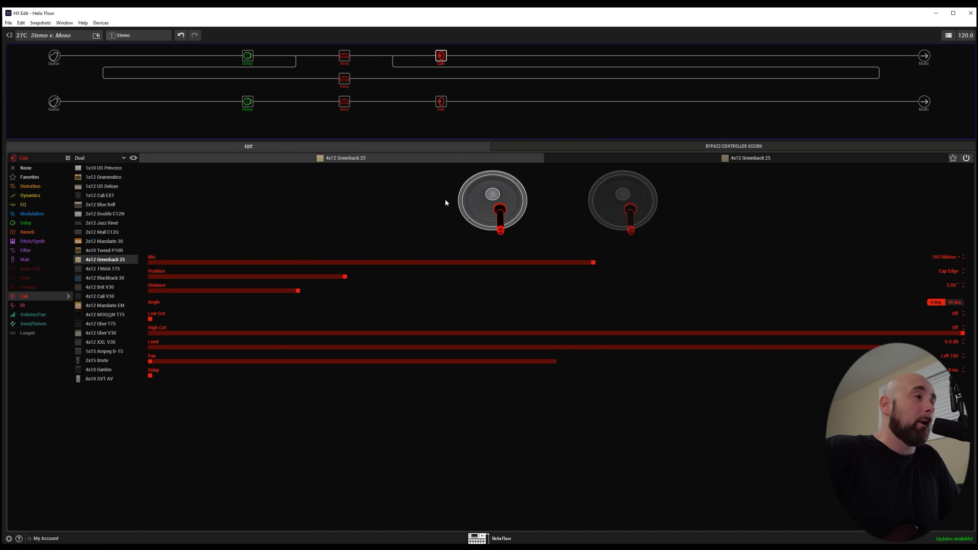
mouse_move(423, 297)
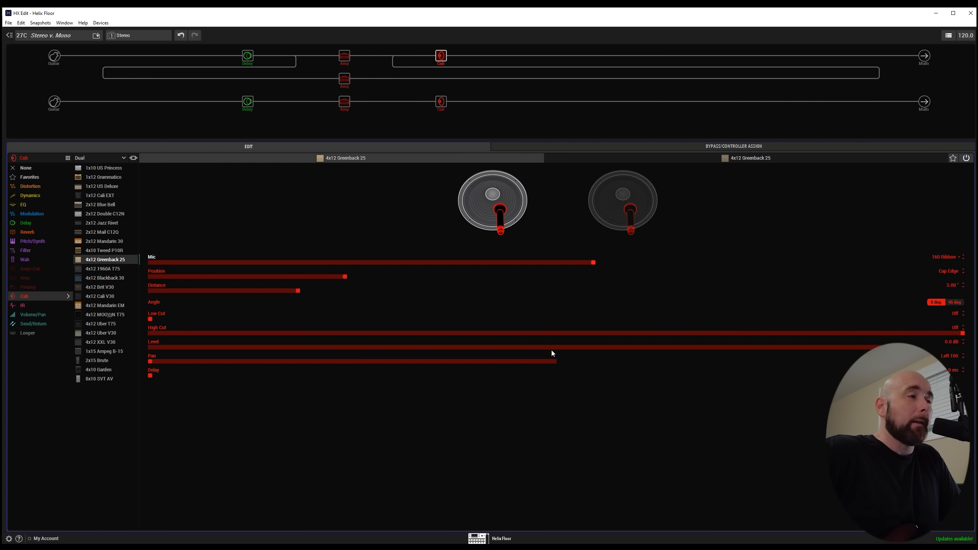
mouse_move(963, 365)
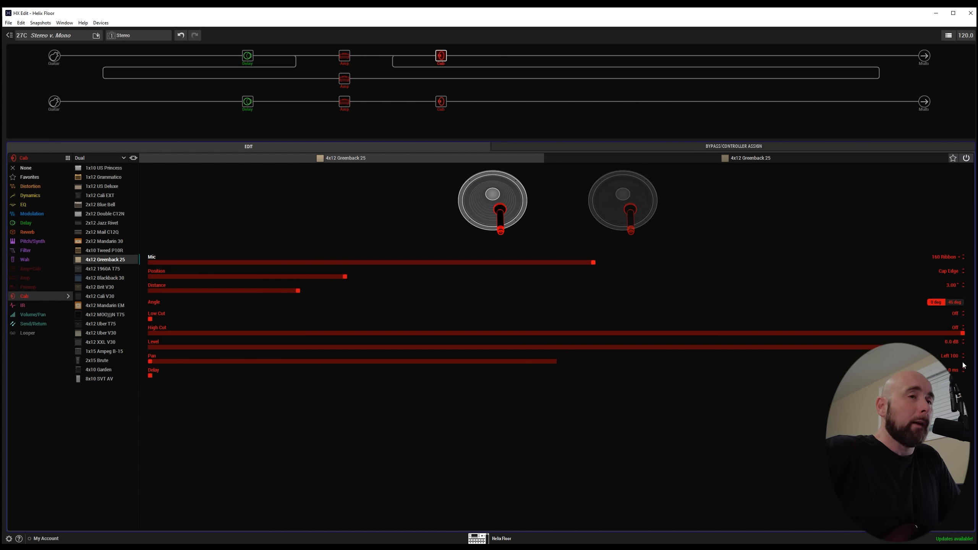
mouse_move(535, 354)
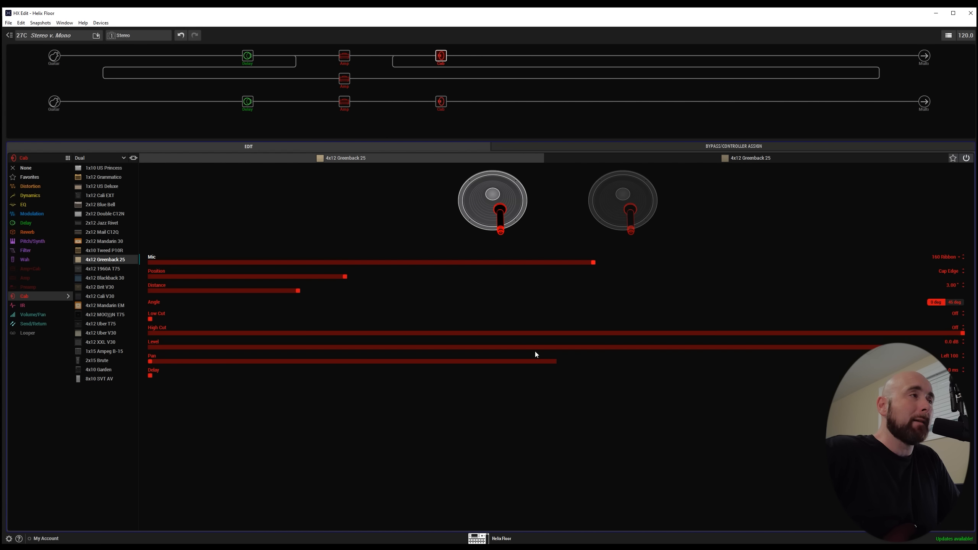
mouse_move(392, 94)
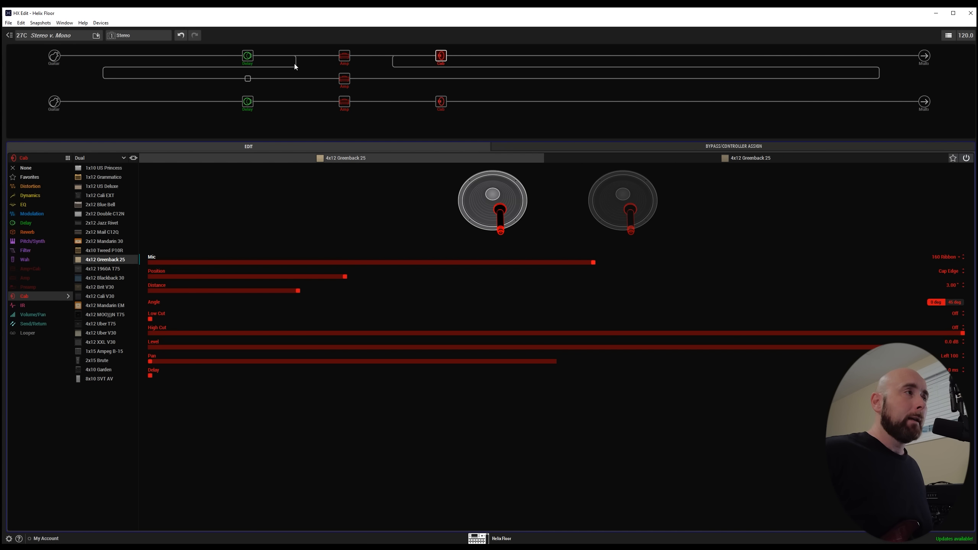
- Select the Split Y point to view its Balance A and Balance B settings
click(296, 56)
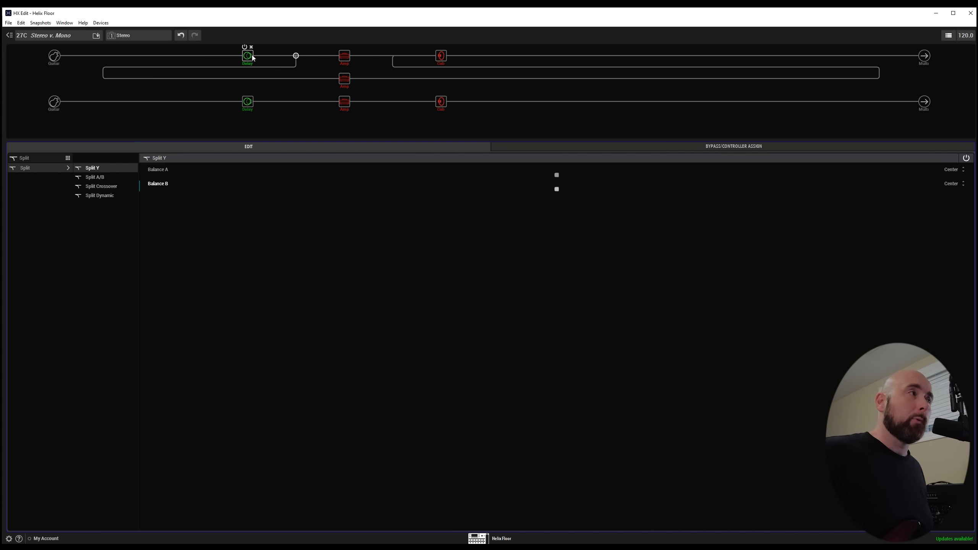
mouse_move(539, 160)
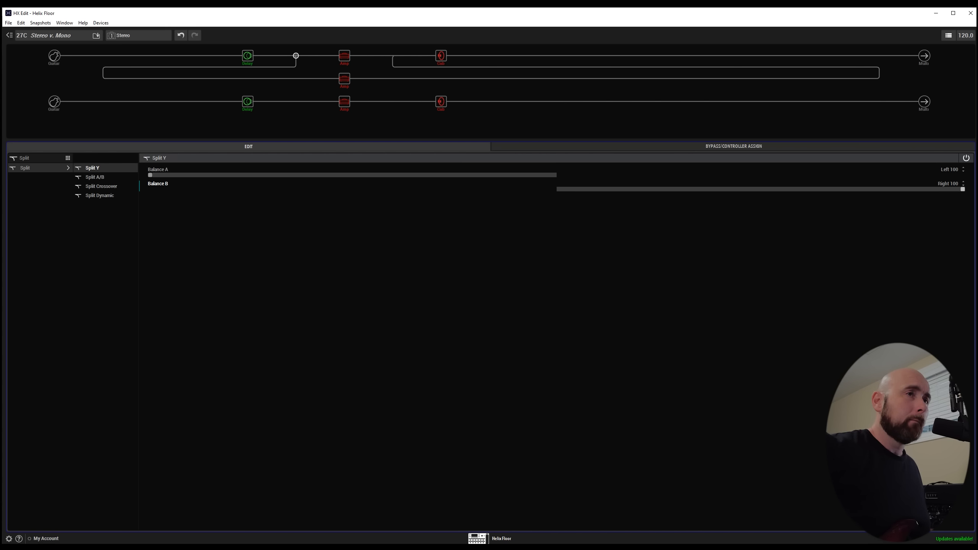
mouse_move(414, 114)
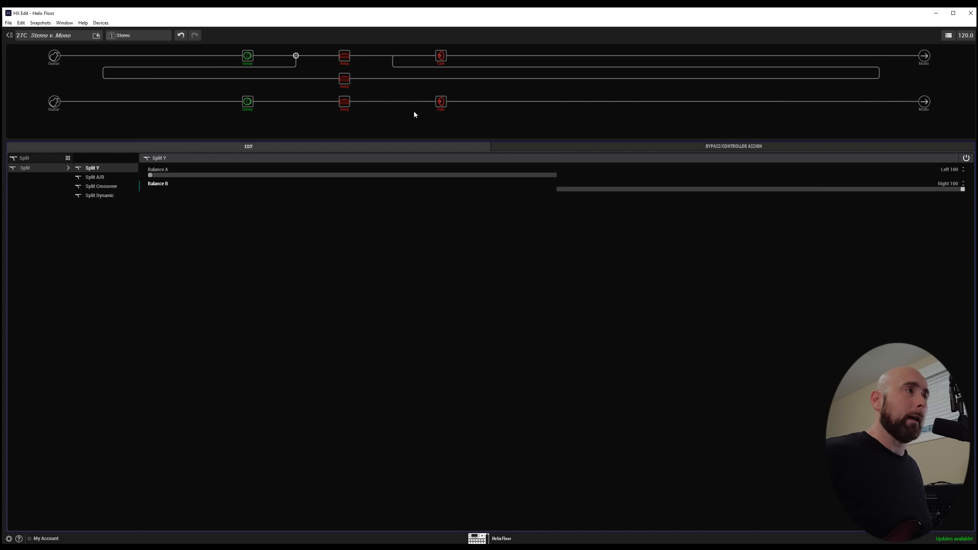
- Show the merge Mixer, keeping A and B pans hard left and right, output +3.0 dB
click(393, 55)
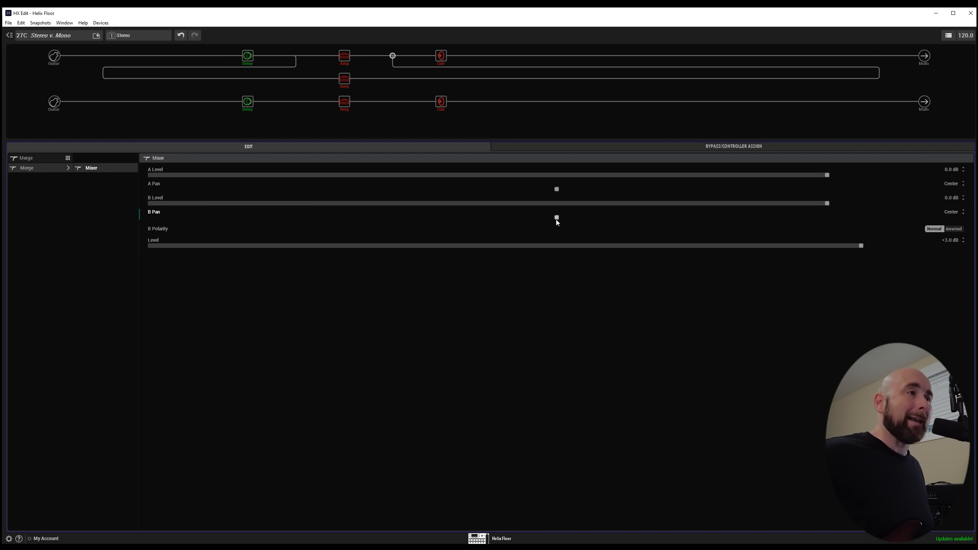
mouse_move(558, 192)
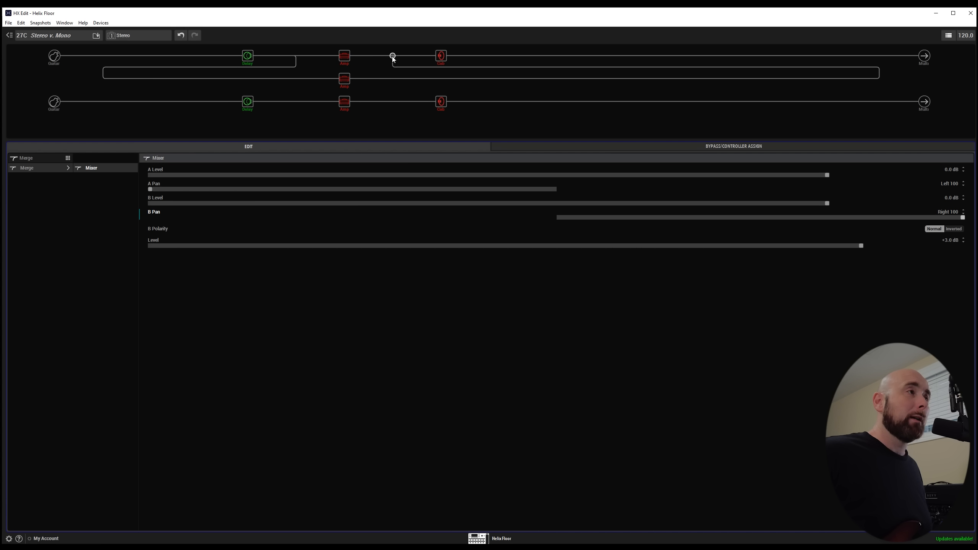
mouse_move(440, 56)
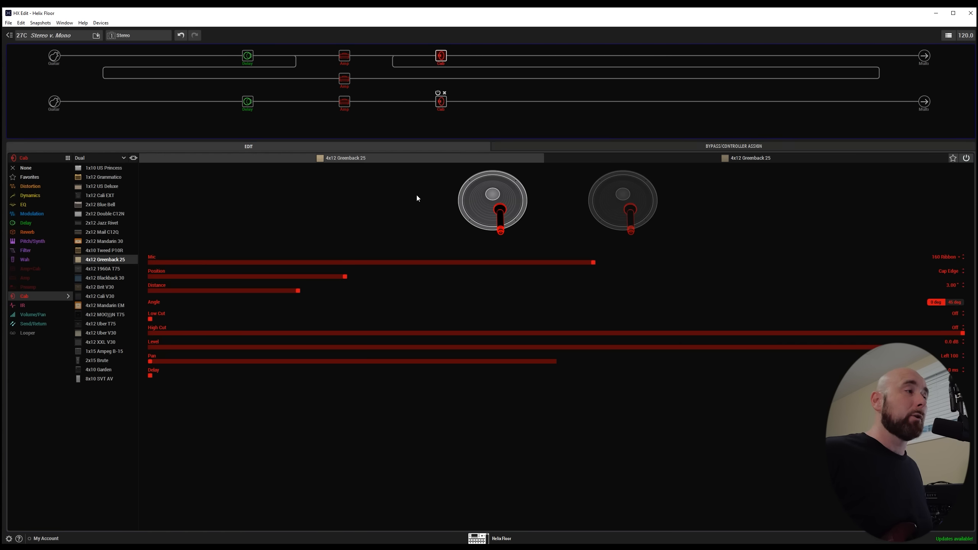
- Display the path A Dual 4x12 Greenback 25 cab parameters, with Pan Left 100
click(441, 101)
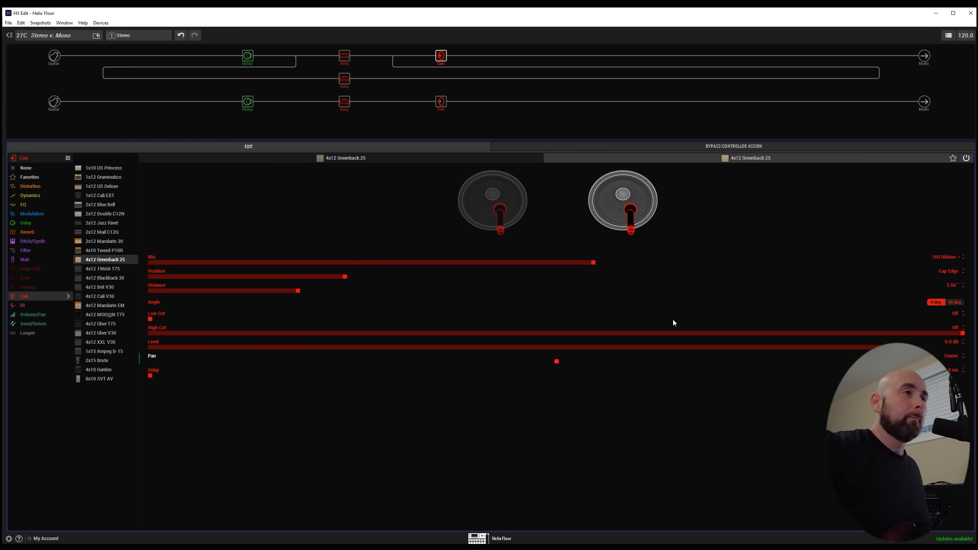
mouse_move(674, 327)
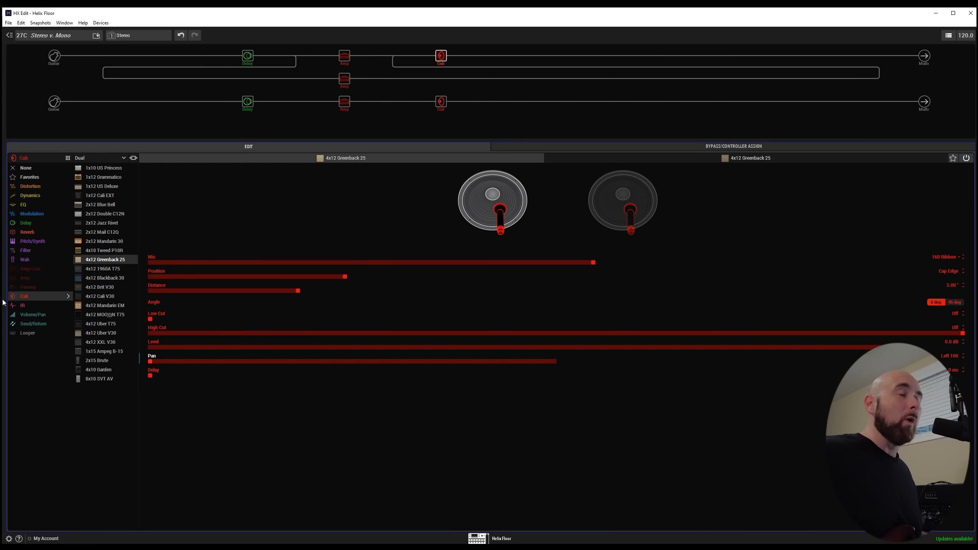
mouse_move(239, 63)
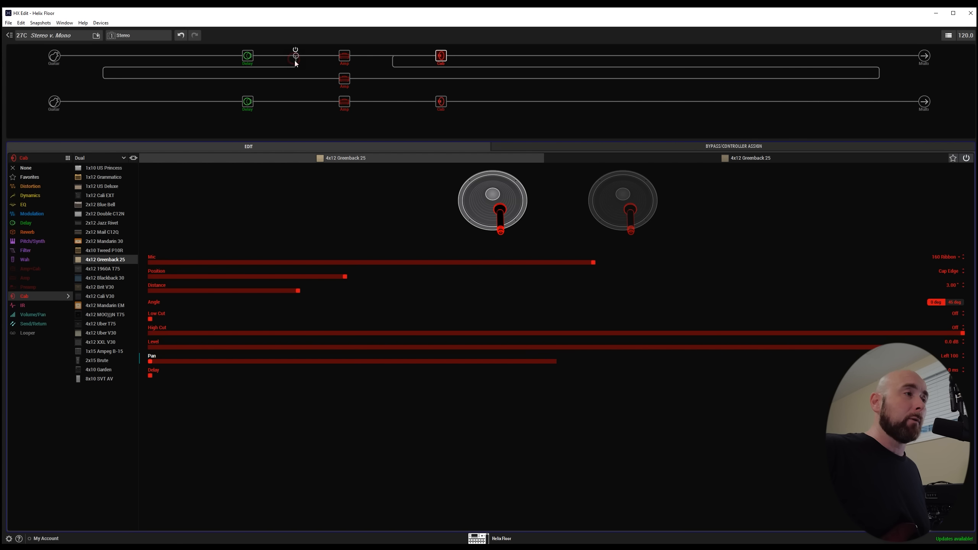
- Check the Split Y balance, then view the Mixer: A pan Left 100, B pan Right 100
click(296, 55)
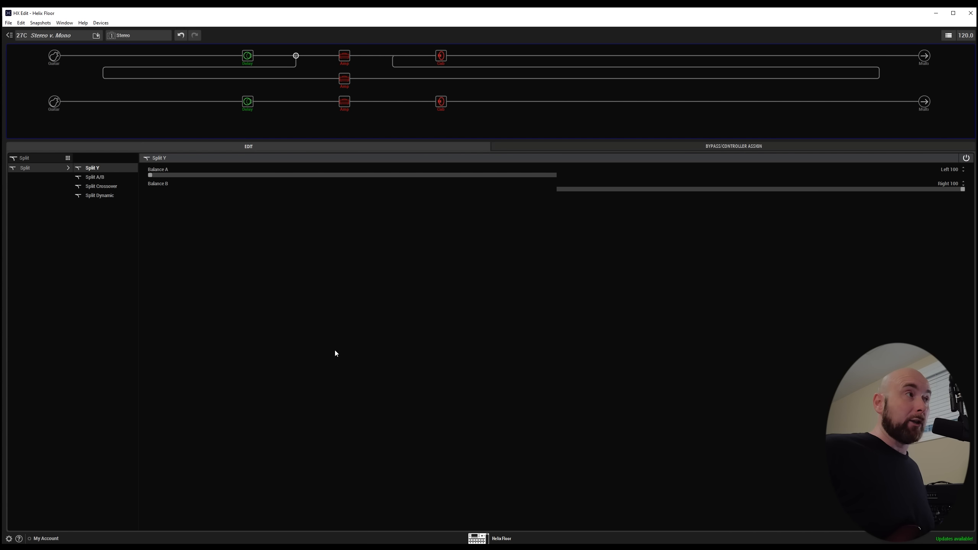
mouse_move(374, 222)
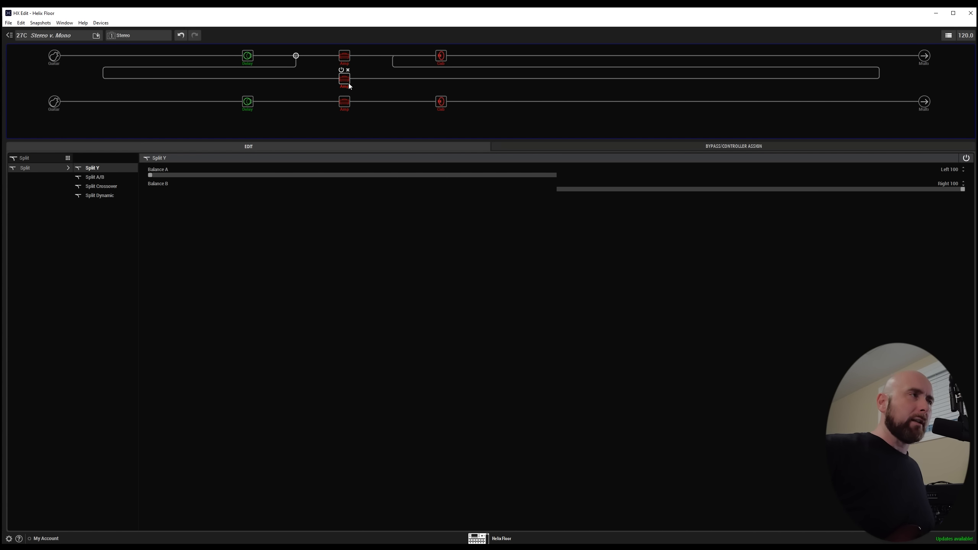
drag(343, 79, 344, 55)
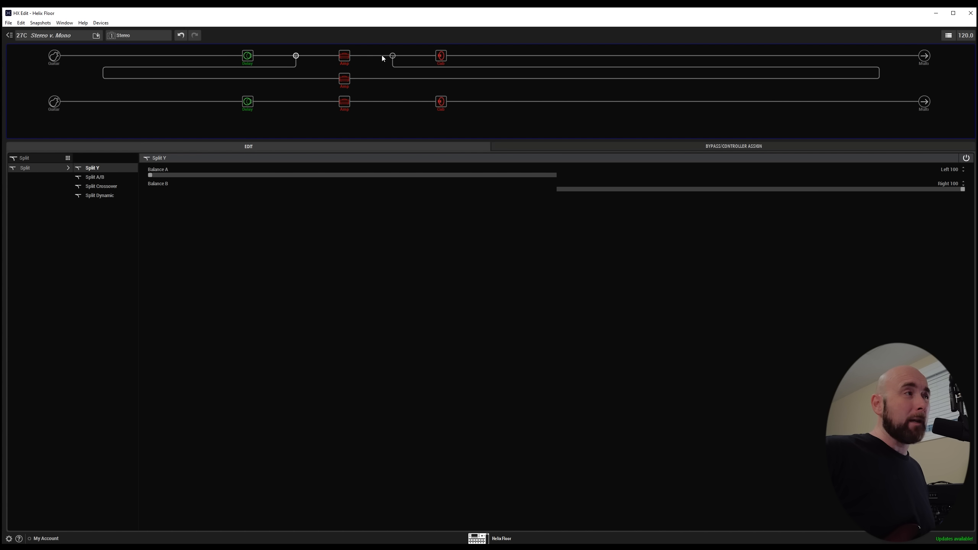
click(392, 56)
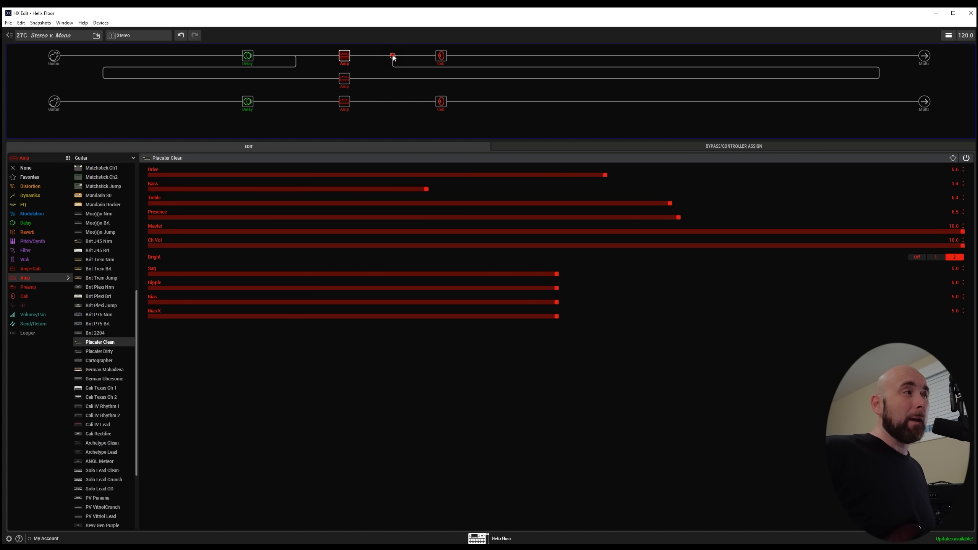
click(392, 55)
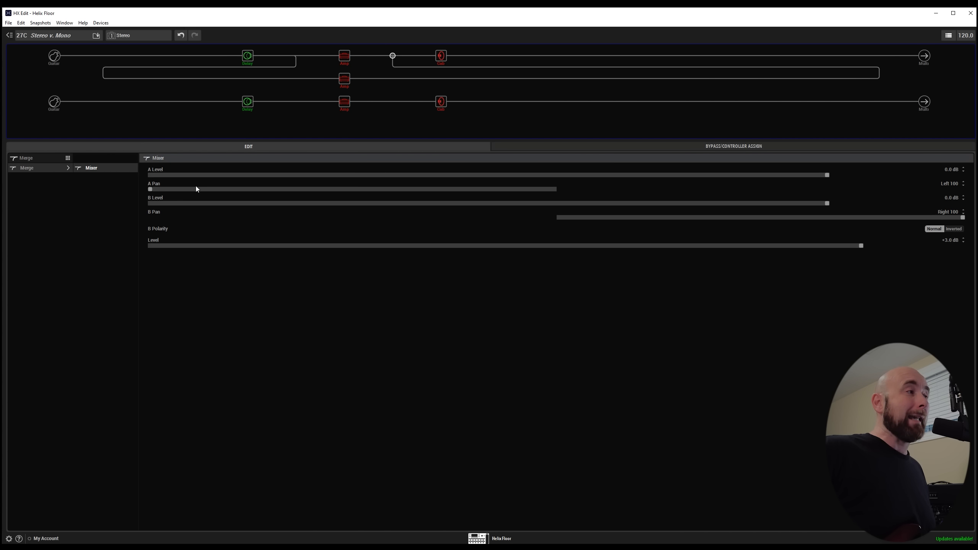
mouse_move(603, 198)
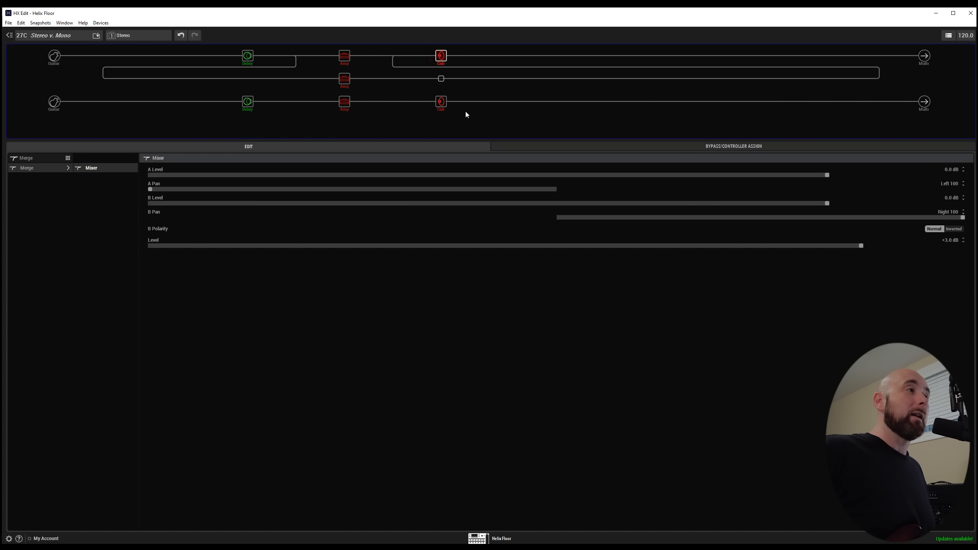
- Reopen the upper Dual 4x12 Greenback 25 cab, panned Left 100
click(440, 55)
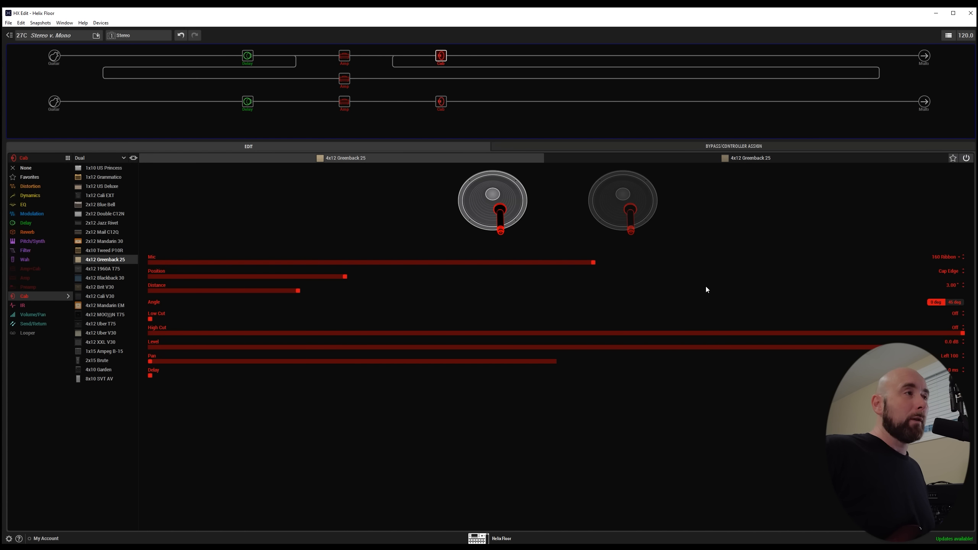
mouse_move(440, 56)
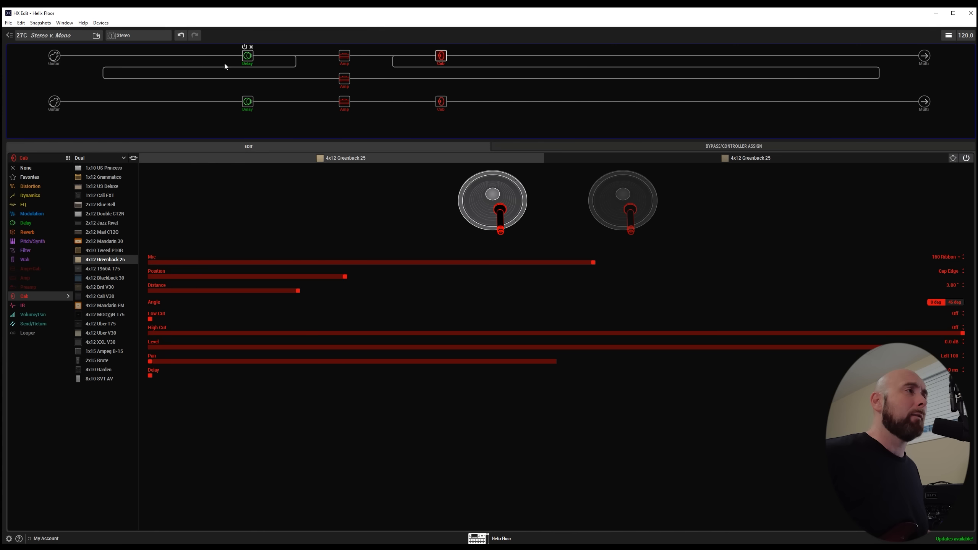
mouse_move(246, 62)
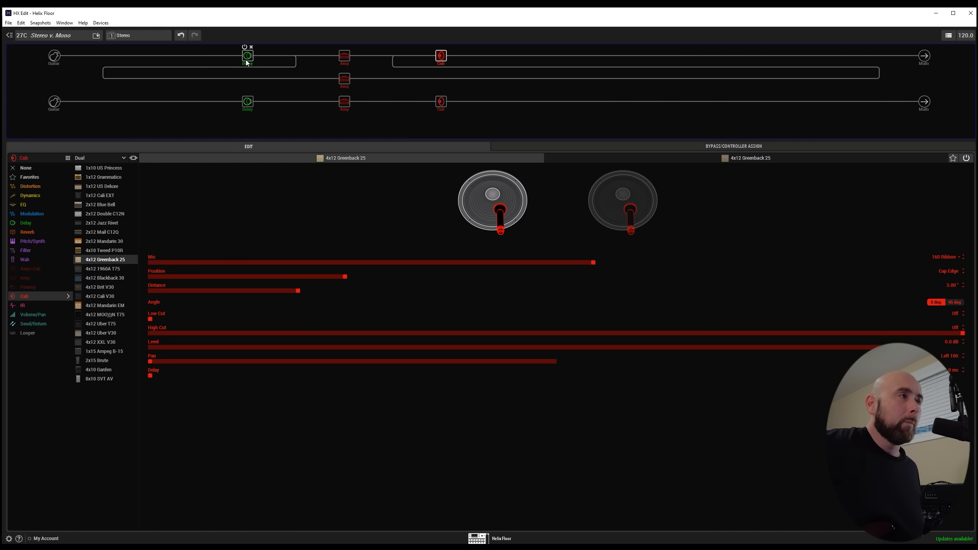
click(112, 34)
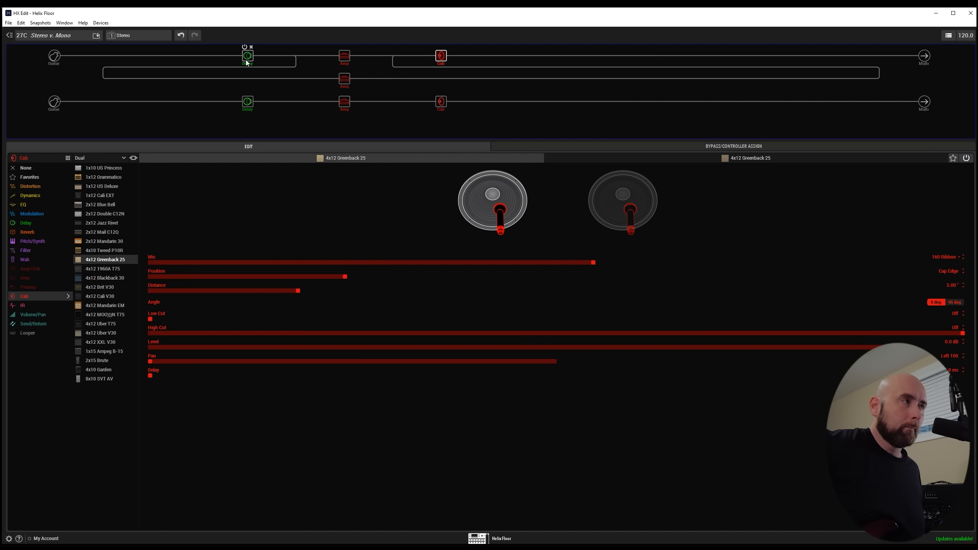
- In snapshot 2 Mono, turn Trails on for the upper Dual Delay (1/4, 1/8, 40% feedback)
click(113, 35)
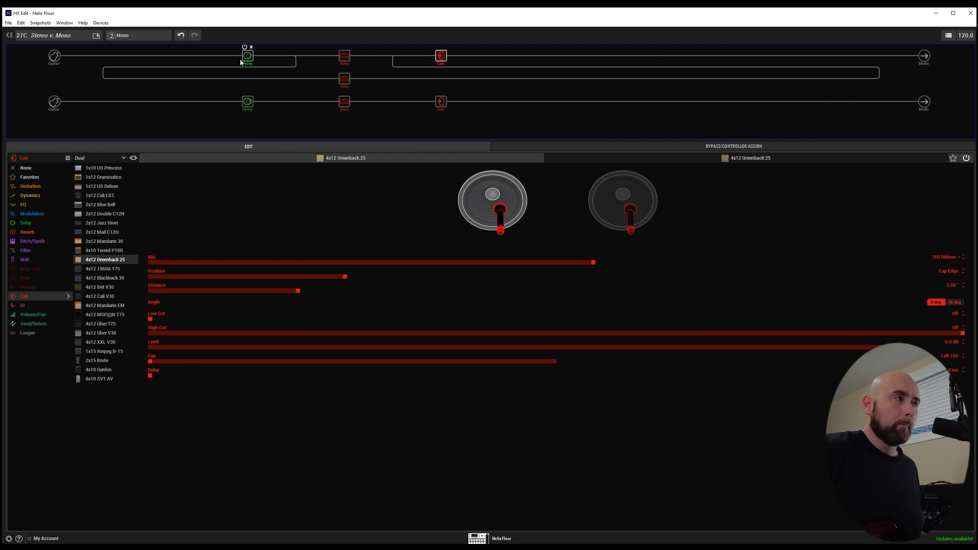
click(248, 55)
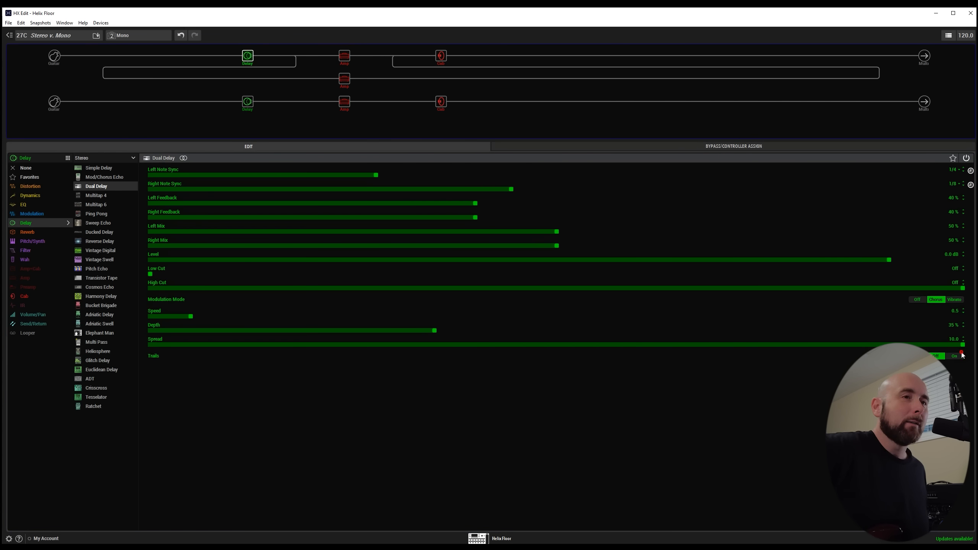
click(954, 356)
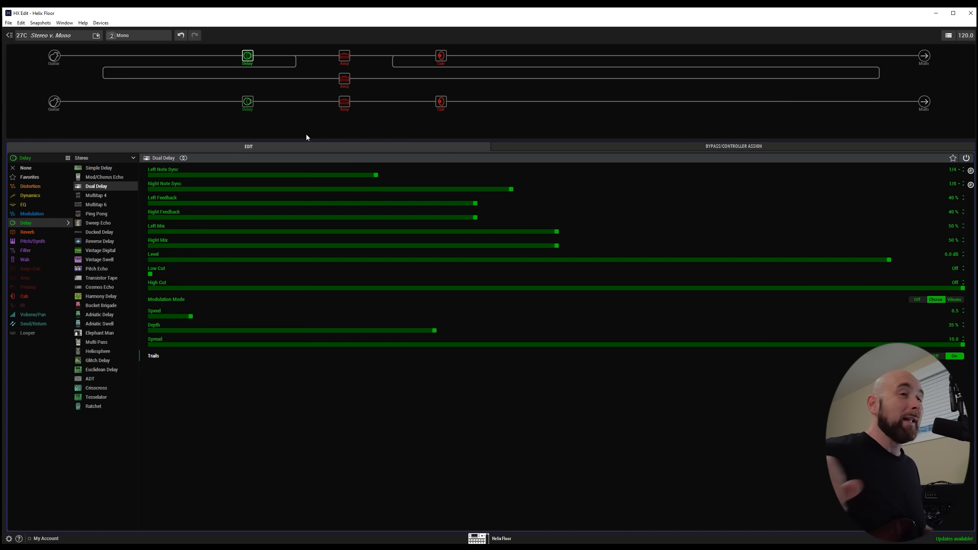
mouse_move(298, 135)
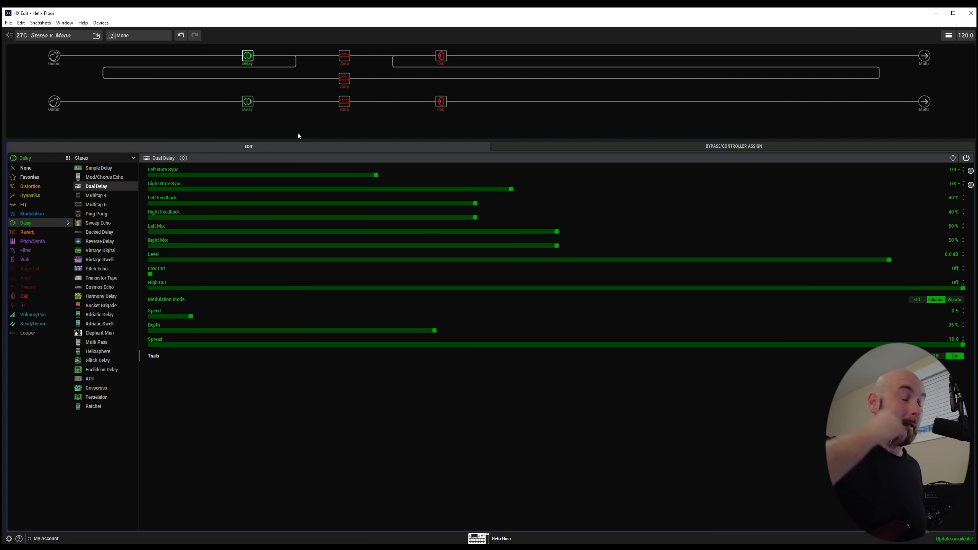
mouse_move(287, 131)
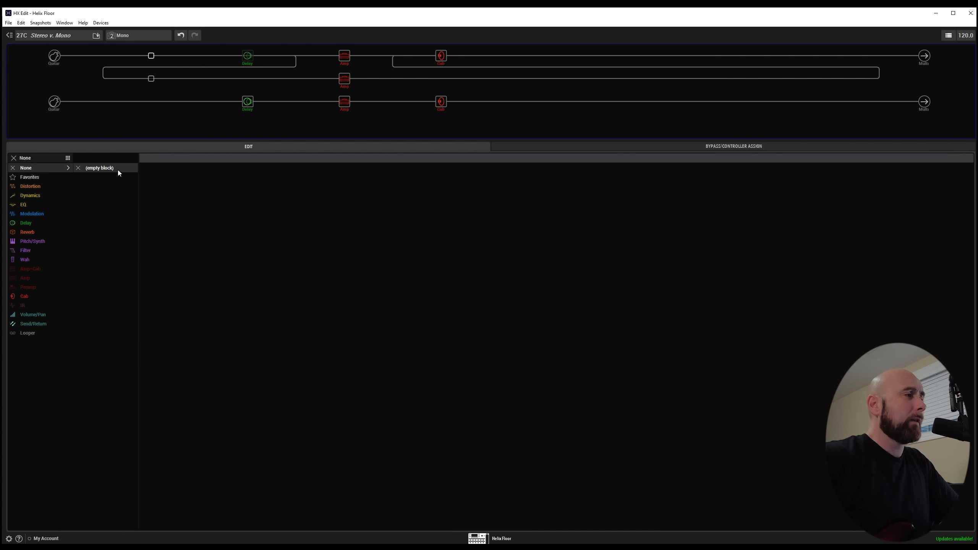
- Insert a Stereo Ampeg Liquifier (Rate 0.1, Depth 10.0, Spread 5.0) ahead of the upper delay
click(32, 213)
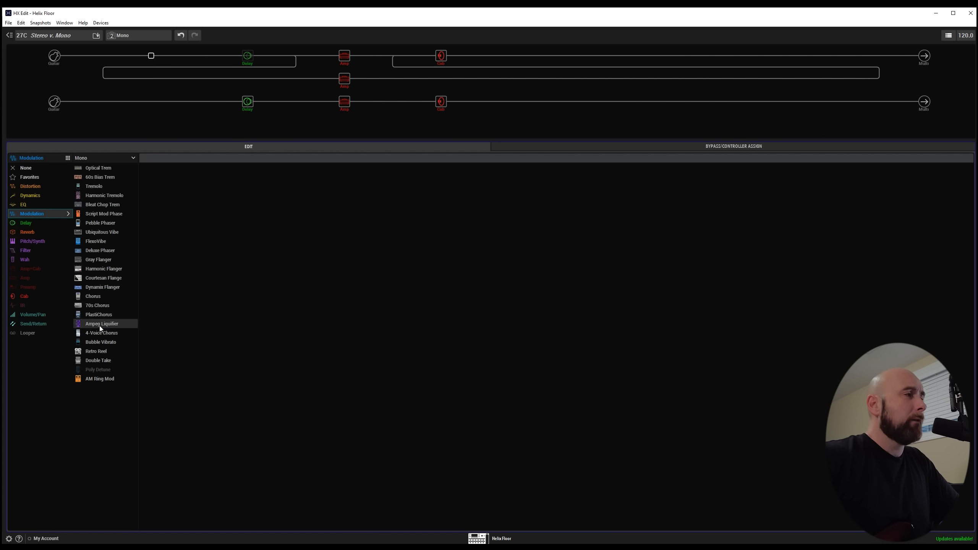
click(101, 323)
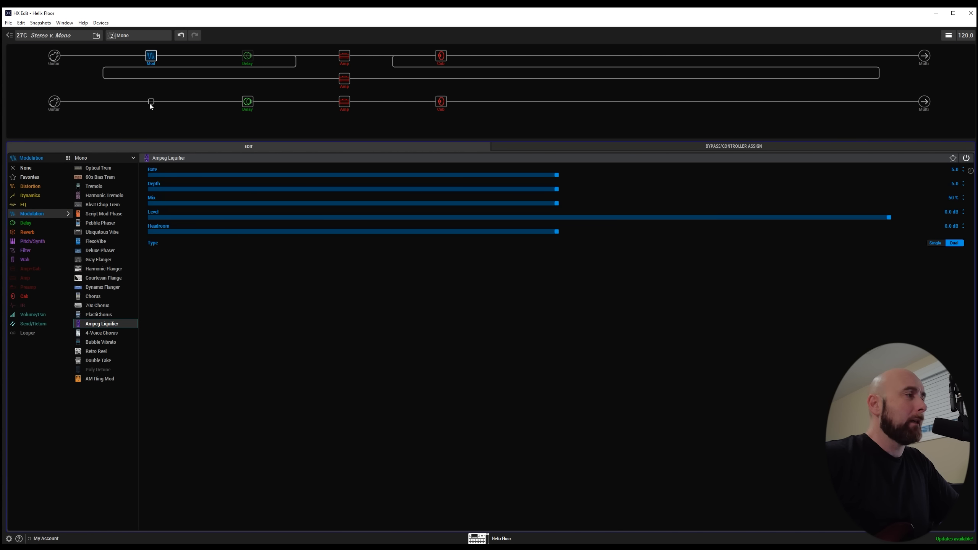
click(106, 157)
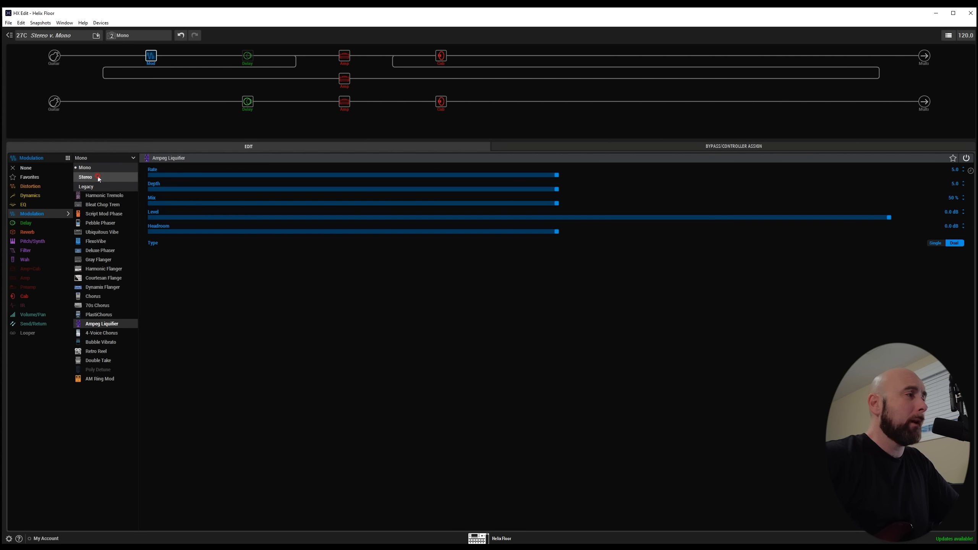
click(85, 176)
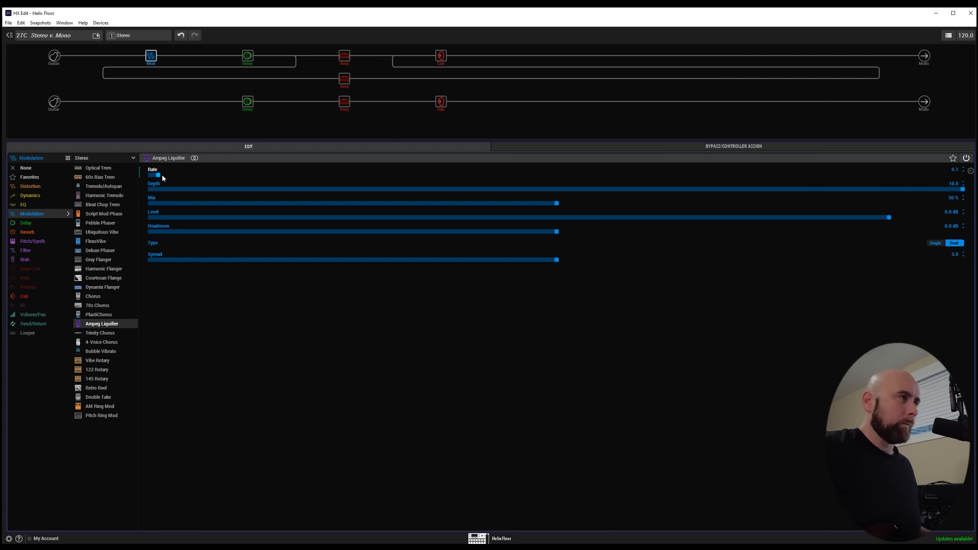
mouse_move(280, 92)
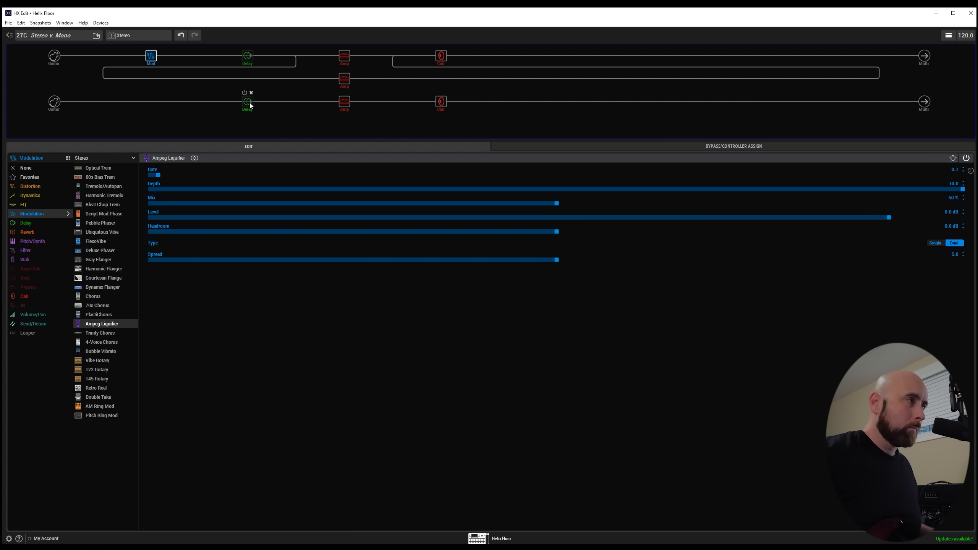
- Set the Liquifier to Stereo, copy it, and paste it into path B's first slot
click(106, 157)
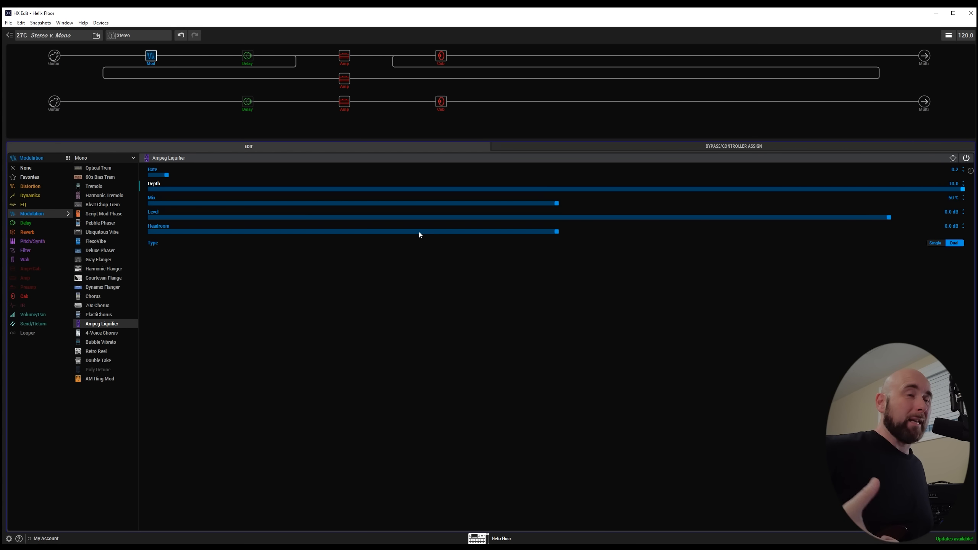
mouse_move(103, 168)
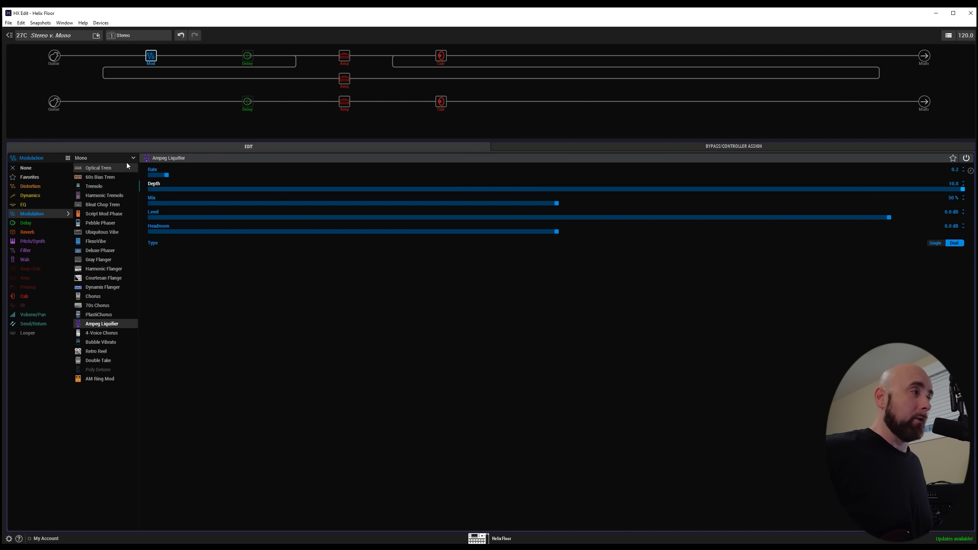
click(102, 157)
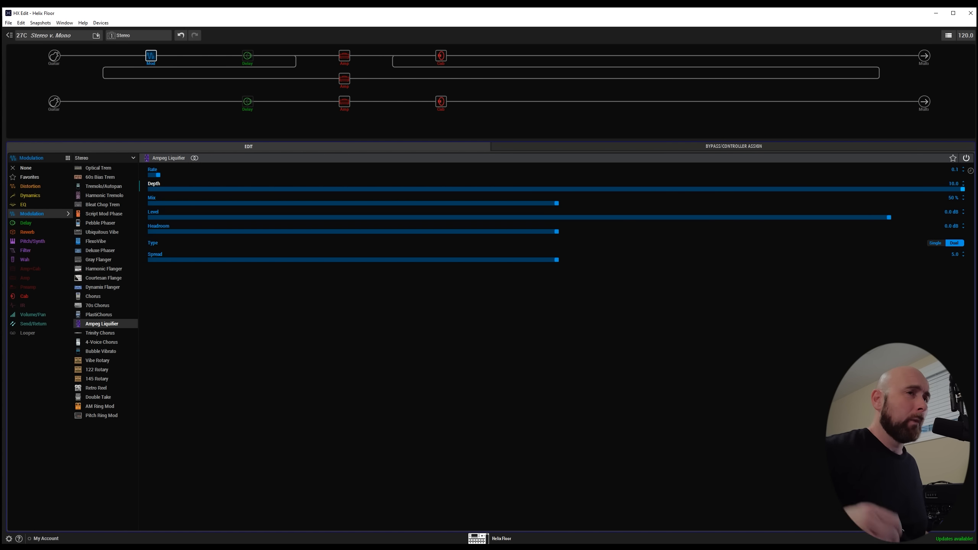
right_click(150, 55)
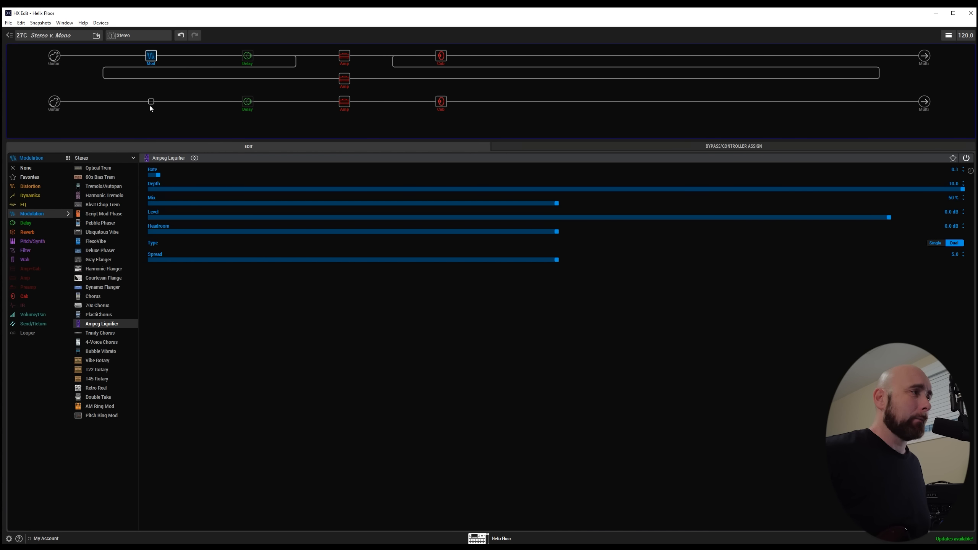
right_click(151, 101)
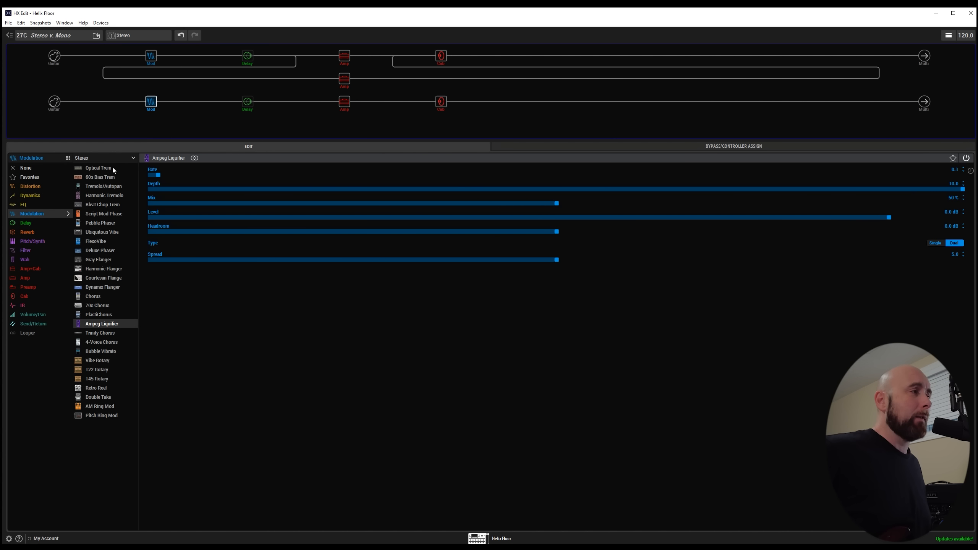
mouse_move(219, 151)
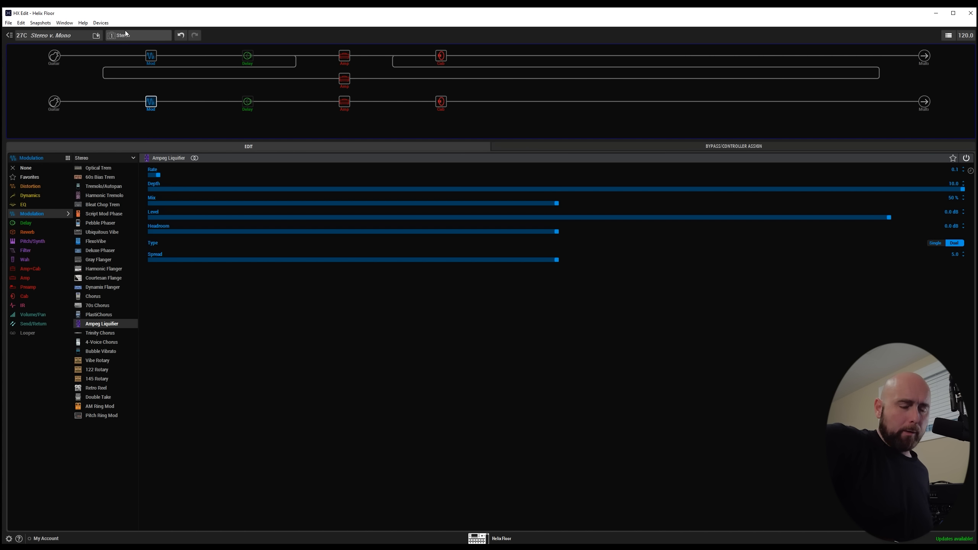
- In snapshot 2 Mono, set Split Y Balance A and Balance B to Center
click(138, 35)
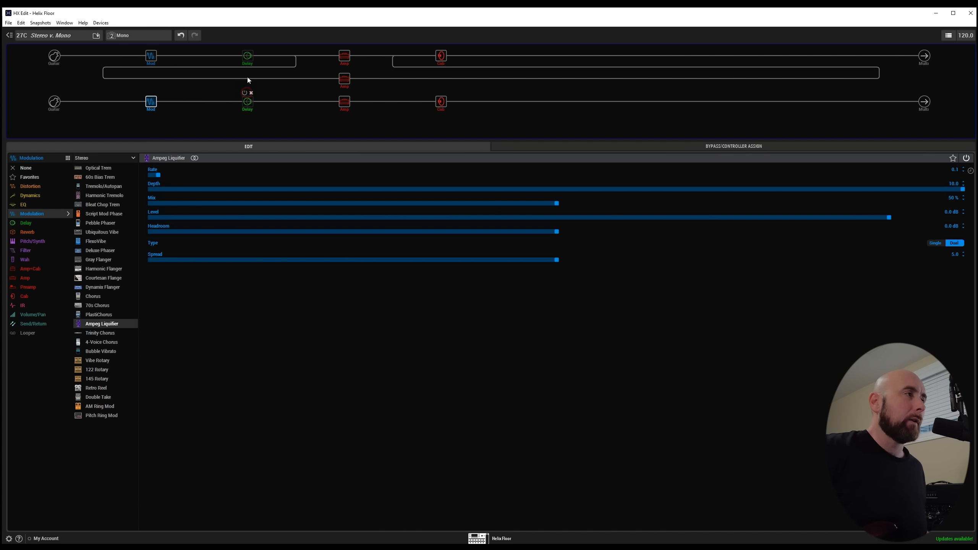
mouse_move(247, 53)
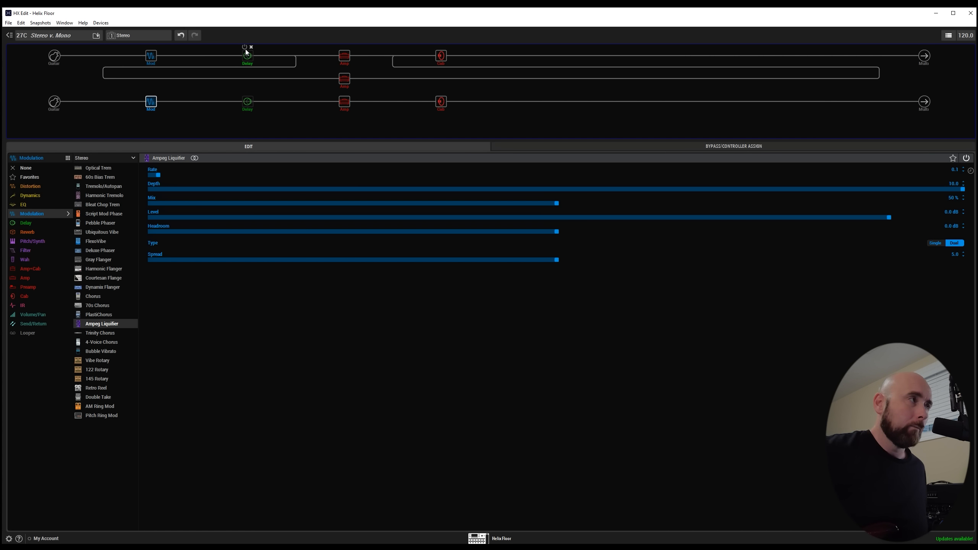
click(123, 35)
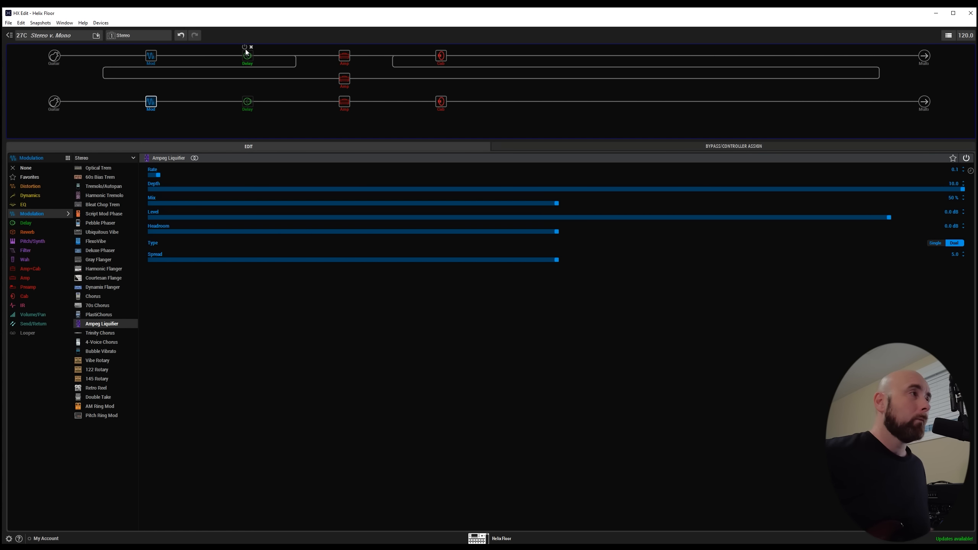
click(296, 56)
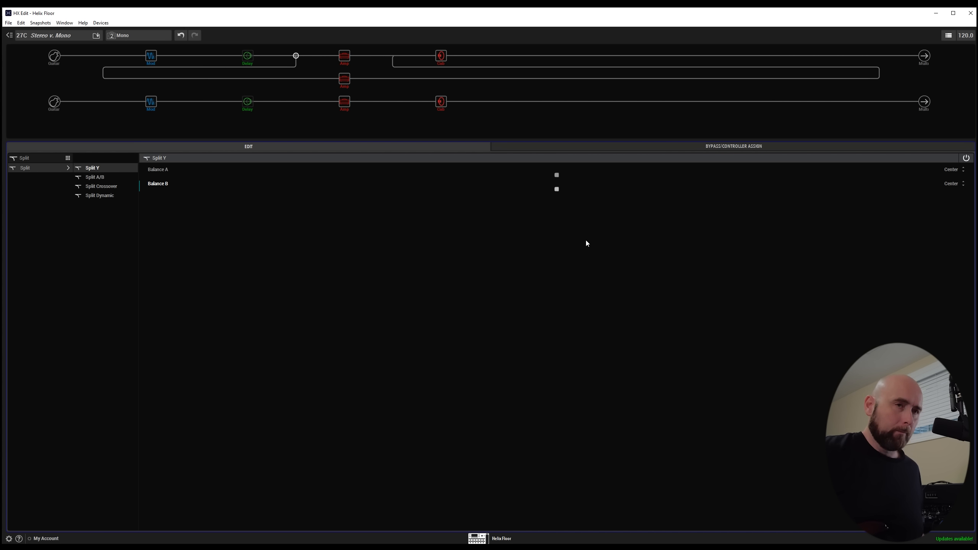
- Set the Mono merge Mixer level to -4.0 dB with A and B pans Center
click(133, 35)
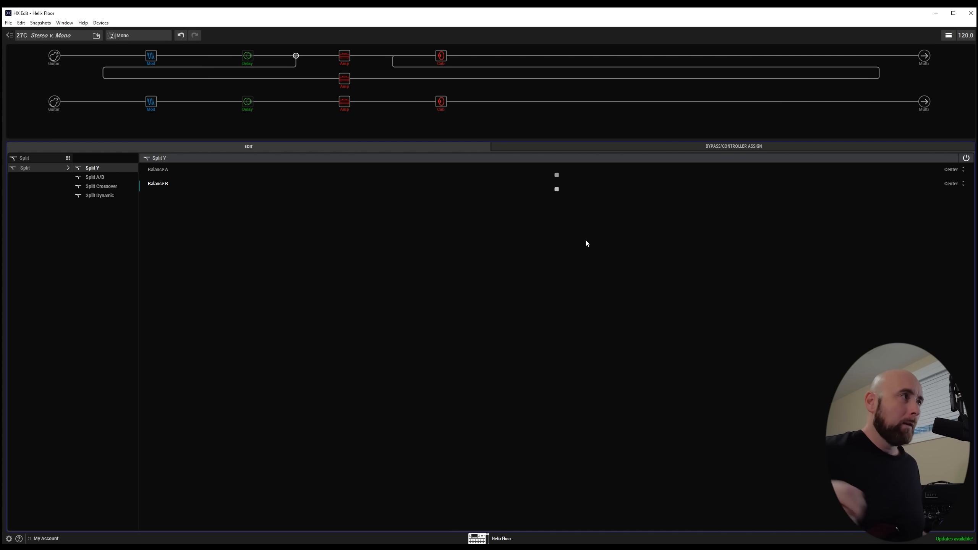
click(392, 55)
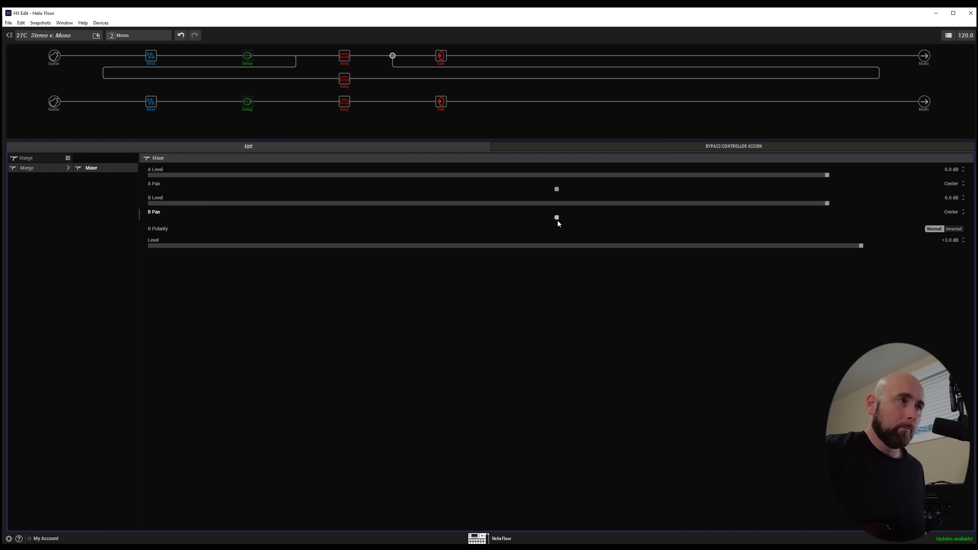
click(441, 56)
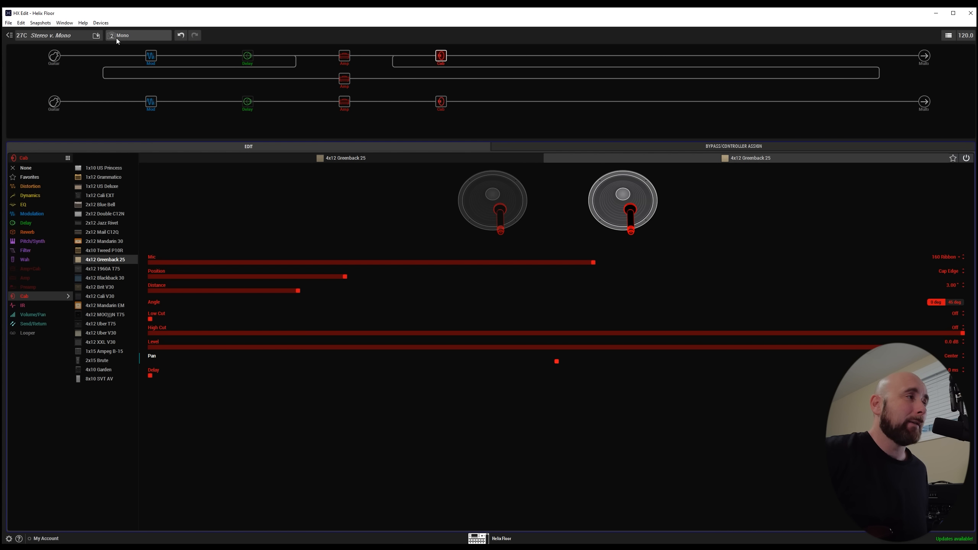
- Switch to snapshot 1 Stereo and recheck the merge Mixer settings
click(137, 35)
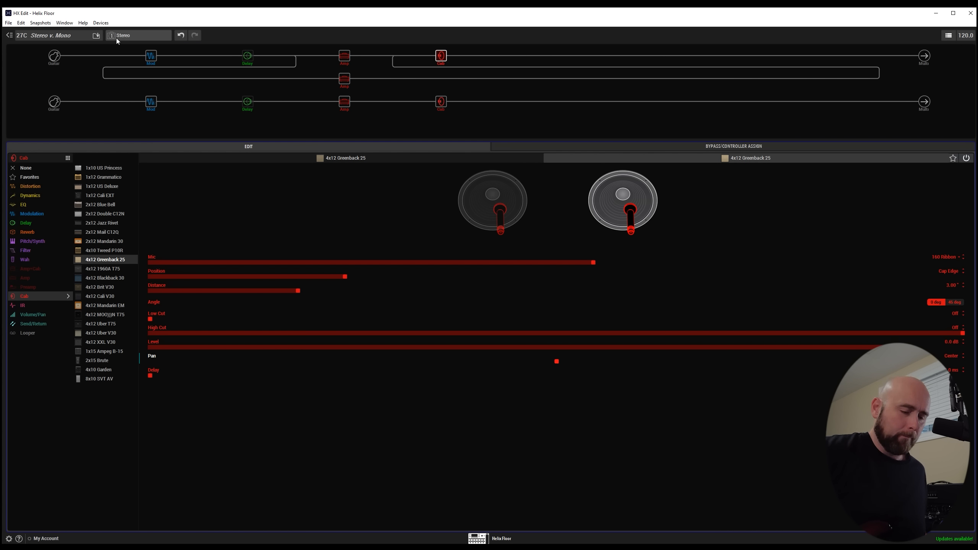
click(138, 35)
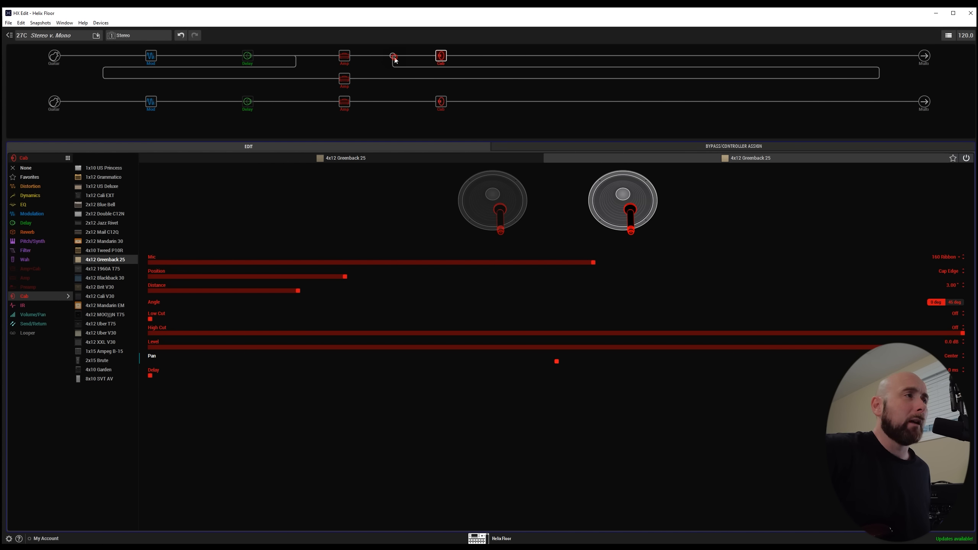
click(392, 56)
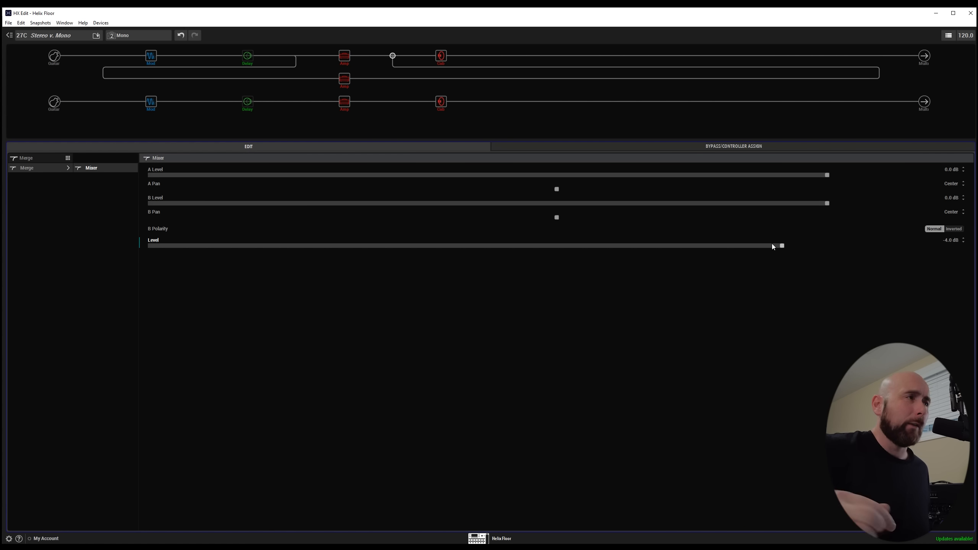
click(135, 35)
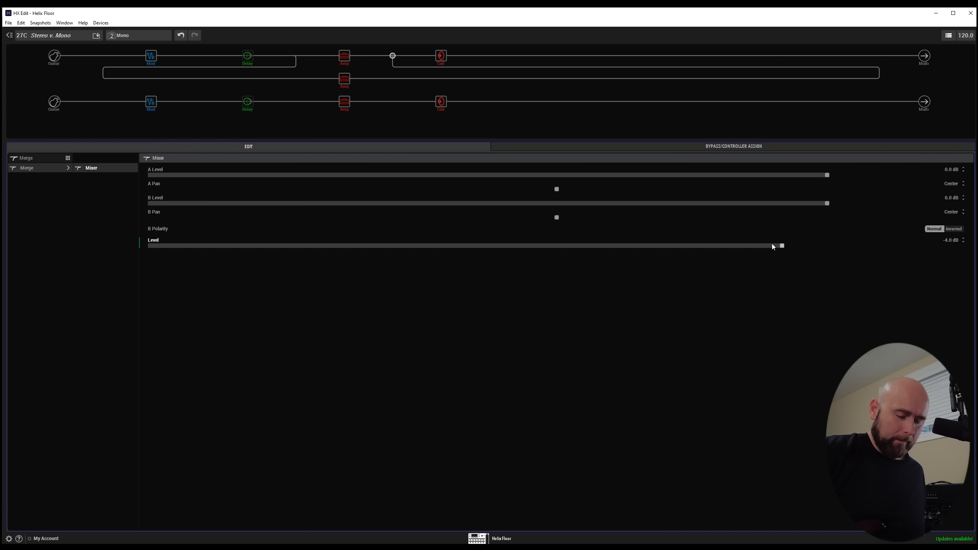
click(136, 35)
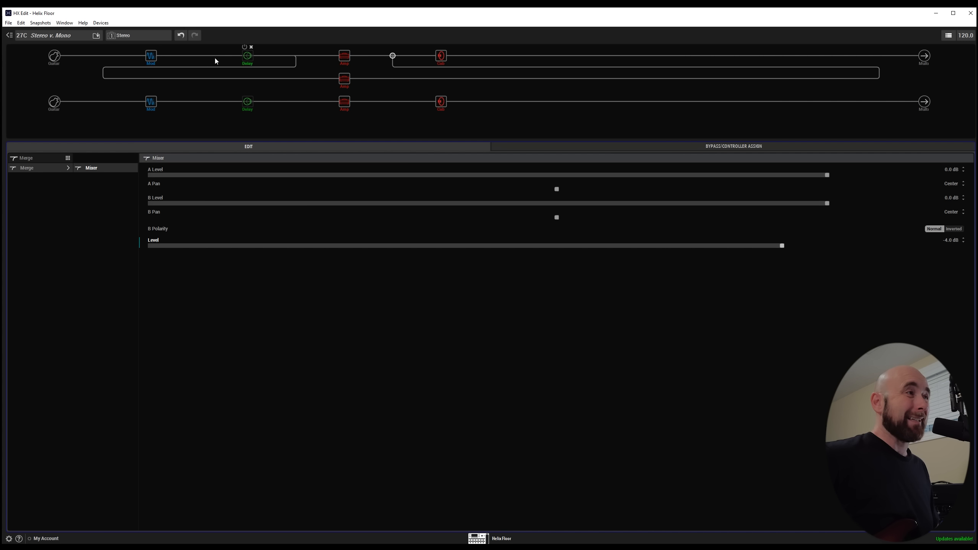
- On Stereo, confirm Split Y and Mixer pans Left 100/Right 100, with Mixer Level +3.0 dB
click(150, 55)
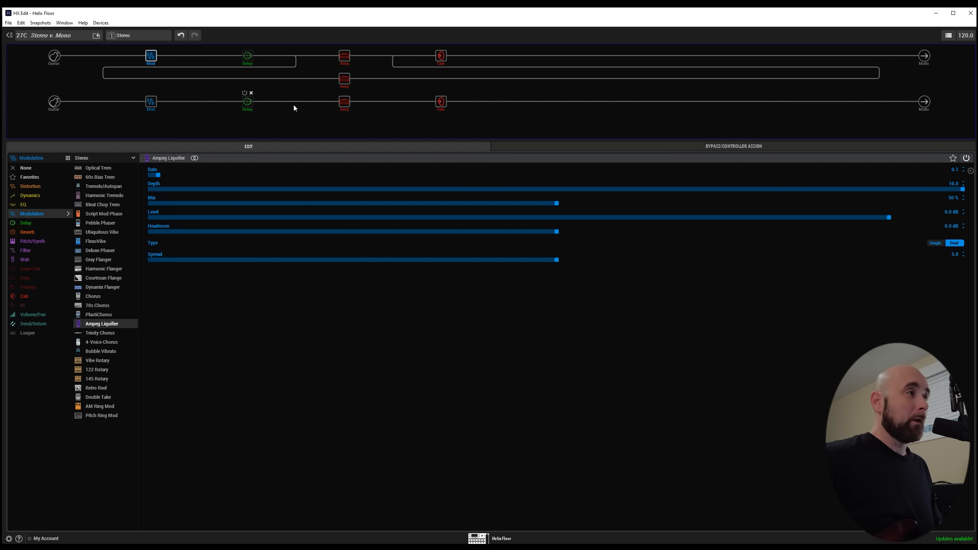
click(441, 56)
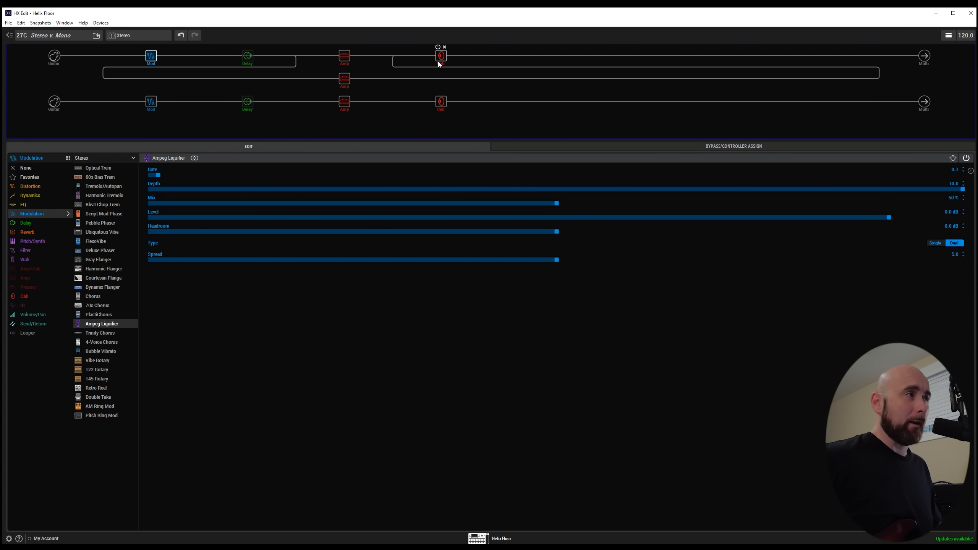
click(296, 56)
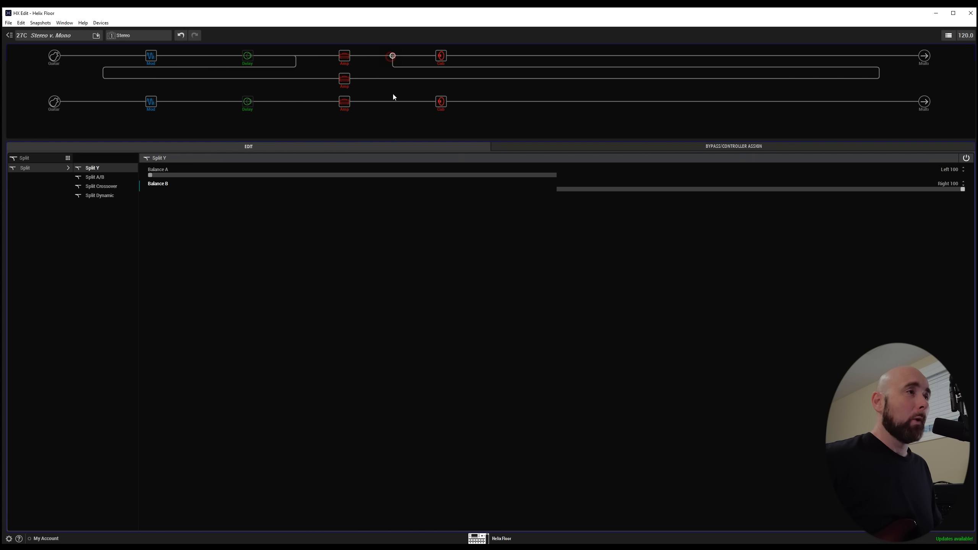
click(392, 55)
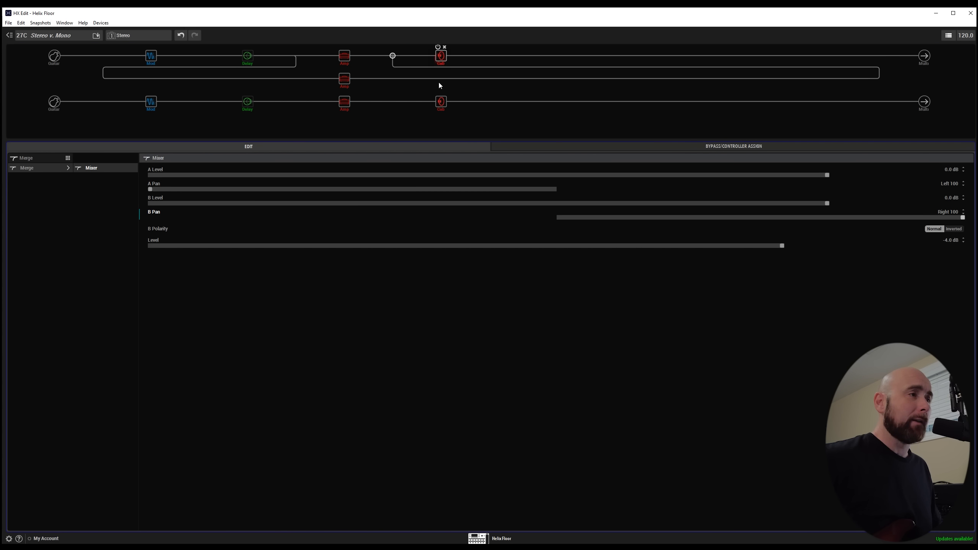
click(440, 55)
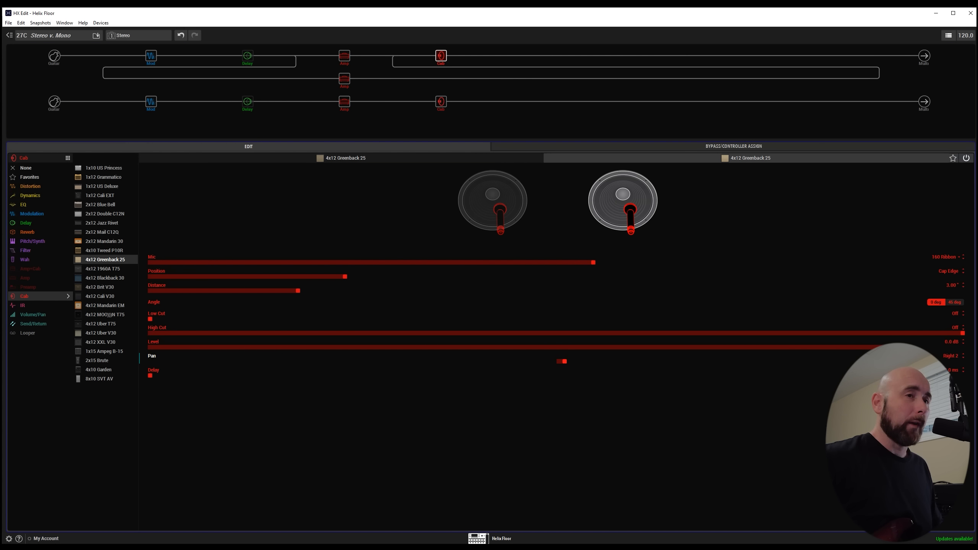
click(296, 55)
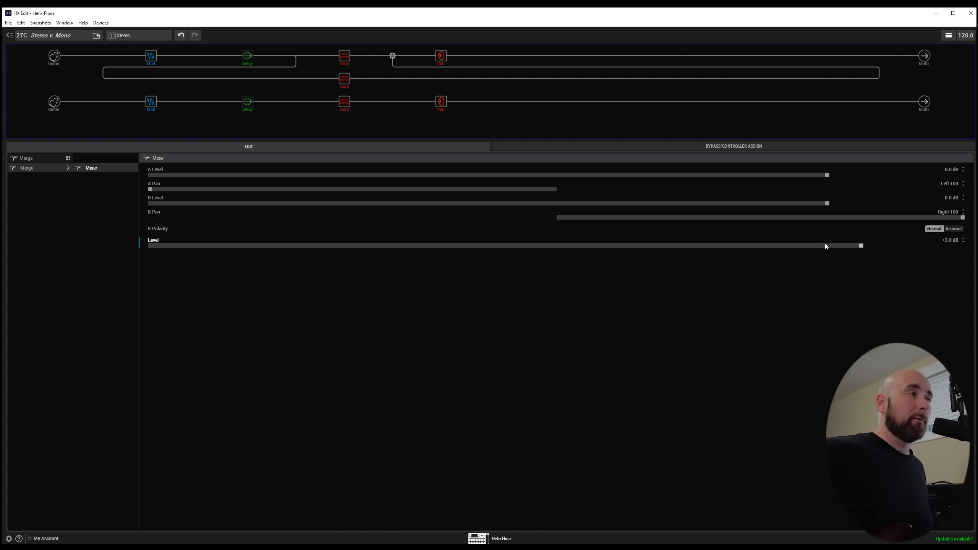
mouse_move(661, 184)
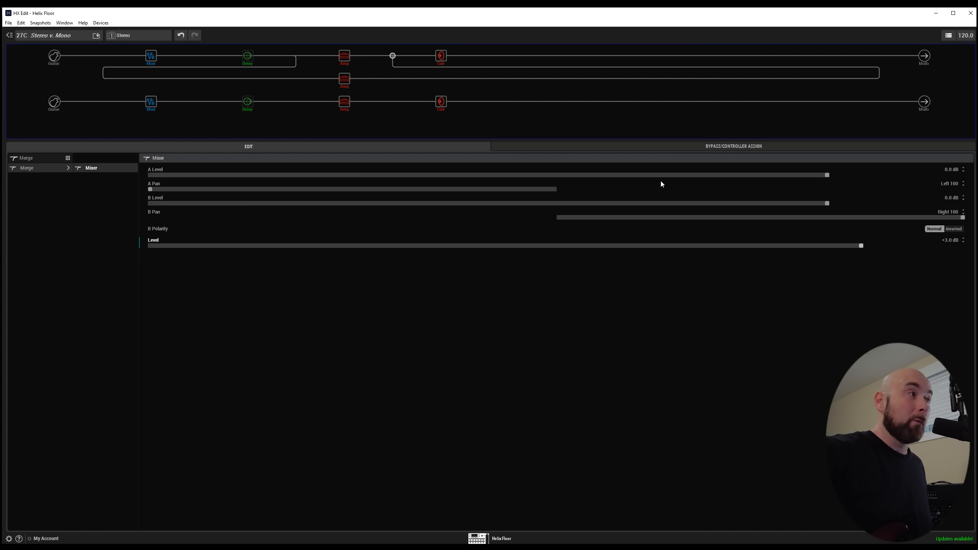
click(150, 55)
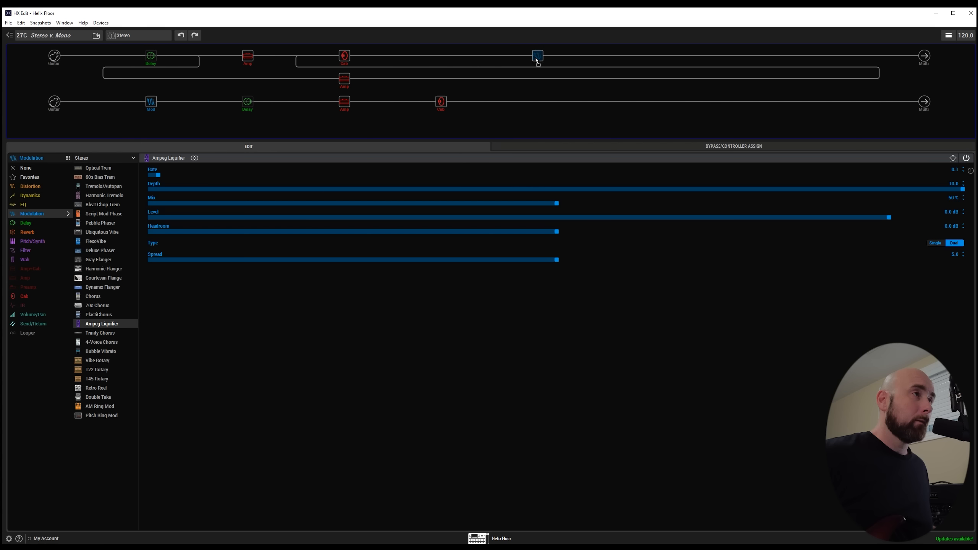
click(537, 55)
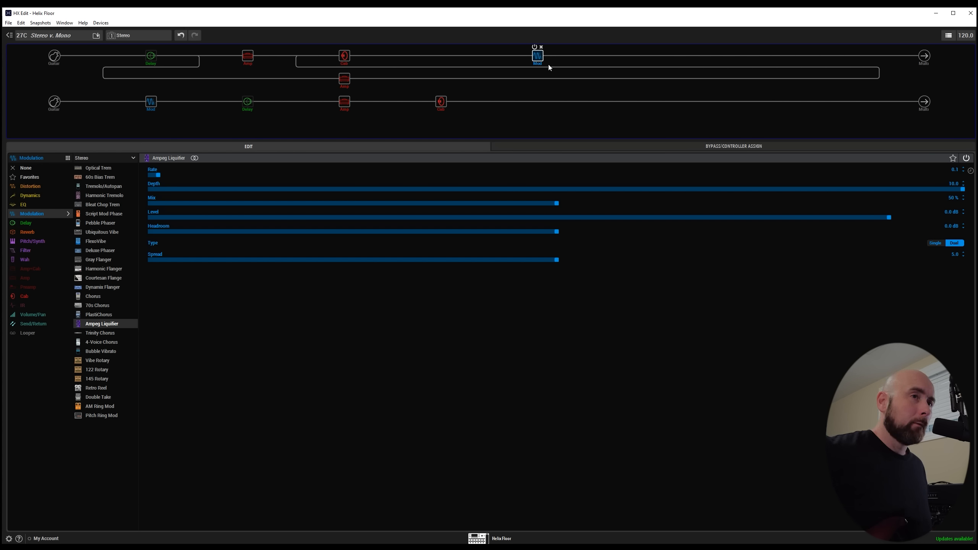
mouse_move(542, 60)
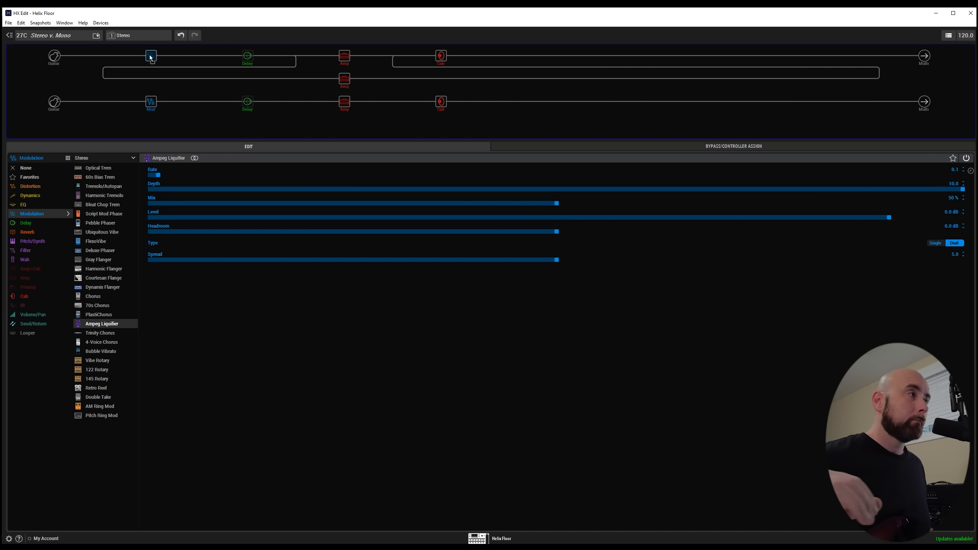
mouse_move(150, 56)
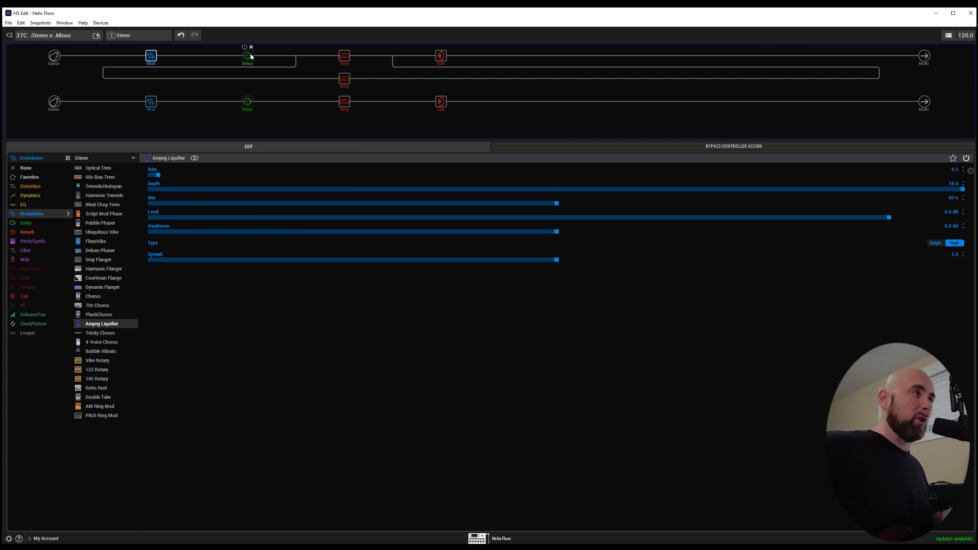
click(150, 56)
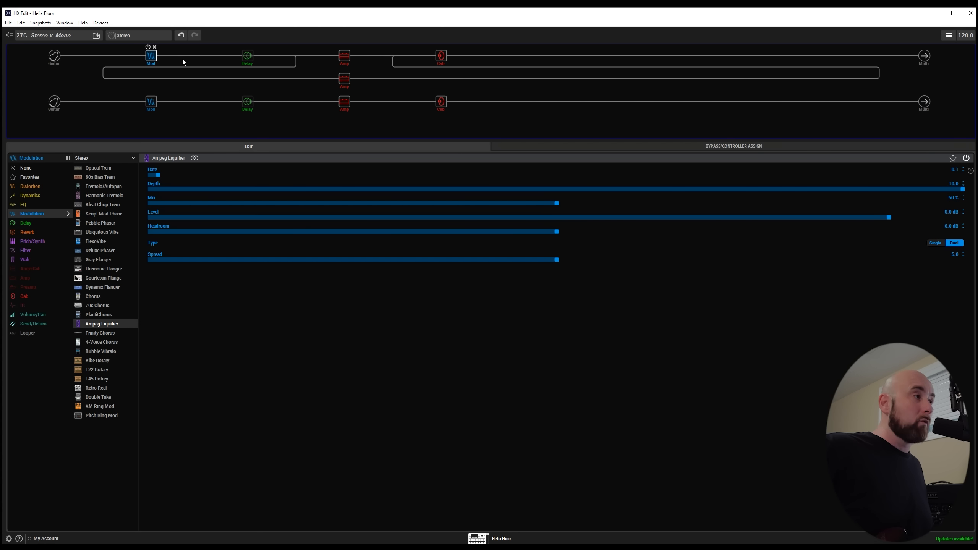
mouse_move(179, 61)
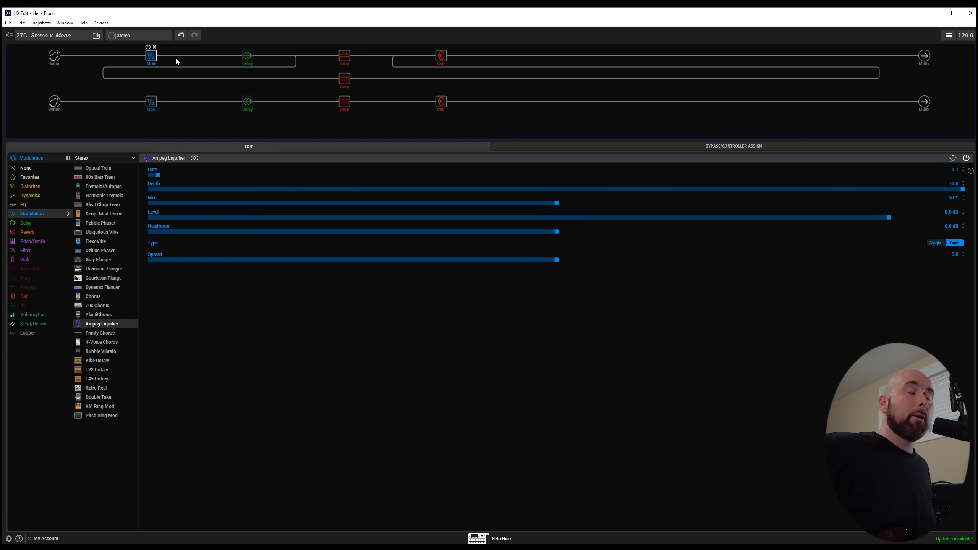